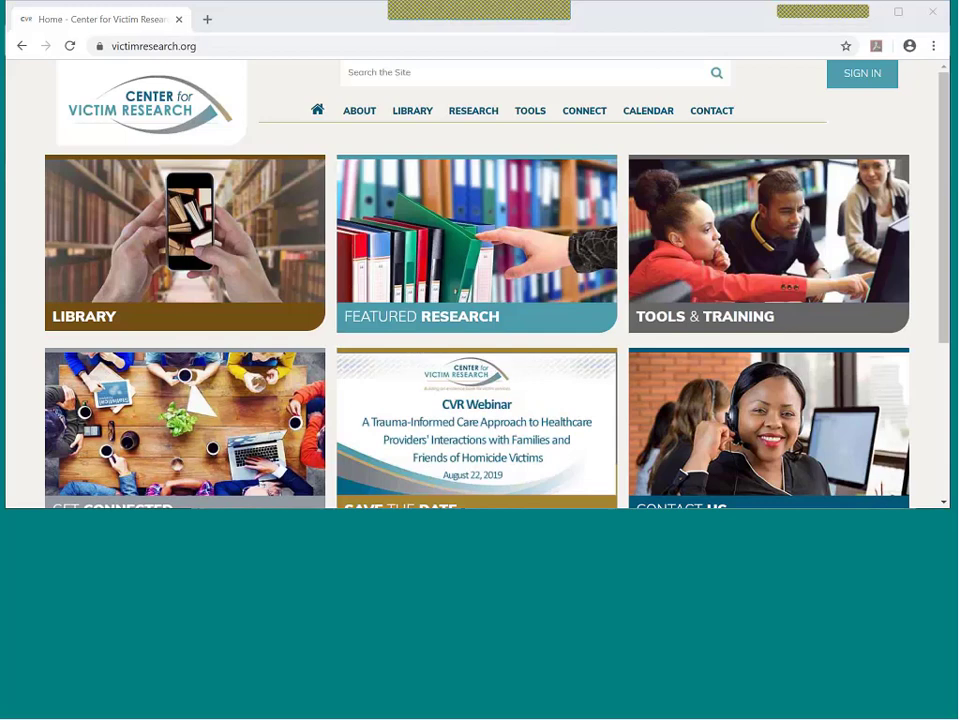
{"action": "mouse_move", "coordinate": [238, 268]}
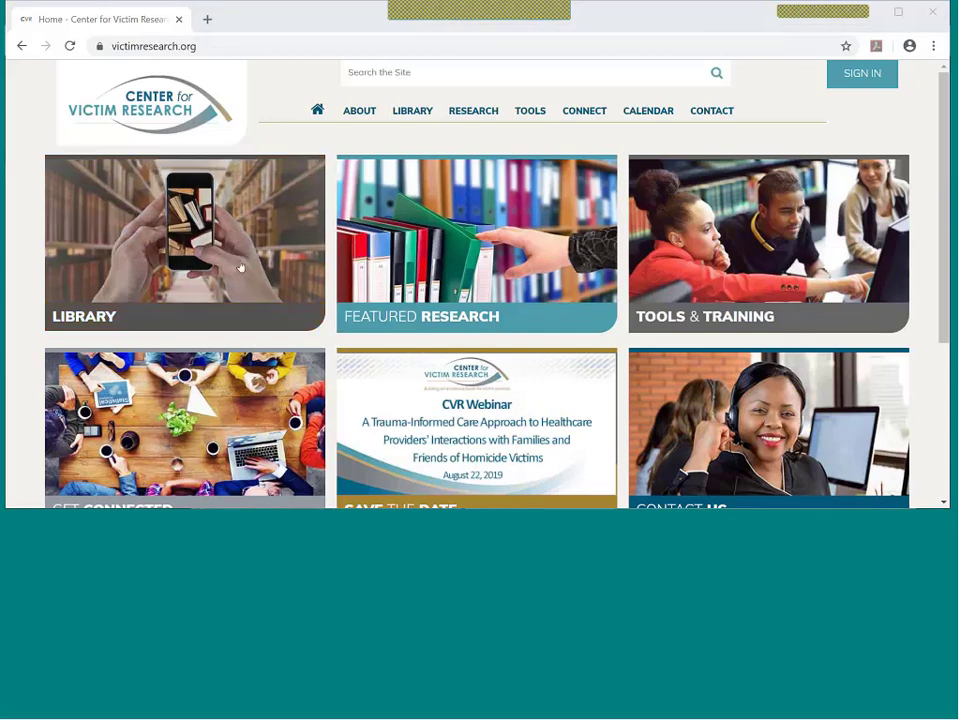
Go to the Working Together resources page from the Tools menu.
{"action": "left_click", "coordinate": [528, 110]}
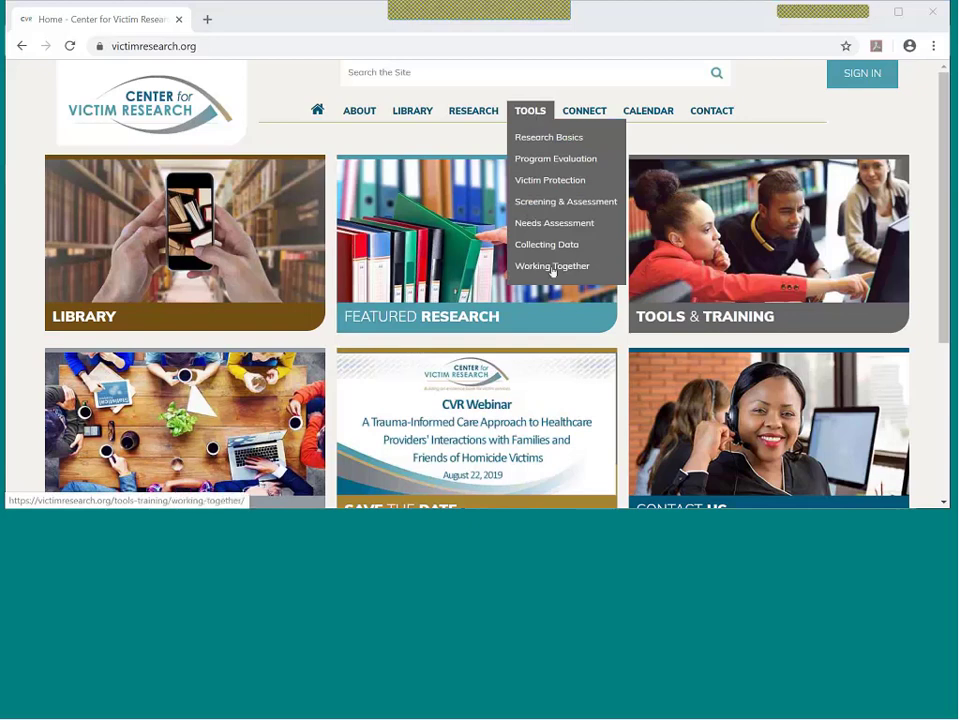
{"action": "left_click", "coordinate": [552, 264]}
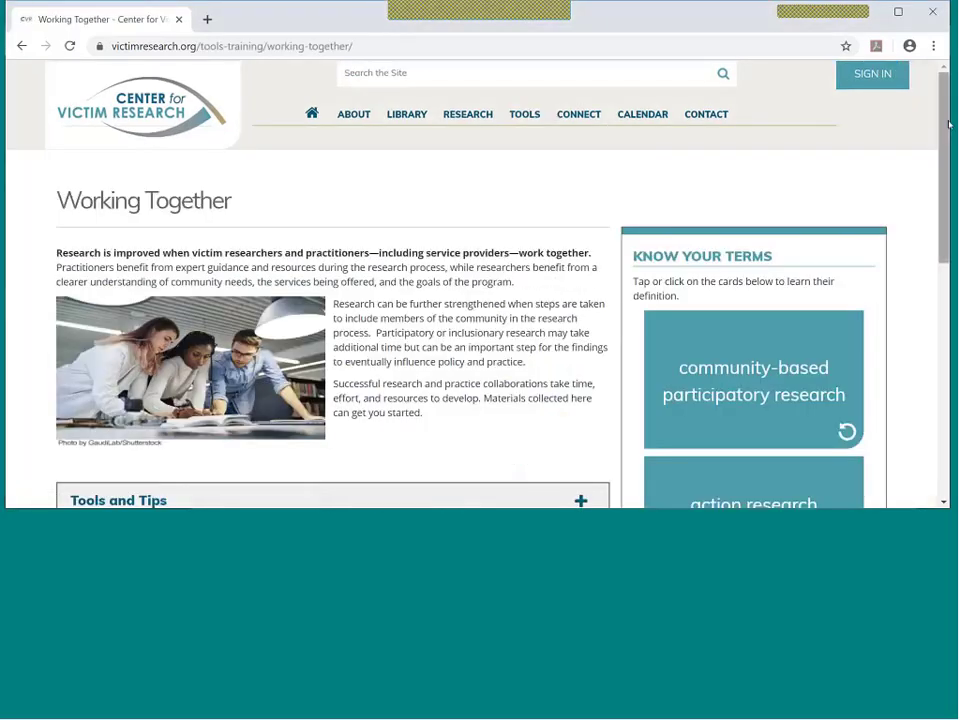
{"action": "scroll", "scroll_direction": "down", "scroll_amount": 3}
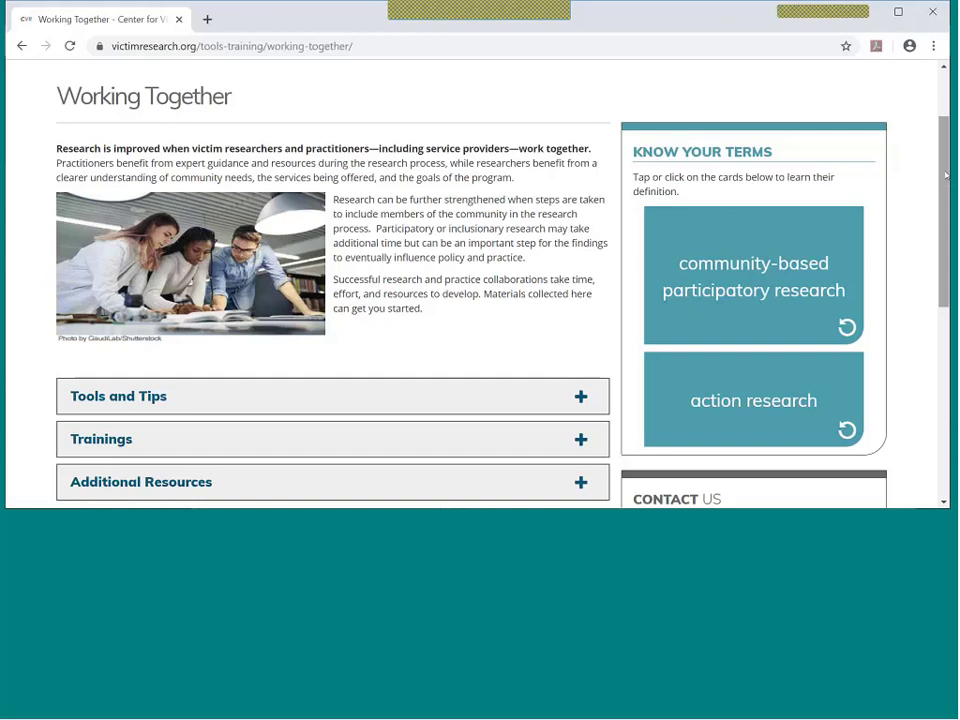
Expand the Tools and Tips accordion and review its collaboration tips and CBPR toolkit.
{"action": "left_click", "coordinate": [752, 276]}
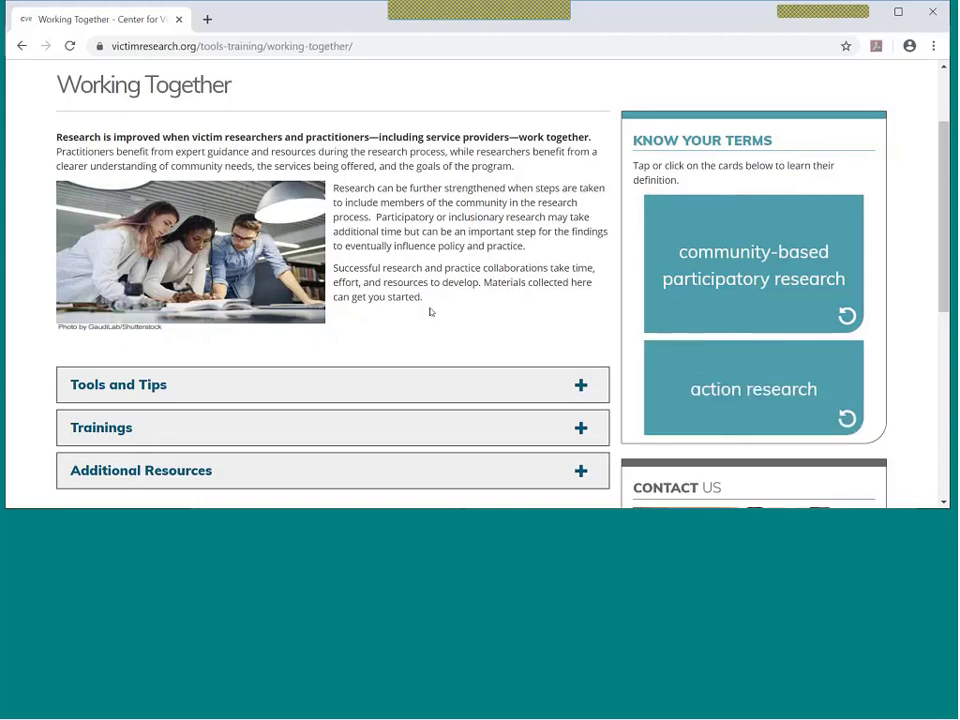
{"action": "scroll", "scroll_direction": "down", "scroll_amount": 3}
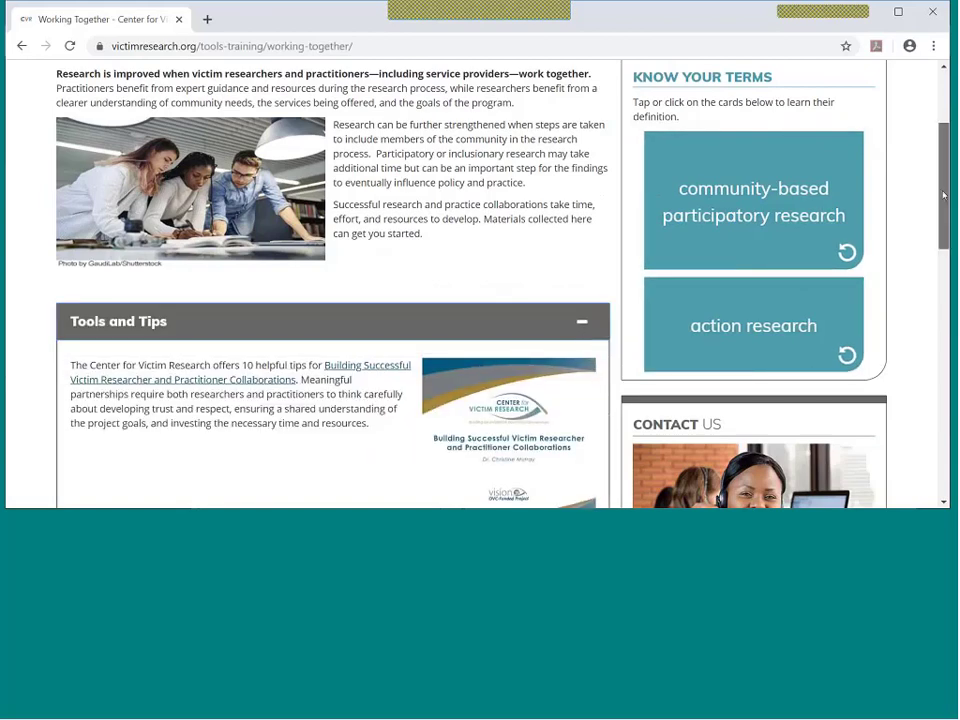
{"action": "scroll", "scroll_direction": "down", "scroll_amount": 3}
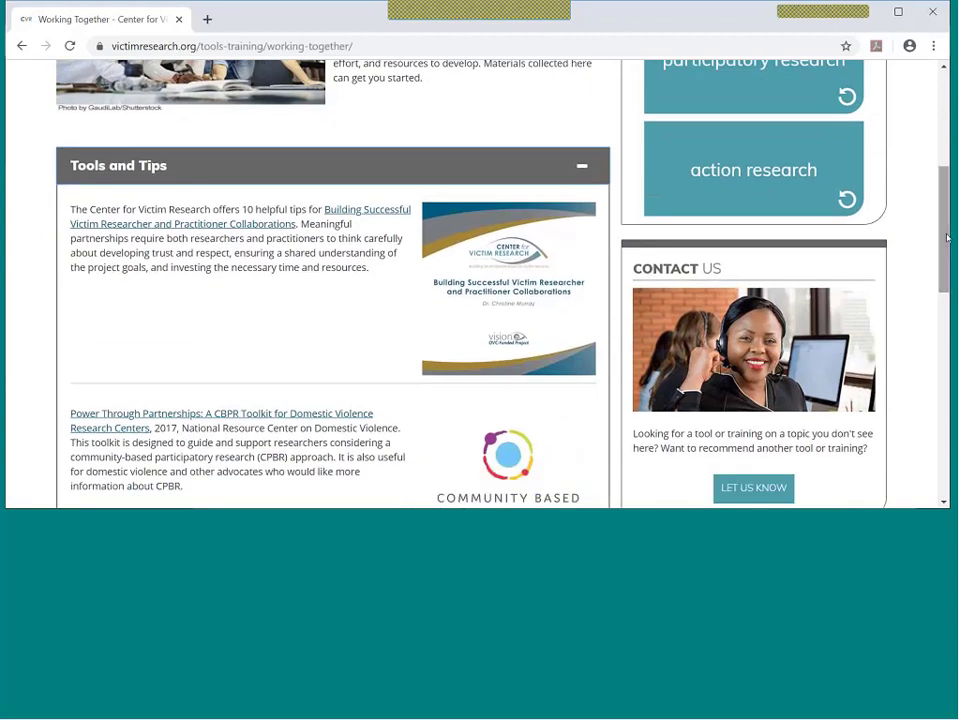
{"action": "mouse_move", "coordinate": [946, 240]}
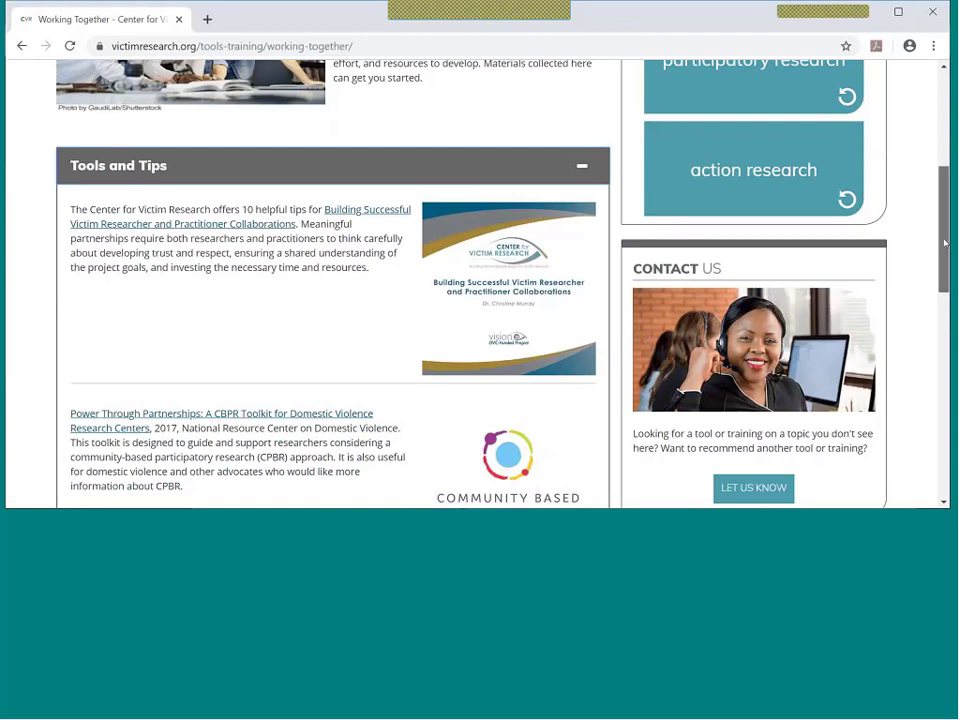
{"action": "scroll", "scroll_direction": "up", "scroll_amount": 3}
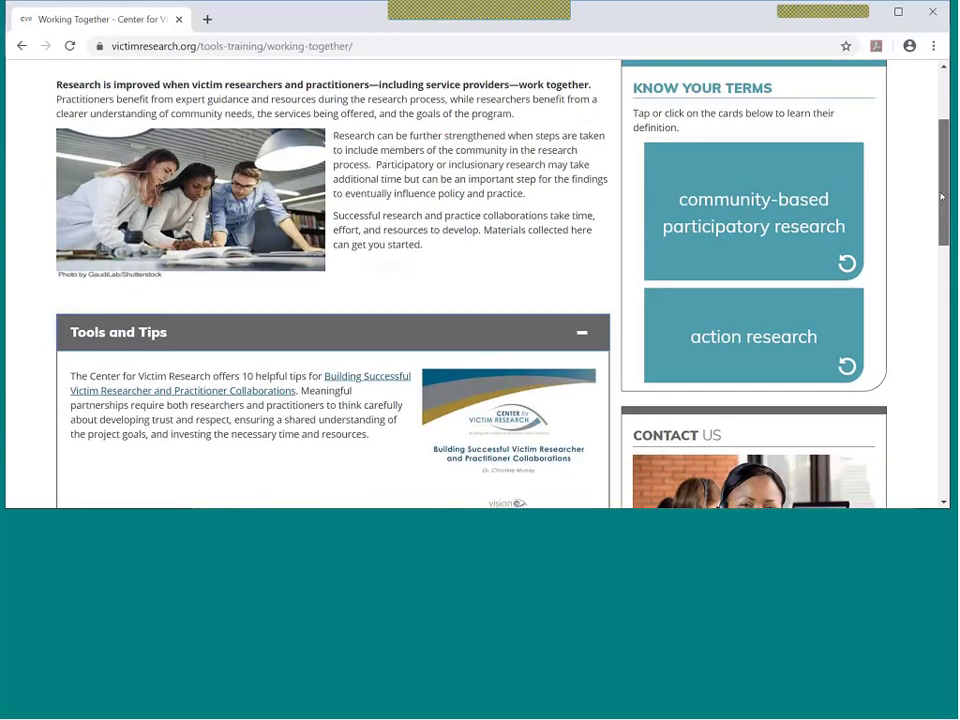
{"action": "scroll", "scroll_direction": "up", "scroll_amount": 3}
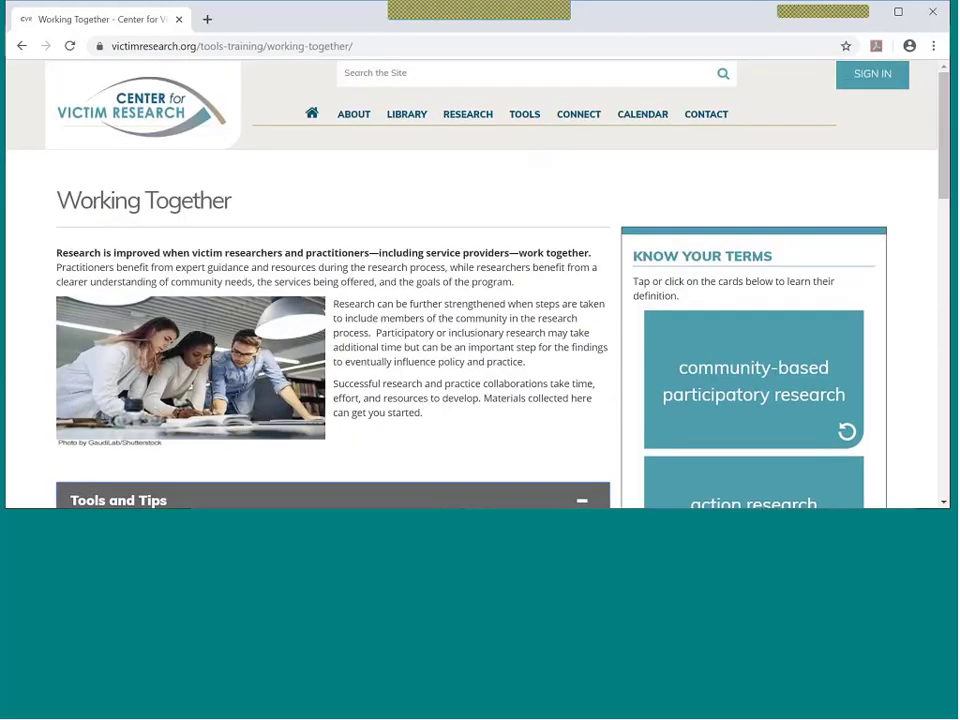
{"action": "mouse_move", "coordinate": [524, 154]}
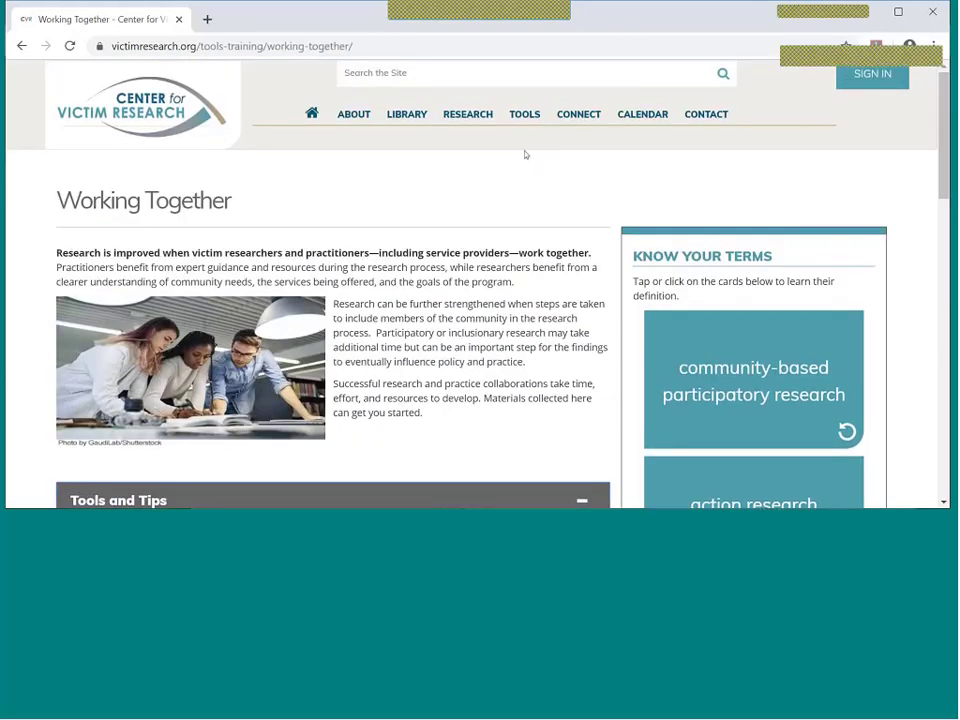
Go to the Collaborations Supported by CVR page from the Research menu.
{"action": "left_click", "coordinate": [468, 112]}
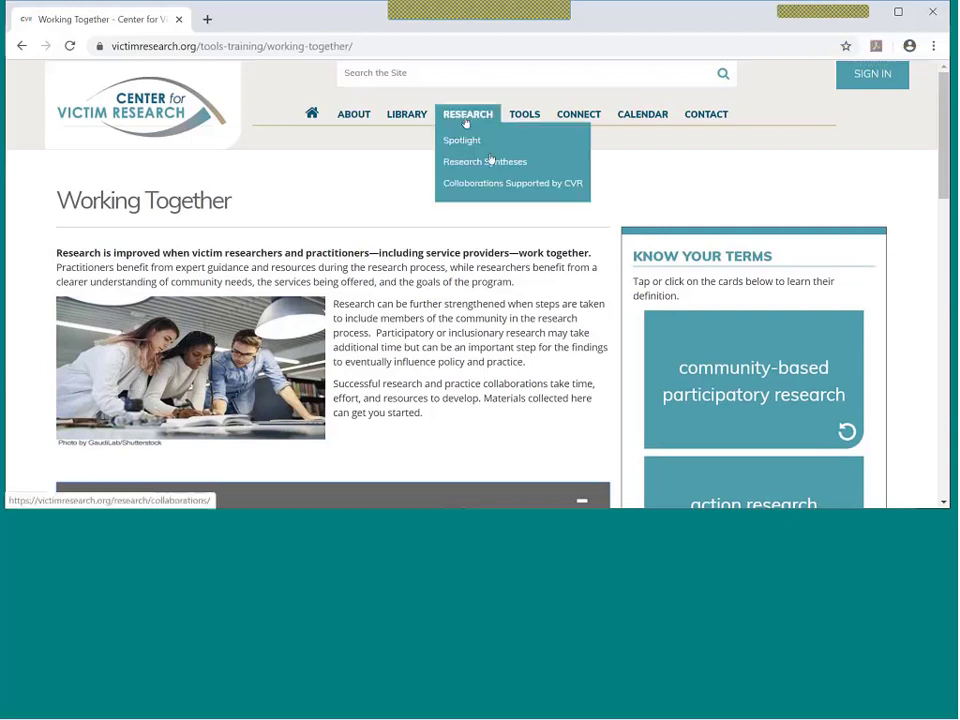
{"action": "mouse_move", "coordinate": [548, 184]}
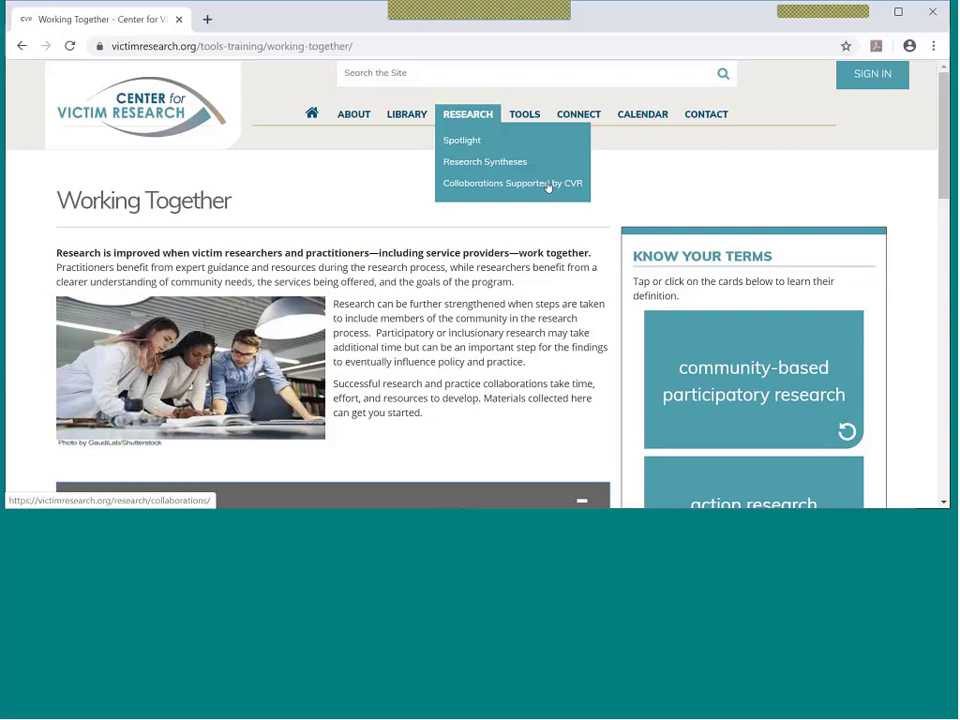
{"action": "left_click", "coordinate": [512, 184]}
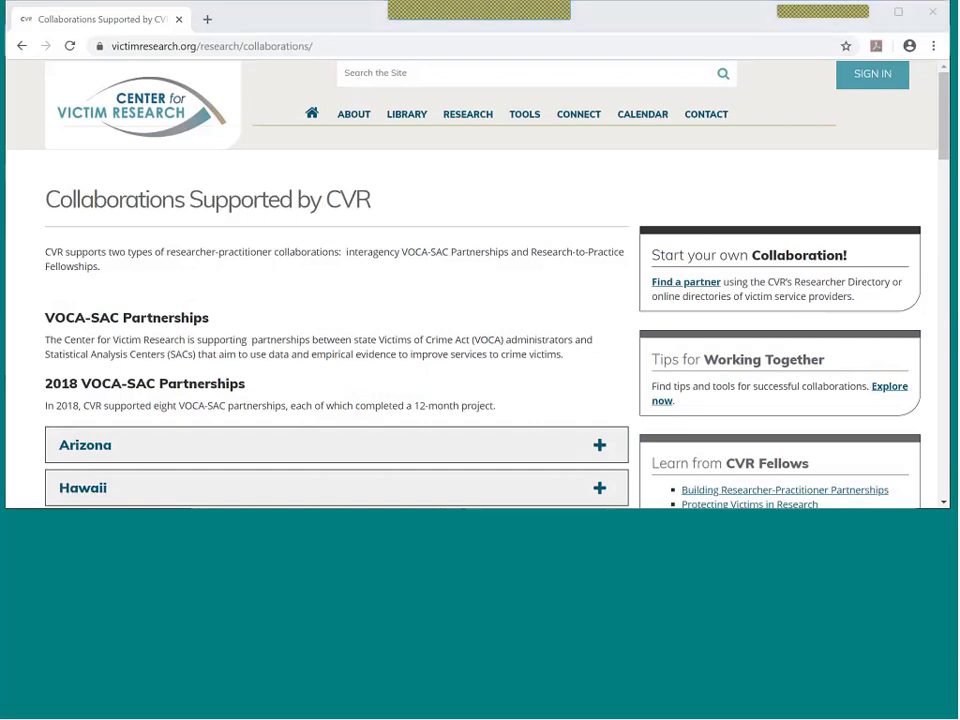
{"action": "scroll", "scroll_direction": "down", "scroll_amount": 3}
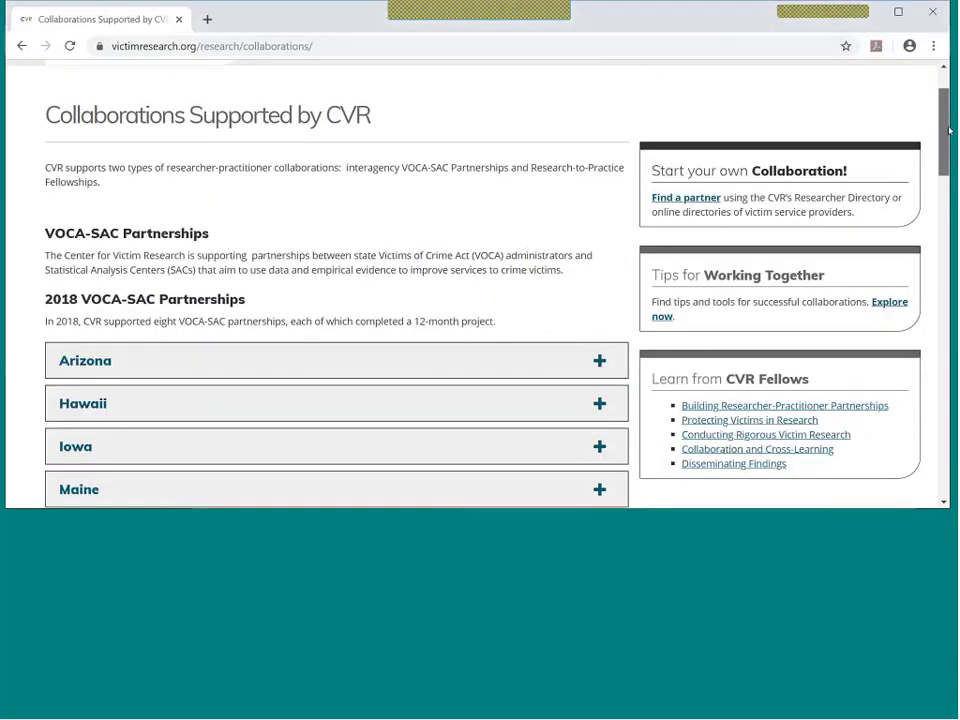
{"action": "scroll", "scroll_direction": "down", "scroll_amount": 3}
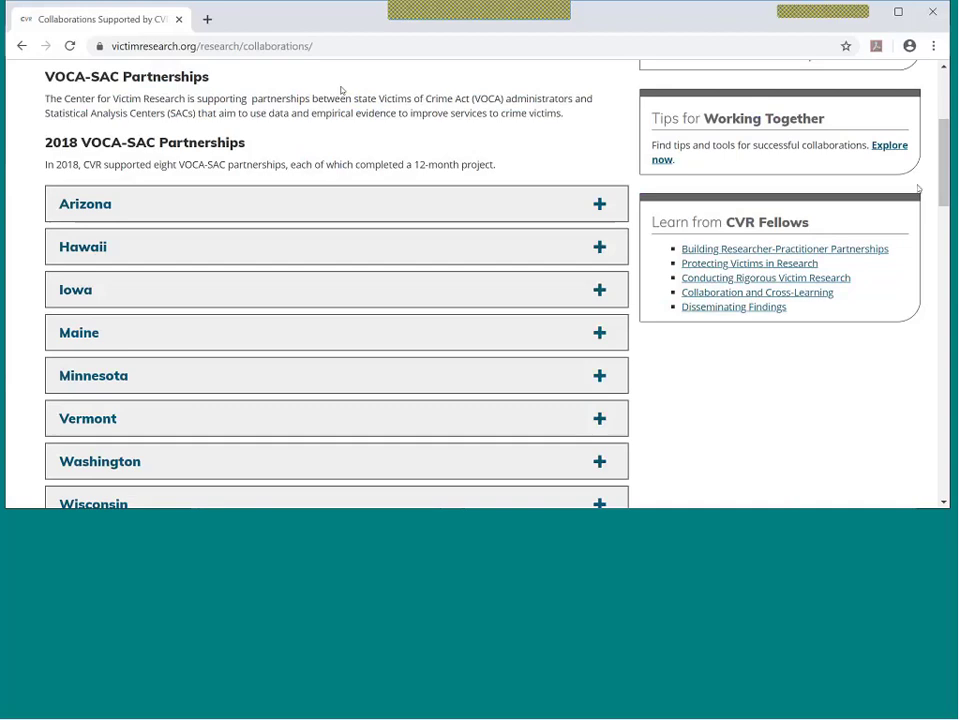
{"action": "scroll", "scroll_direction": "down", "scroll_amount": 3}
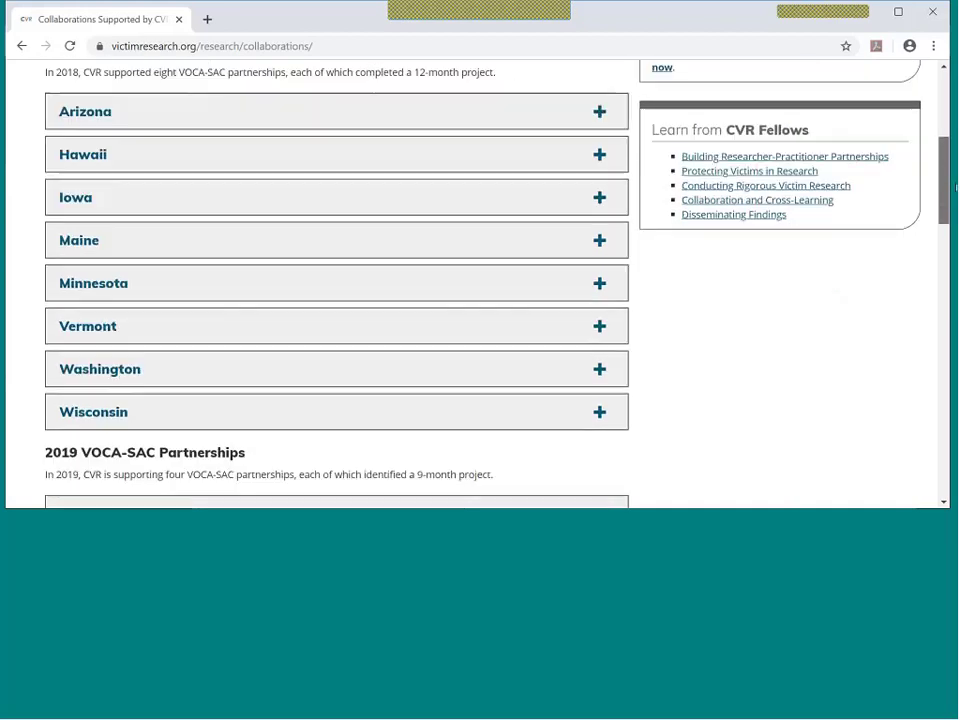
{"action": "scroll", "scroll_direction": "down", "scroll_amount": 3}
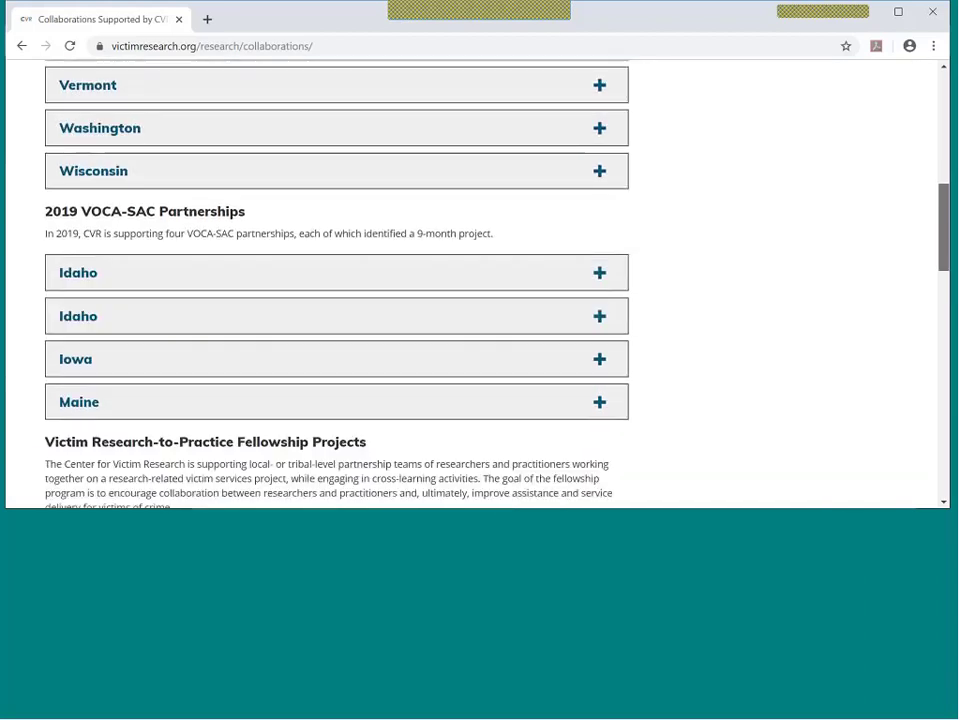
{"action": "scroll", "scroll_direction": "down", "scroll_amount": 3}
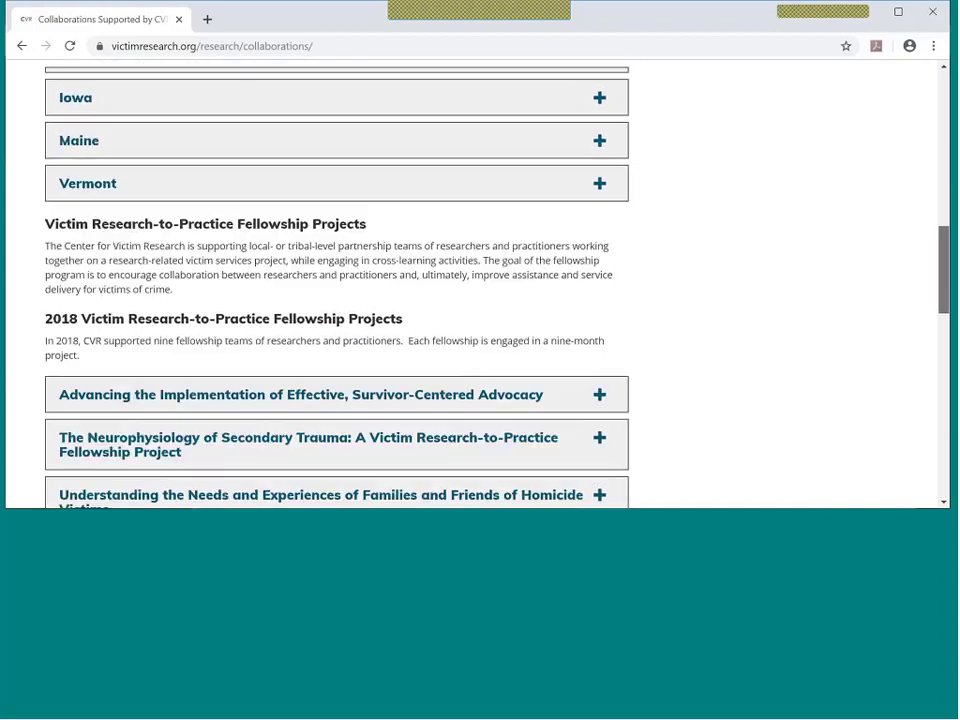
{"action": "scroll", "scroll_direction": "down", "scroll_amount": 3}
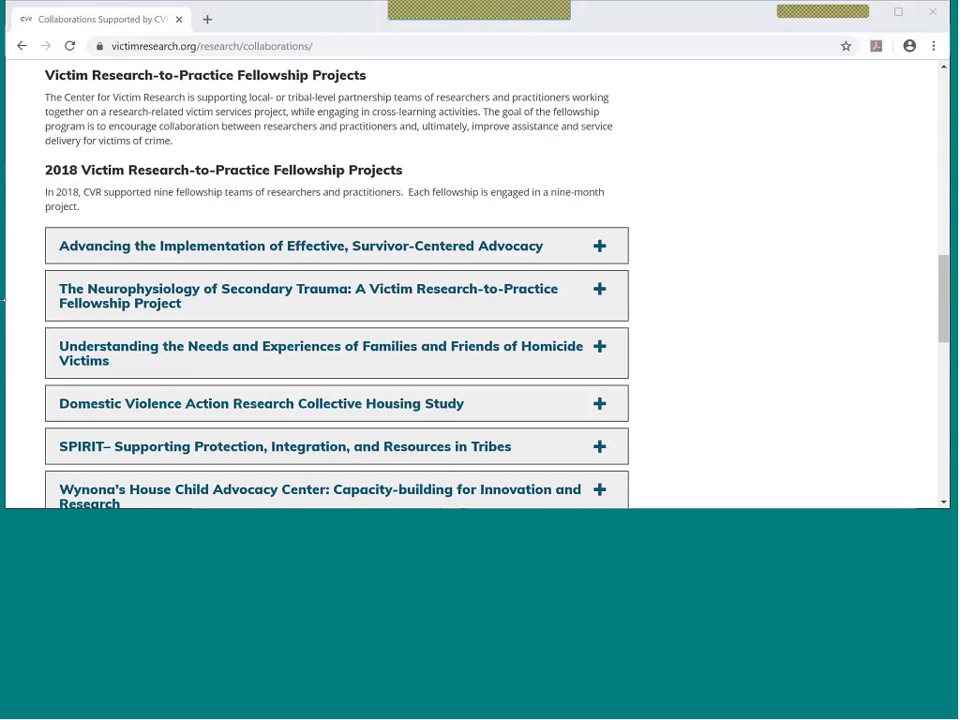
{"action": "mouse_move", "coordinate": [804, 404]}
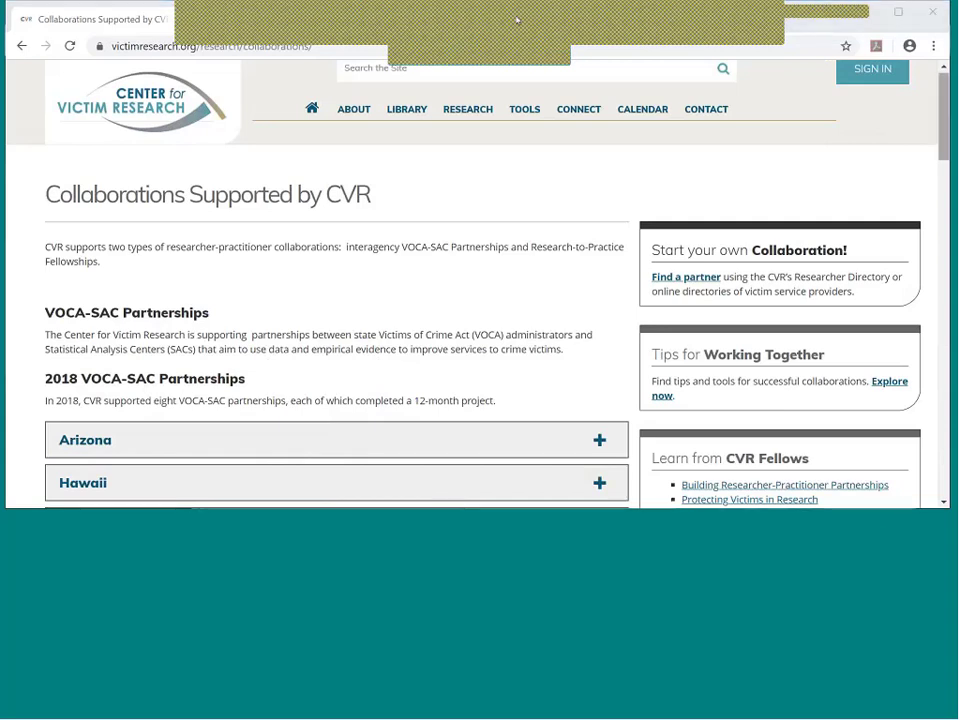
Scroll the Collaborations page down to the 2019 VOCA-SAC Partnerships for Idaho, Iowa, Maine and Vermont.
{"action": "scroll", "scroll_direction": "down", "scroll_amount": 3}
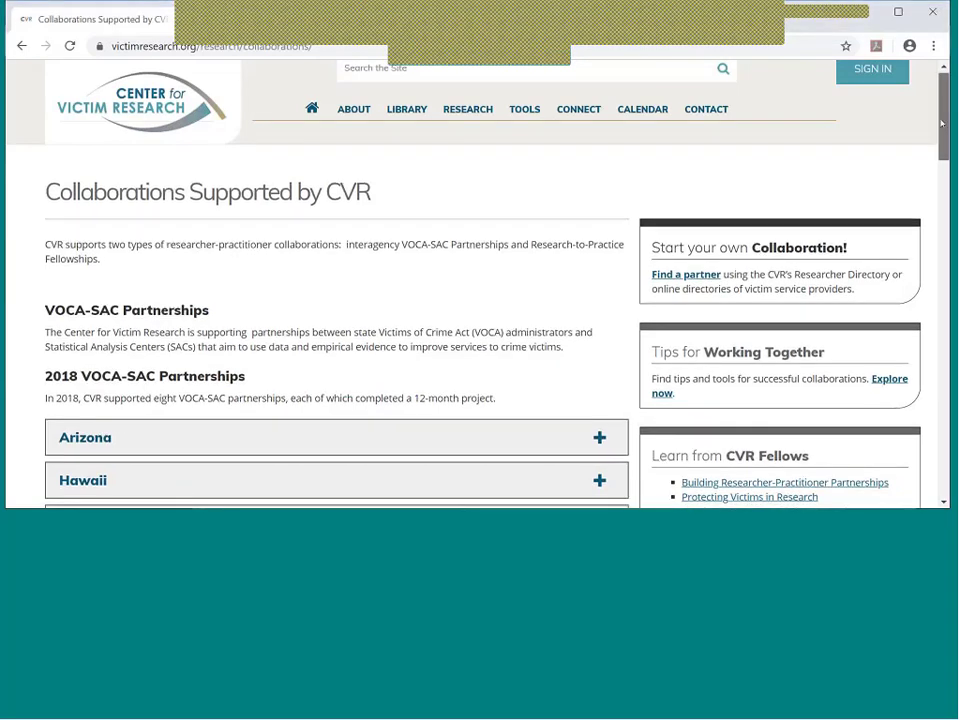
{"action": "scroll", "scroll_direction": "down", "scroll_amount": 3}
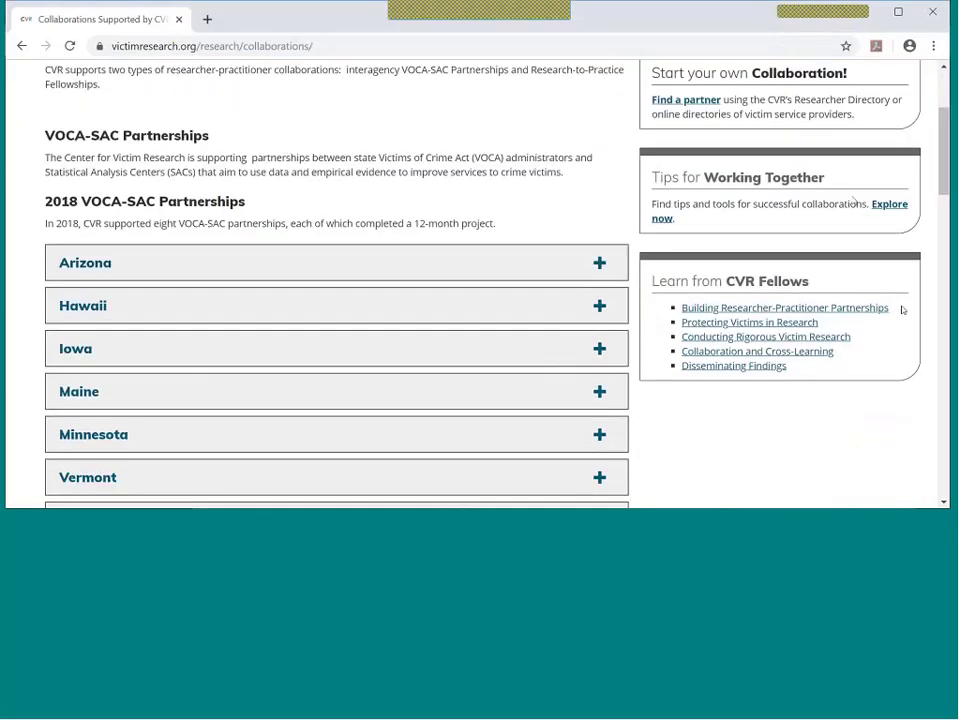
{"action": "mouse_move", "coordinate": [888, 188]}
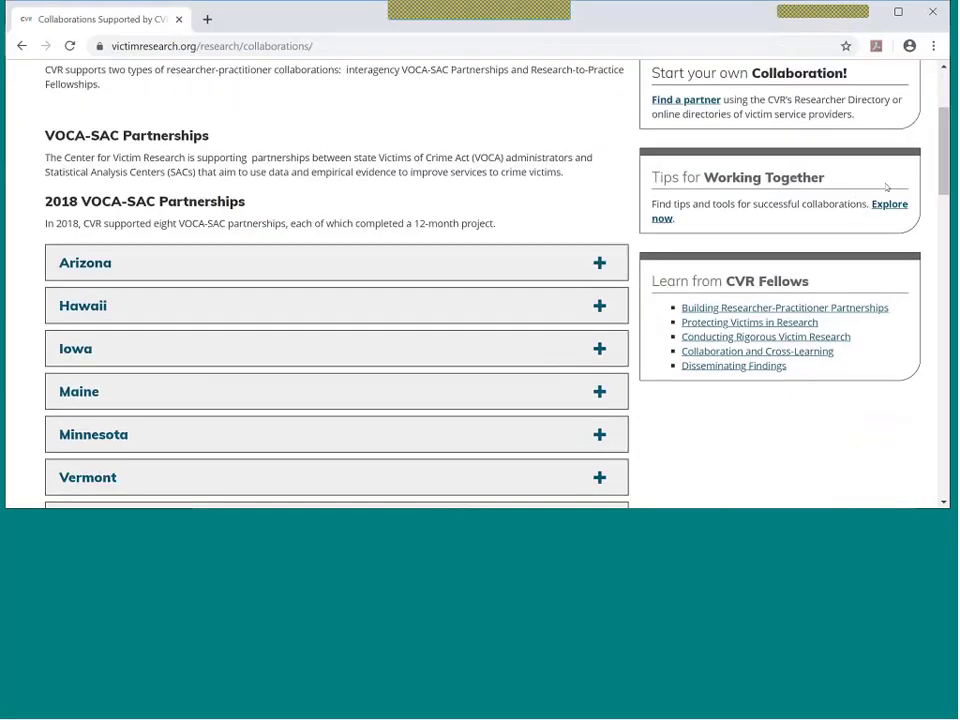
{"action": "scroll", "scroll_direction": "down", "scroll_amount": 3}
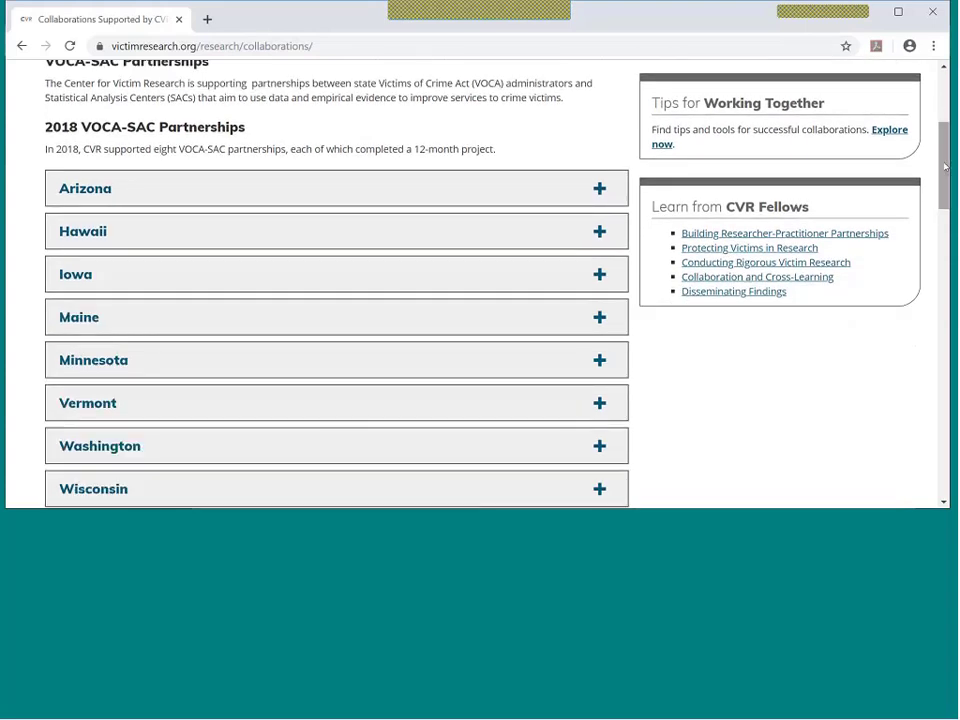
{"action": "scroll", "scroll_direction": "up", "scroll_amount": 3}
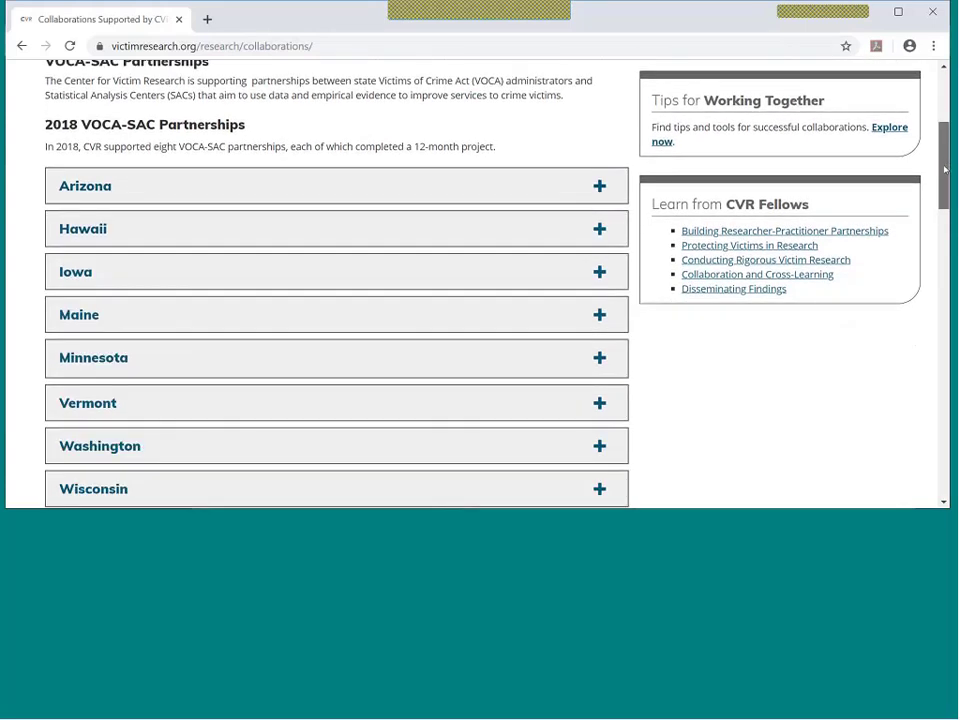
{"action": "scroll", "scroll_direction": "down", "scroll_amount": 3}
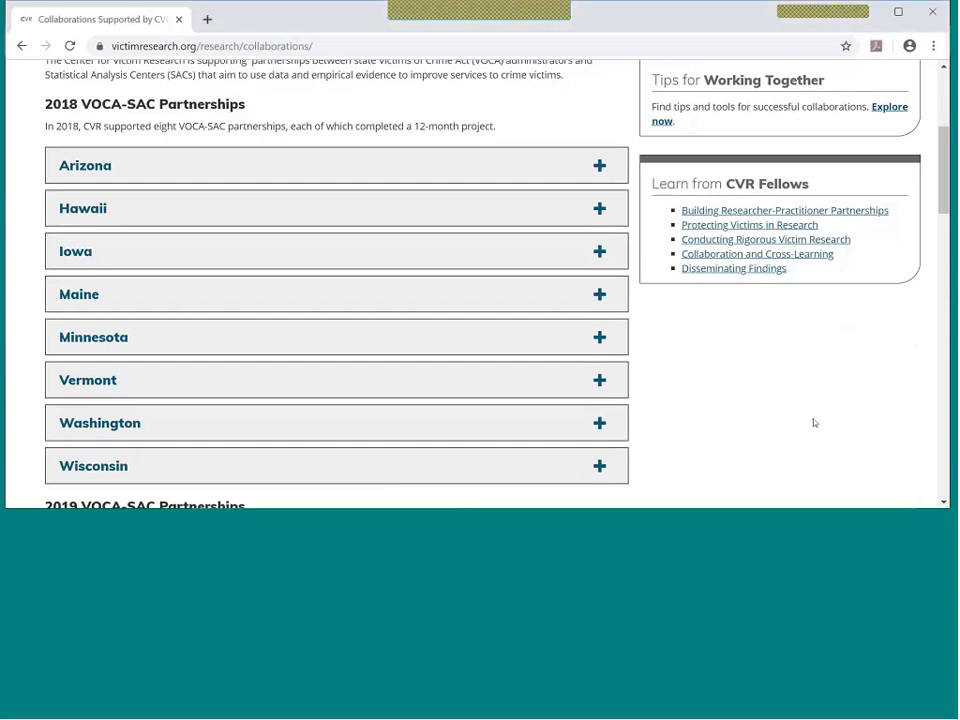
{"action": "scroll", "scroll_direction": "down", "scroll_amount": 3}
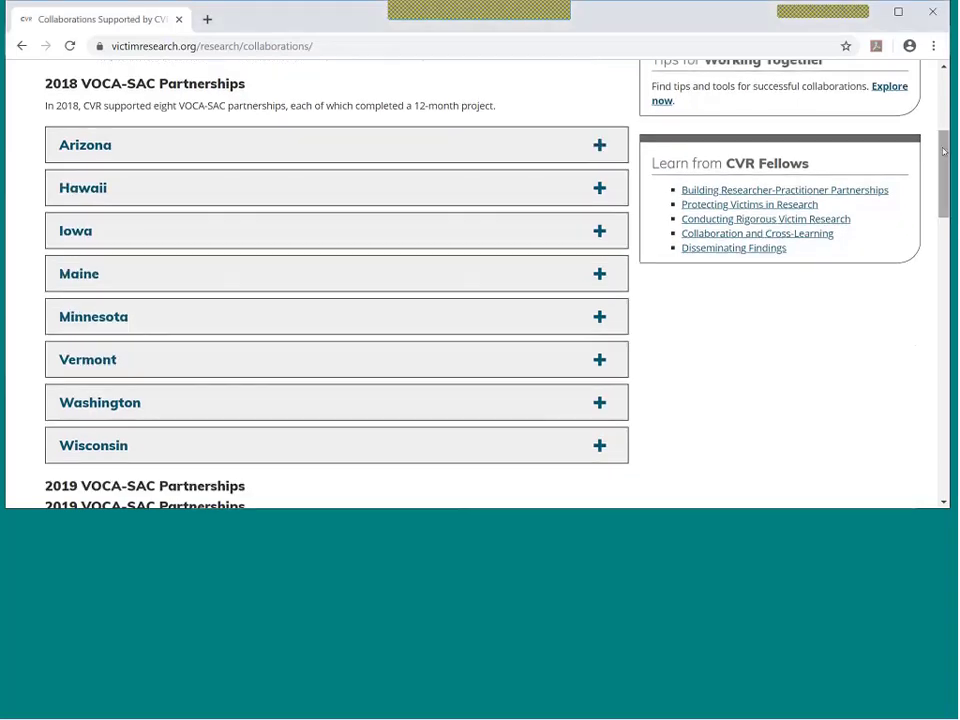
{"action": "scroll", "scroll_direction": "down", "scroll_amount": 3}
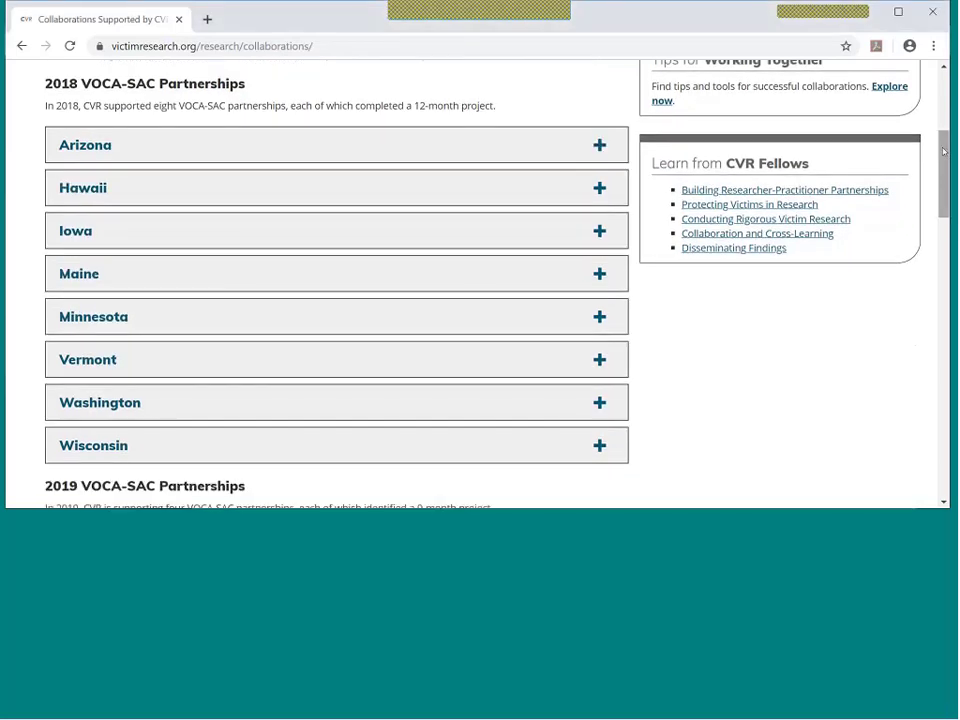
{"action": "mouse_move", "coordinate": [280, 156]}
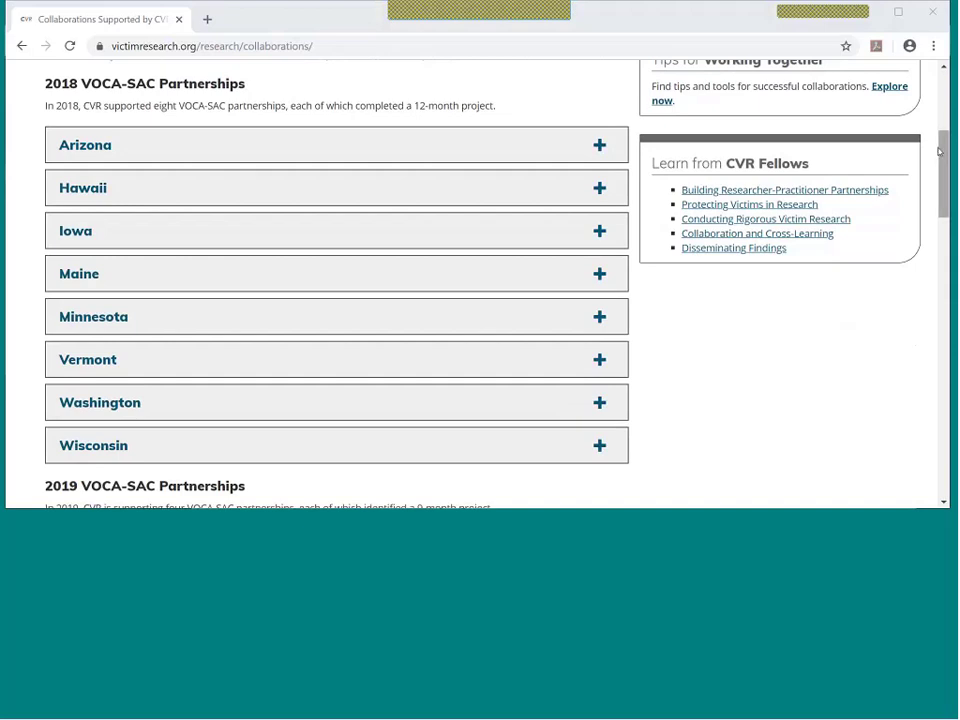
{"action": "scroll", "scroll_direction": "down", "scroll_amount": 3}
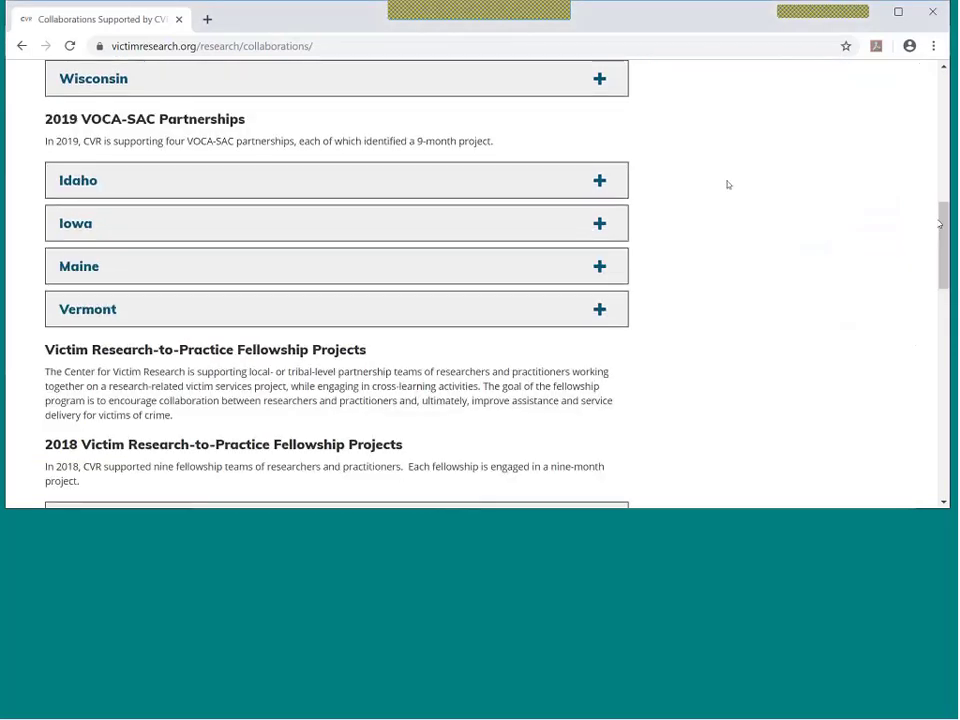
{"action": "mouse_move", "coordinate": [710, 178]}
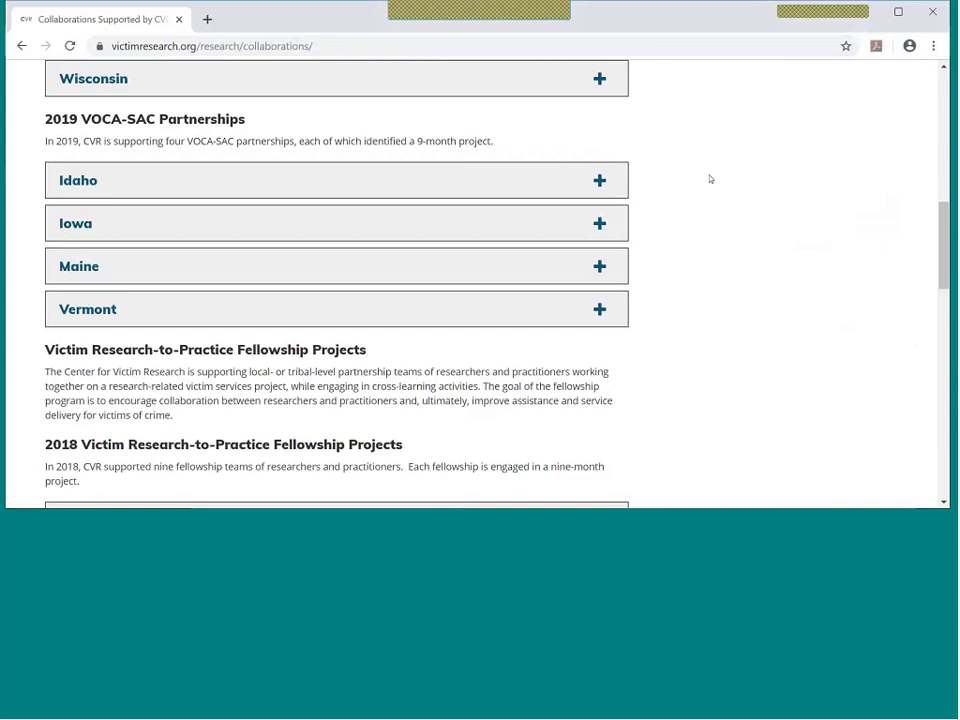
{"action": "mouse_move", "coordinate": [664, 182]}
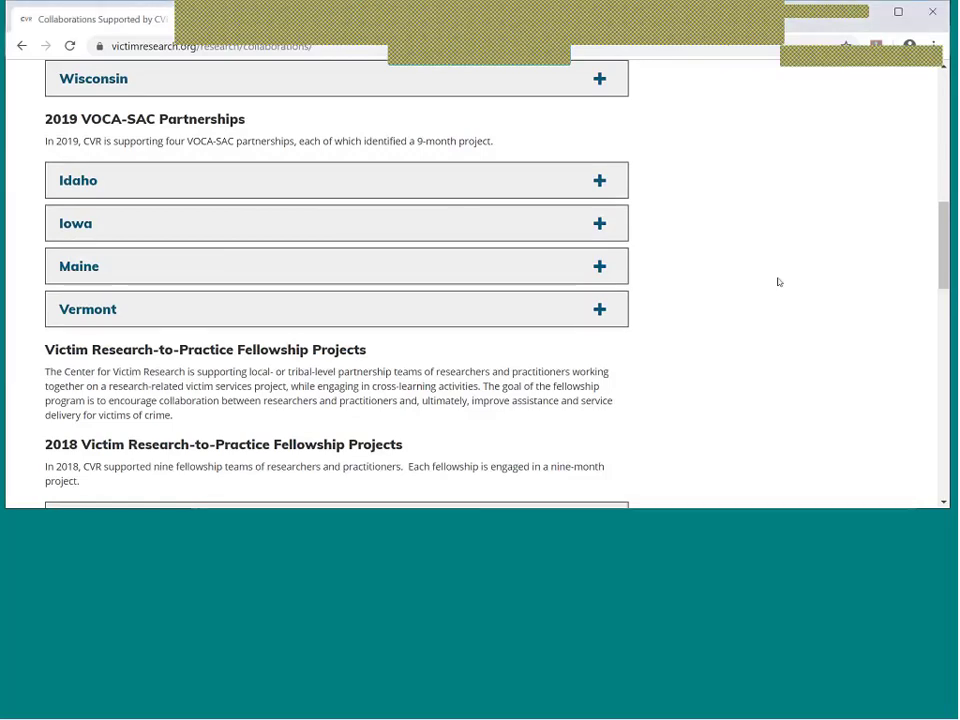
Scroll through the 2018 Victim Research-to-Practice Fellowship Projects list.
{"action": "scroll", "scroll_direction": "down", "scroll_amount": 3}
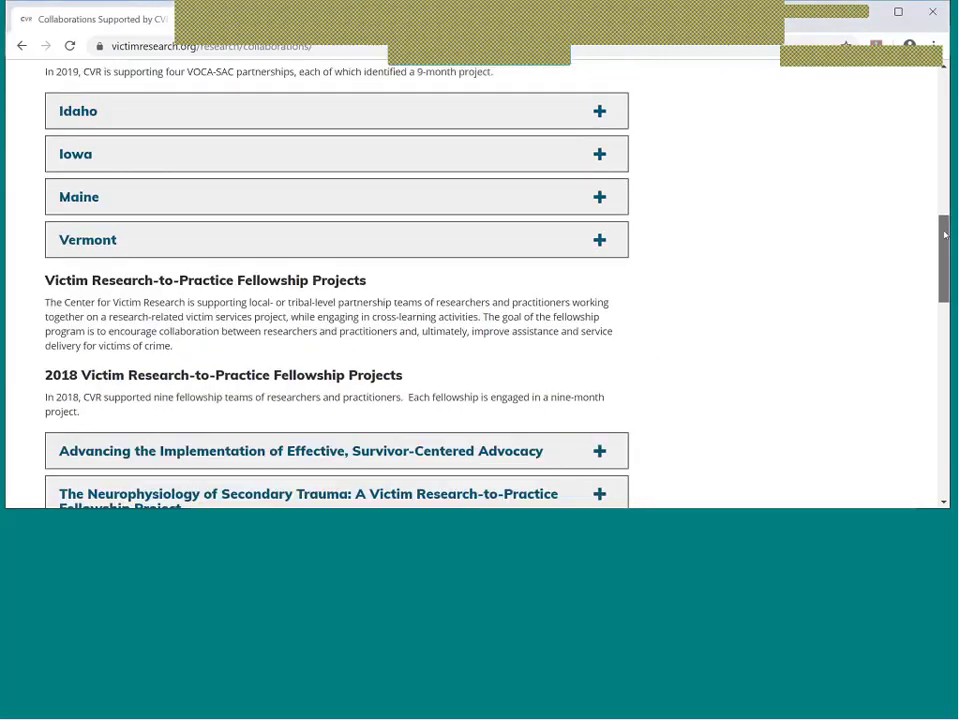
{"action": "scroll", "scroll_direction": "down", "scroll_amount": 3}
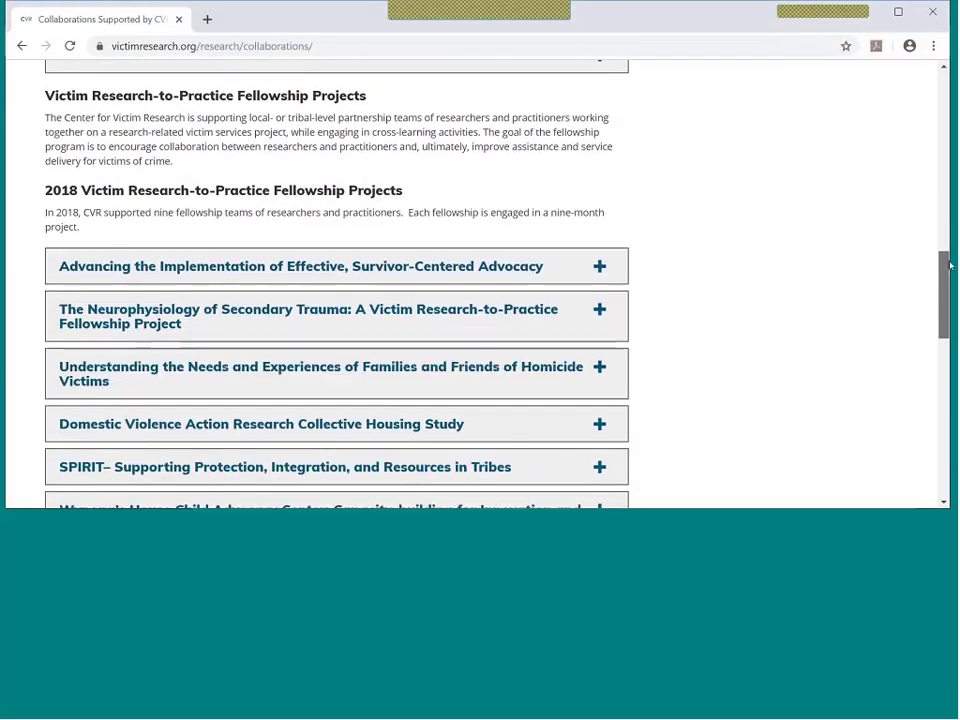
{"action": "scroll", "scroll_direction": "down", "scroll_amount": 3}
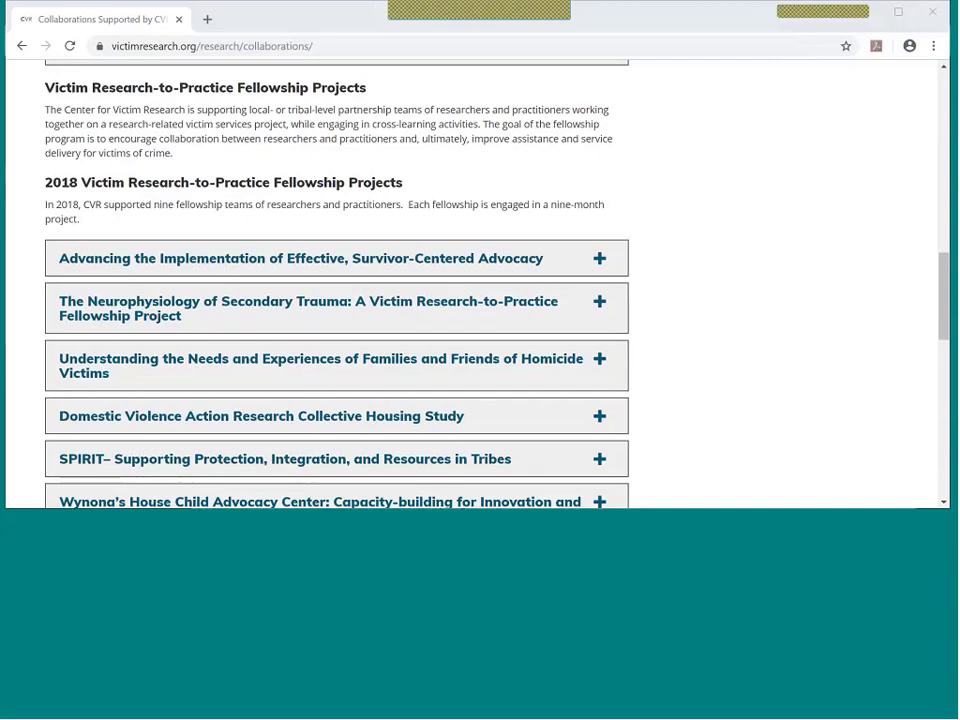
{"action": "scroll", "scroll_direction": "down", "scroll_amount": 3}
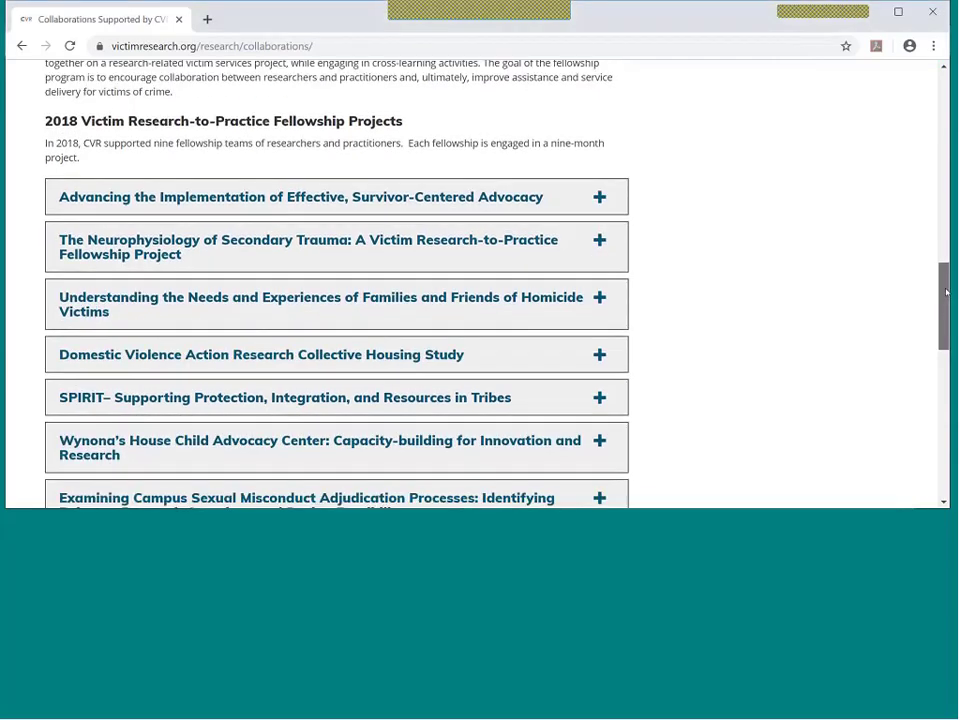
{"action": "scroll", "scroll_direction": "down", "scroll_amount": 3}
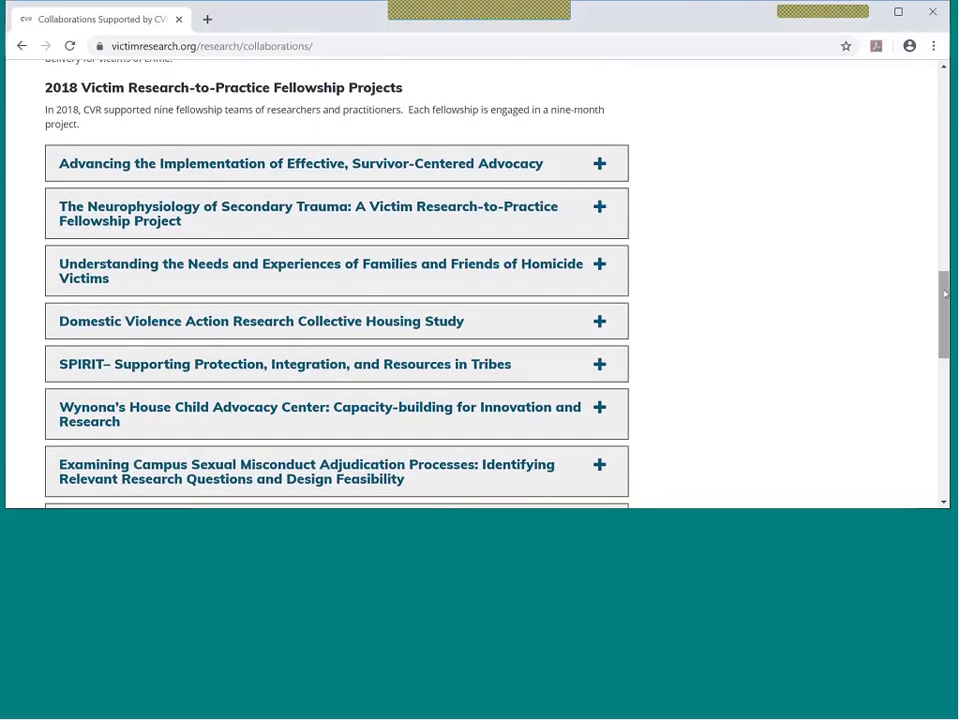
{"action": "scroll", "scroll_direction": "down", "scroll_amount": 3}
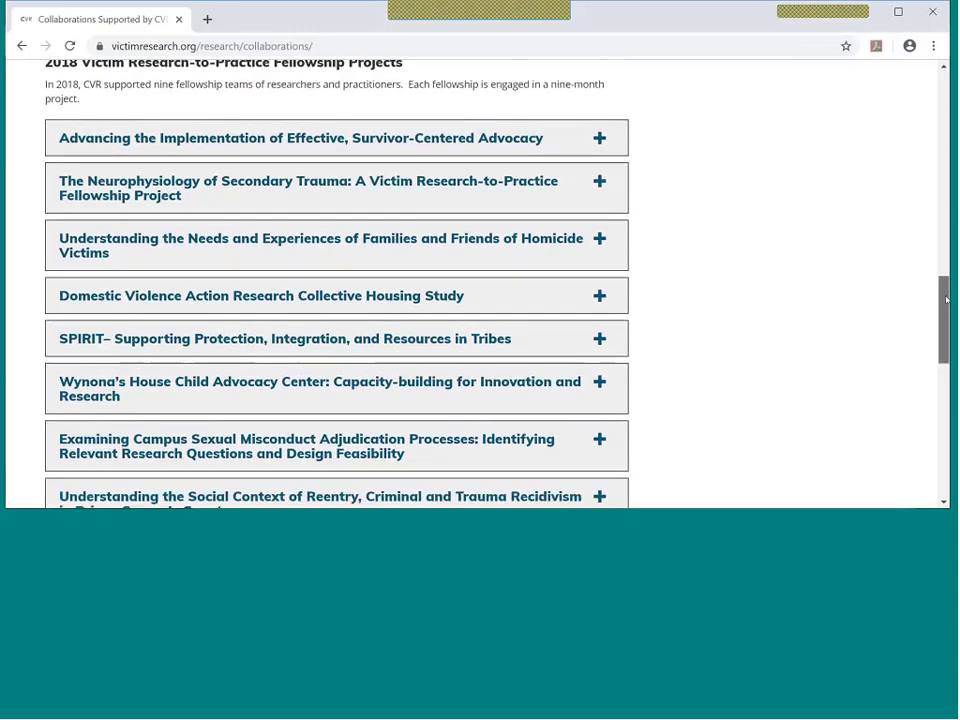
{"action": "scroll", "scroll_direction": "down", "scroll_amount": 3}
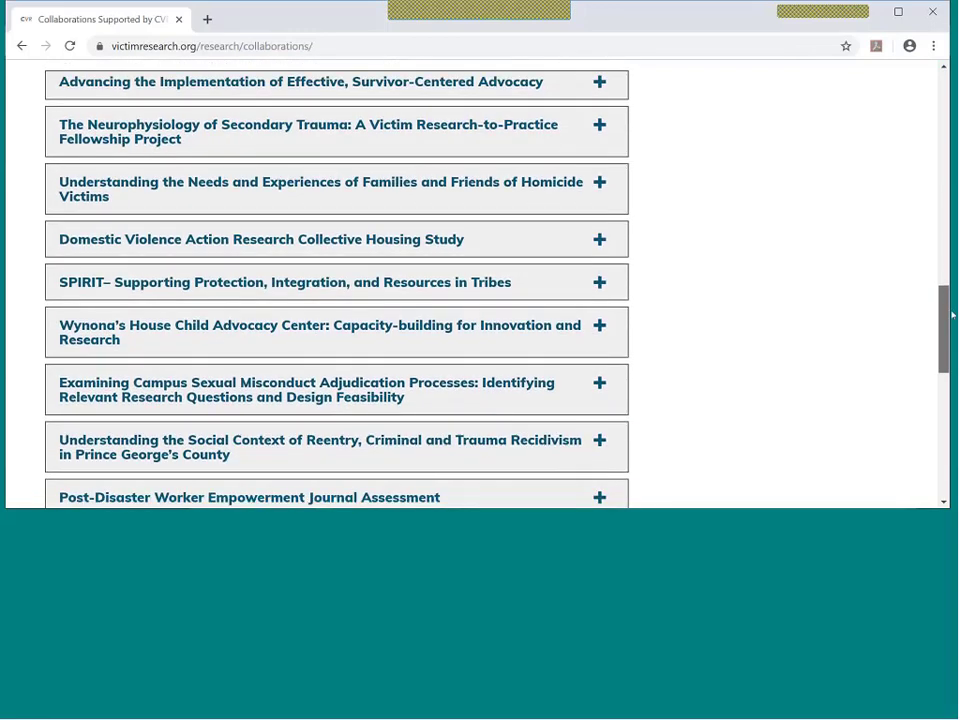
{"action": "scroll", "scroll_direction": "down", "scroll_amount": 3}
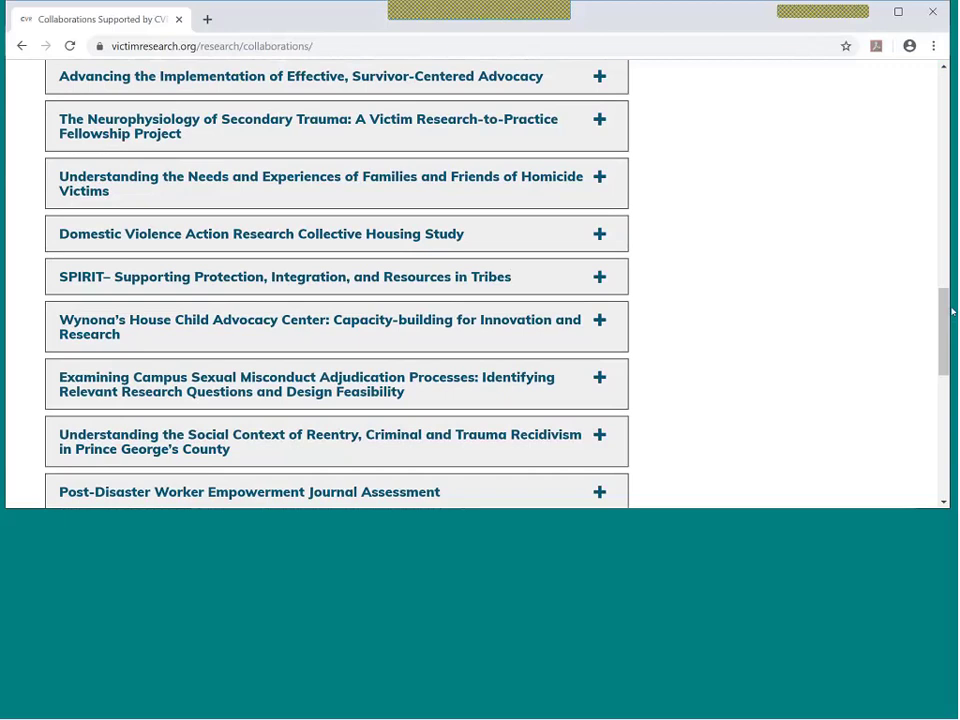
{"action": "scroll", "scroll_direction": "down", "scroll_amount": 3}
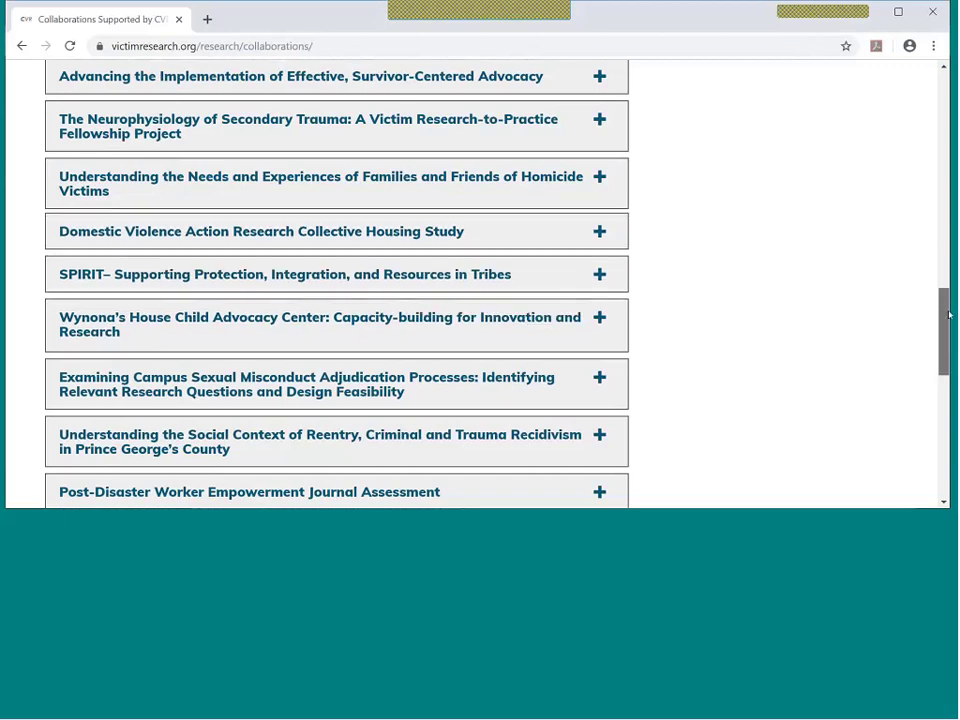
{"action": "scroll", "scroll_direction": "down", "scroll_amount": 3}
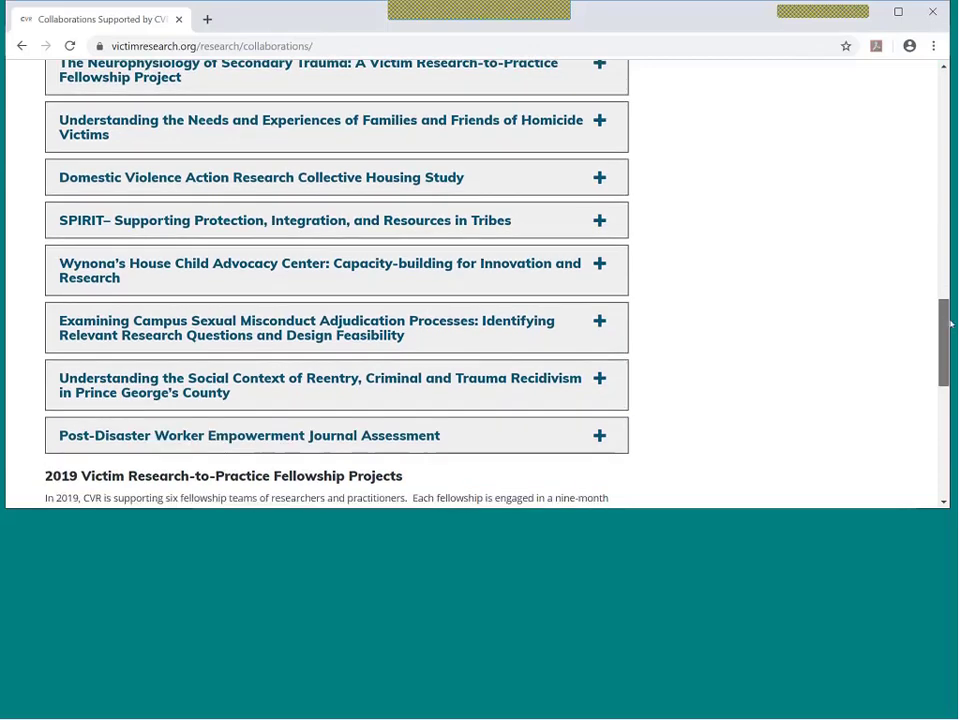
{"action": "scroll", "scroll_direction": "down", "scroll_amount": 3}
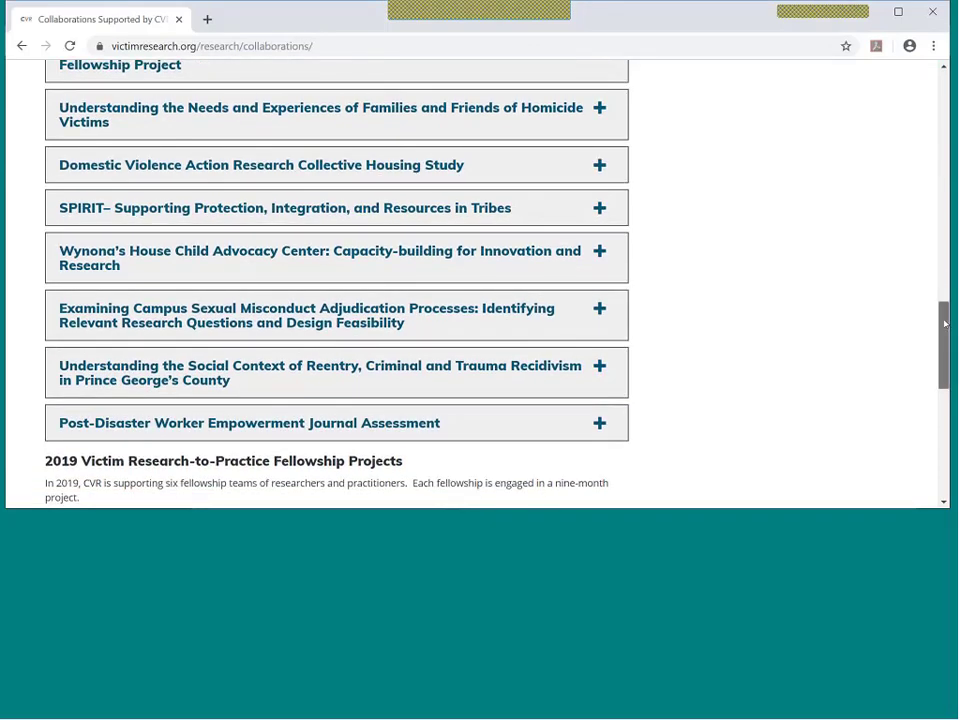
{"action": "scroll", "scroll_direction": "down", "scroll_amount": 3}
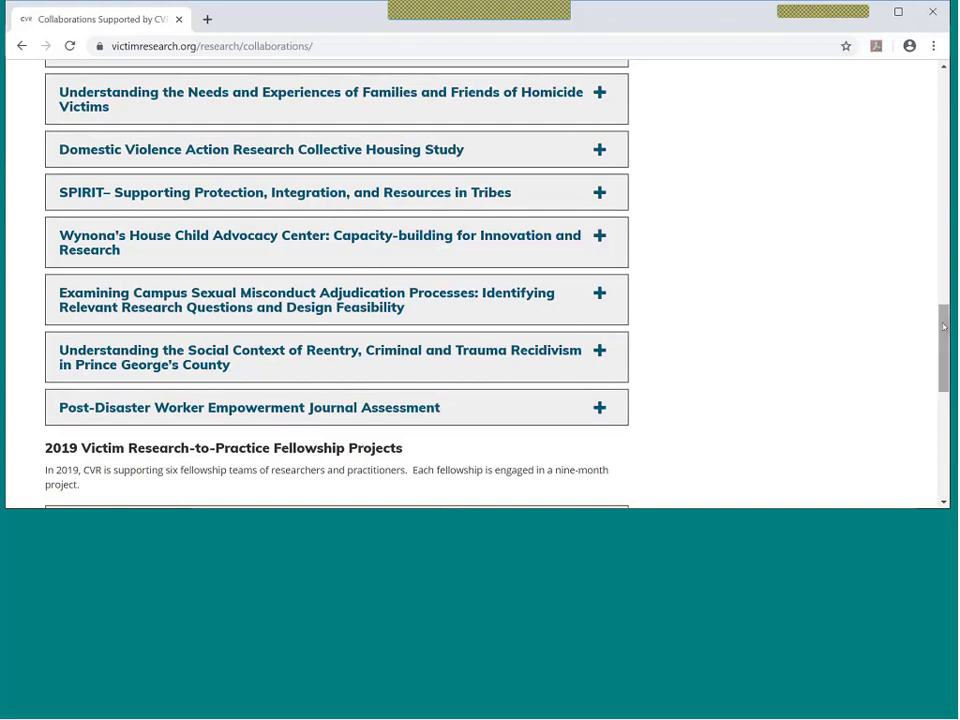
Scroll the 2019 Fellowship Projects list down to the Transgender and Non-binary Sexual Violence Research Project.
{"action": "scroll", "scroll_direction": "down", "scroll_amount": 3}
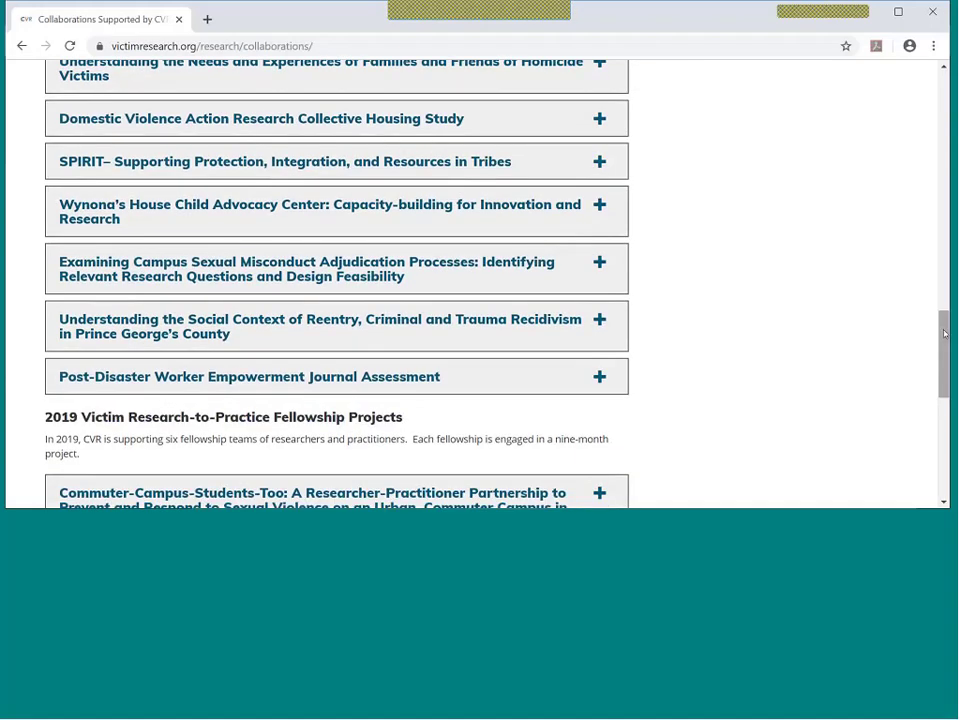
{"action": "scroll", "scroll_direction": "down", "scroll_amount": 3}
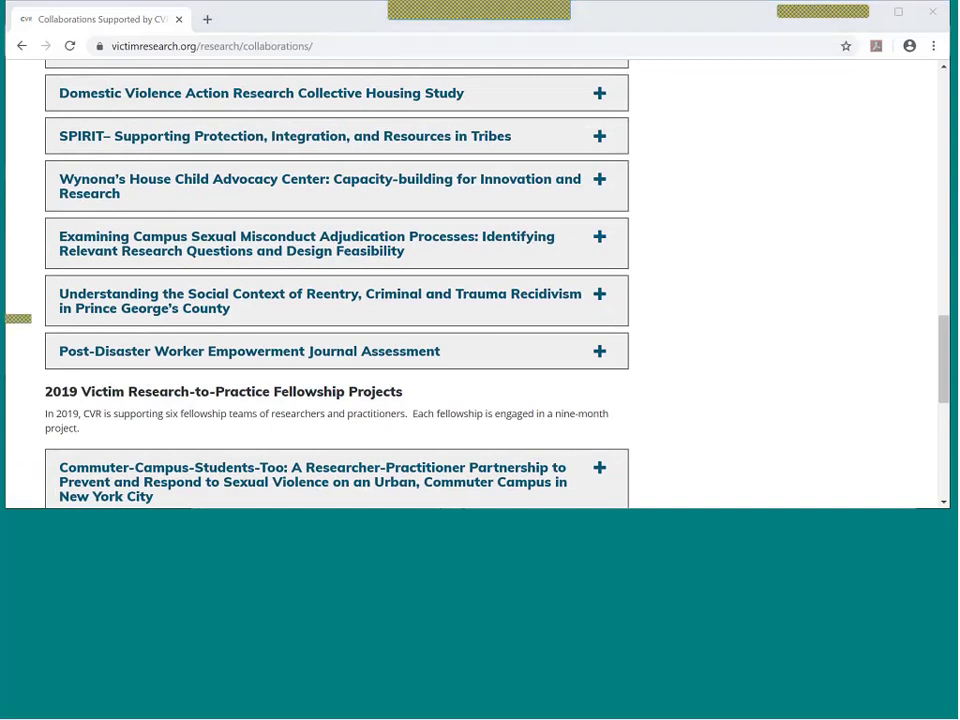
{"action": "mouse_move", "coordinate": [944, 328]}
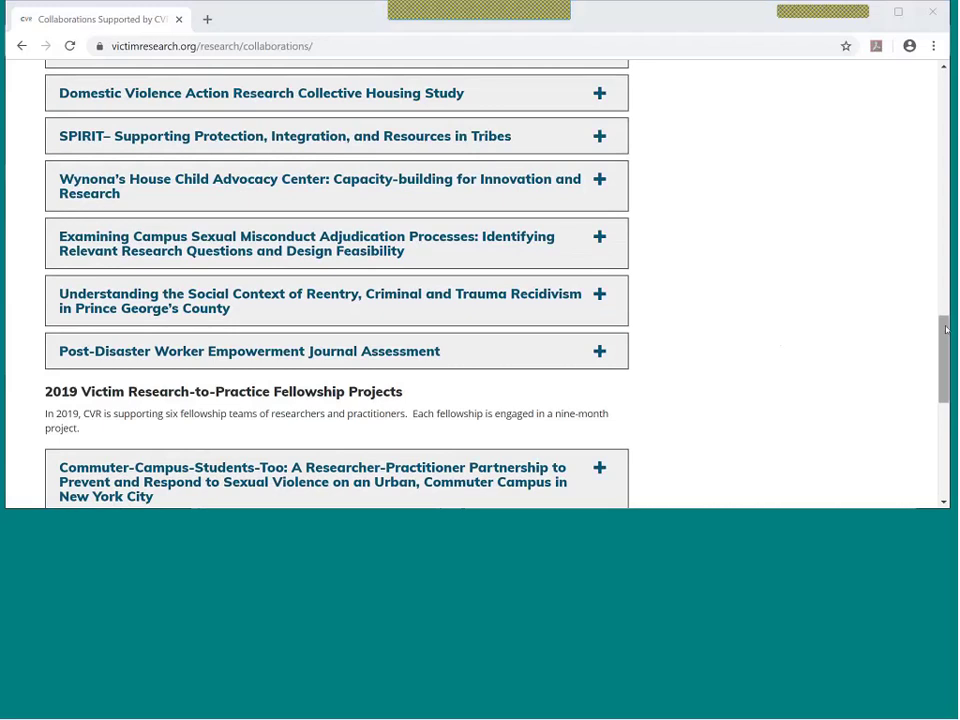
{"action": "scroll", "scroll_direction": "down", "scroll_amount": 3}
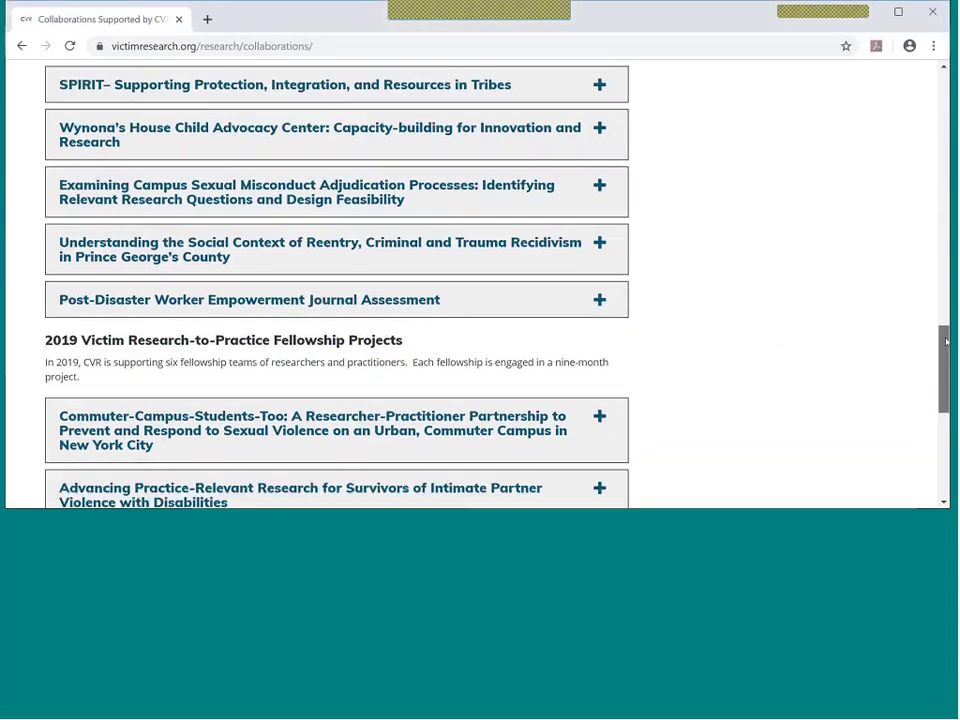
{"action": "scroll", "scroll_direction": "down", "scroll_amount": 3}
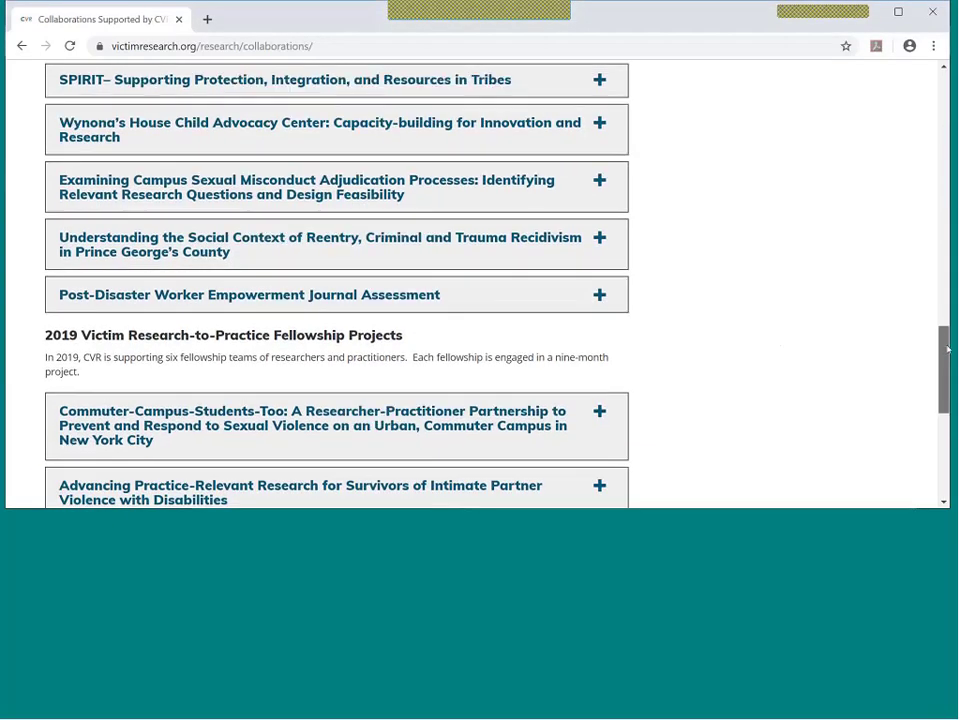
{"action": "scroll", "scroll_direction": "down", "scroll_amount": 3}
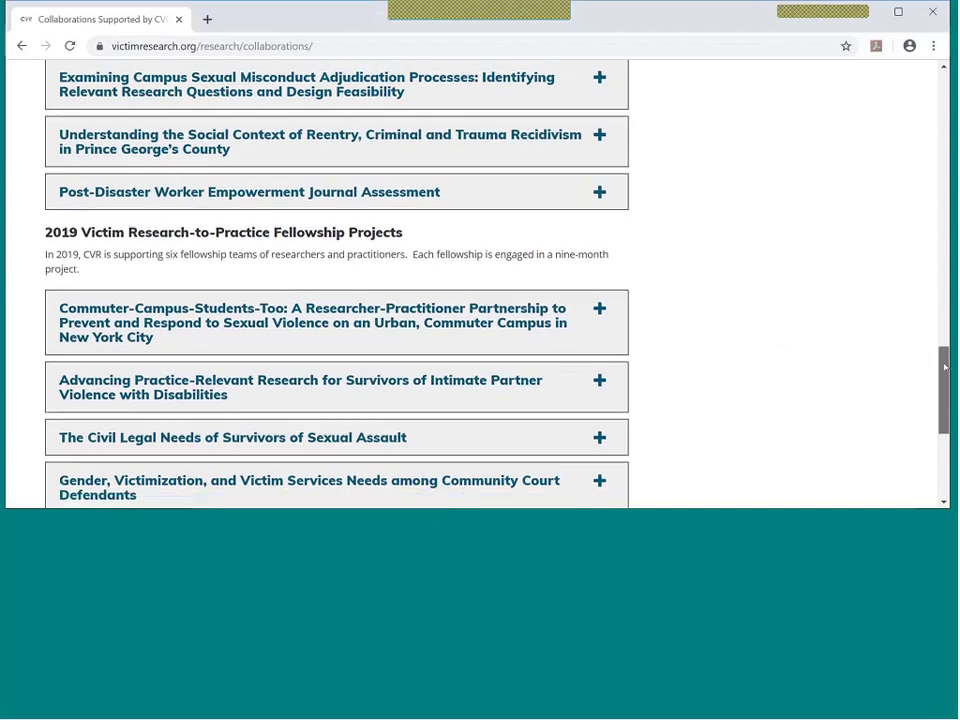
{"action": "scroll", "scroll_direction": "down", "scroll_amount": 3}
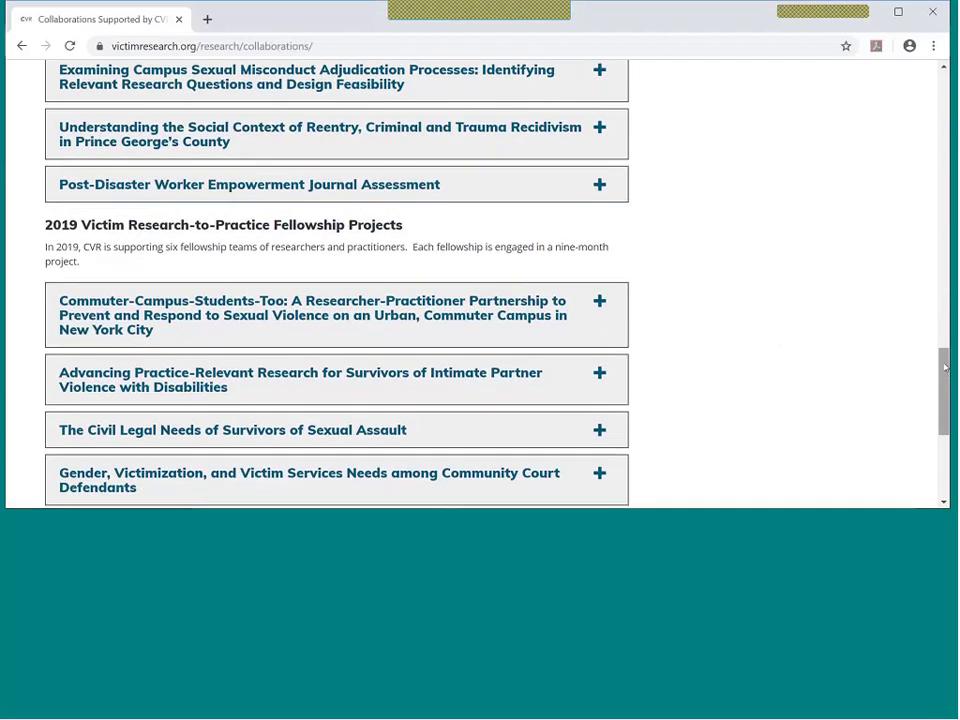
{"action": "scroll", "scroll_direction": "down", "scroll_amount": 3}
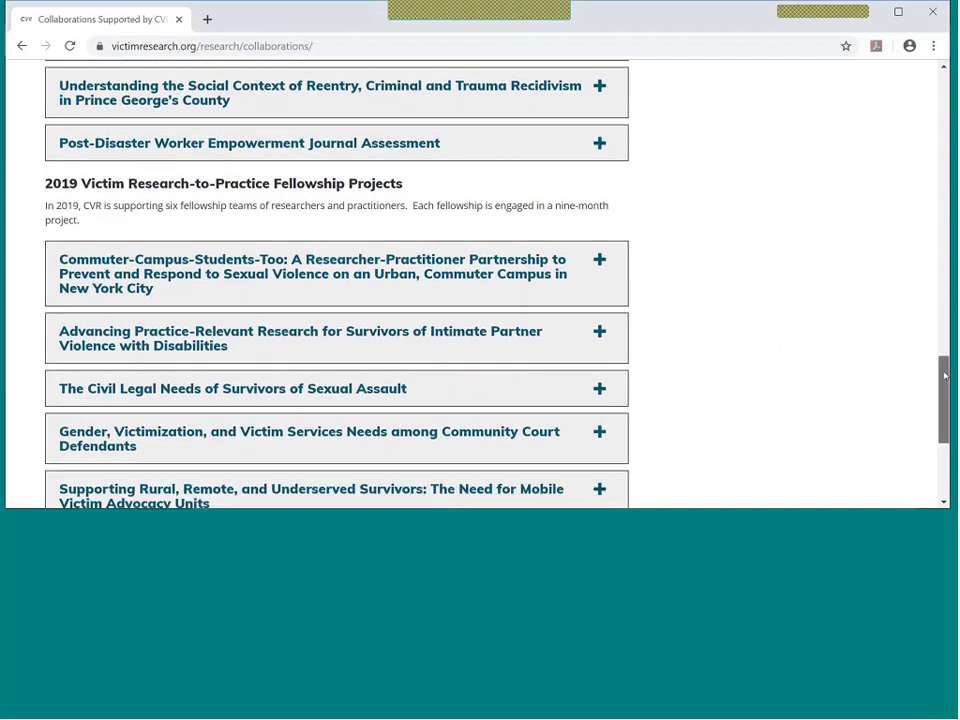
{"action": "scroll", "scroll_direction": "down", "scroll_amount": 3}
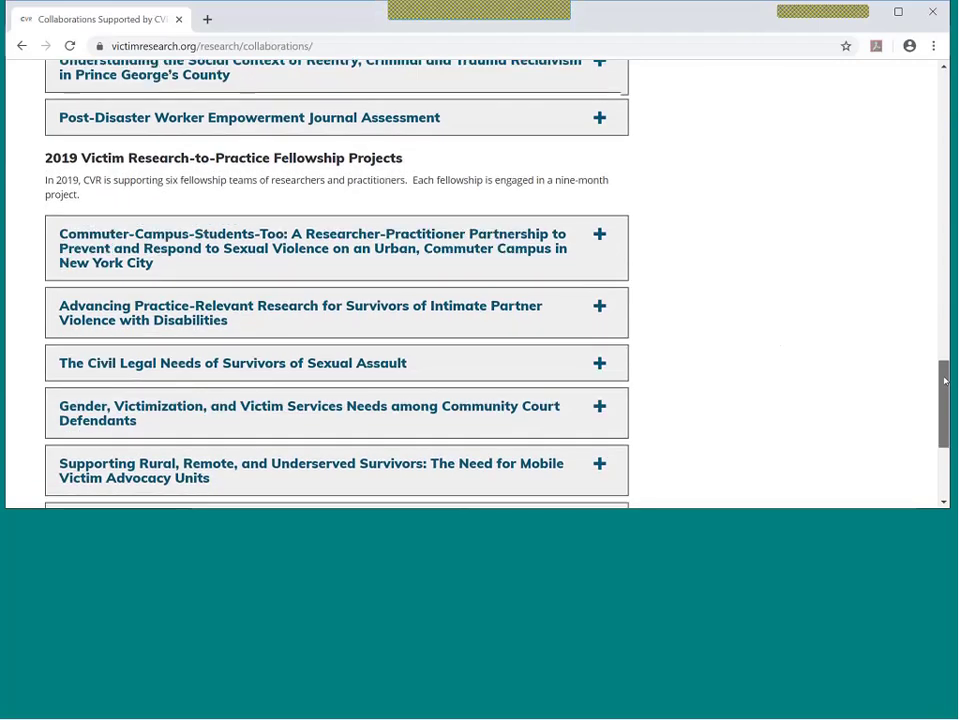
{"action": "scroll", "scroll_direction": "down", "scroll_amount": 3}
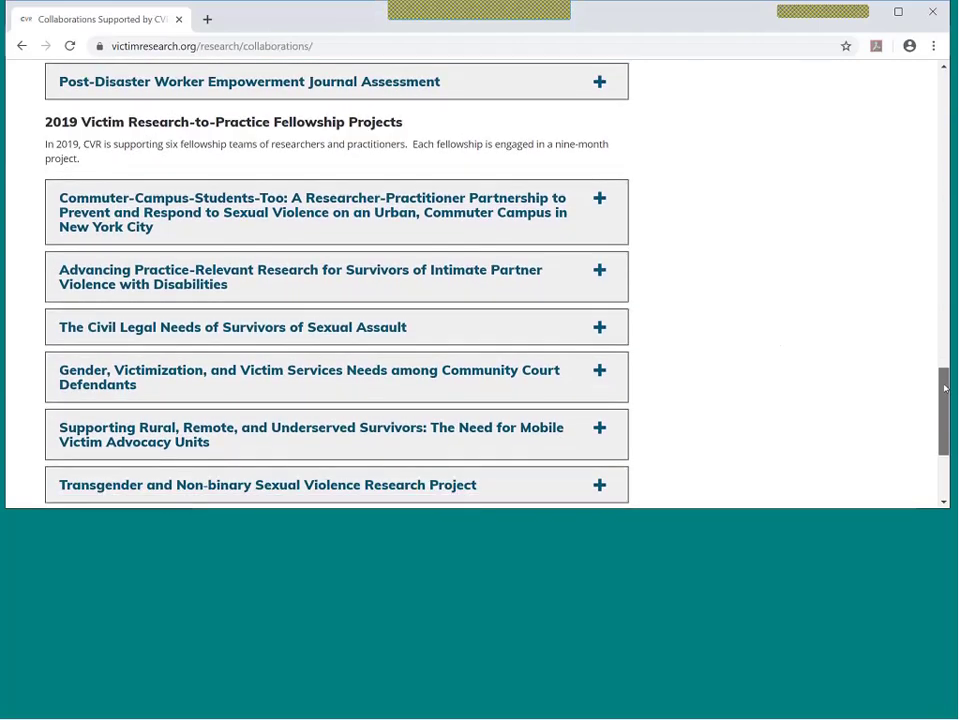
{"action": "scroll", "scroll_direction": "down", "scroll_amount": 3}
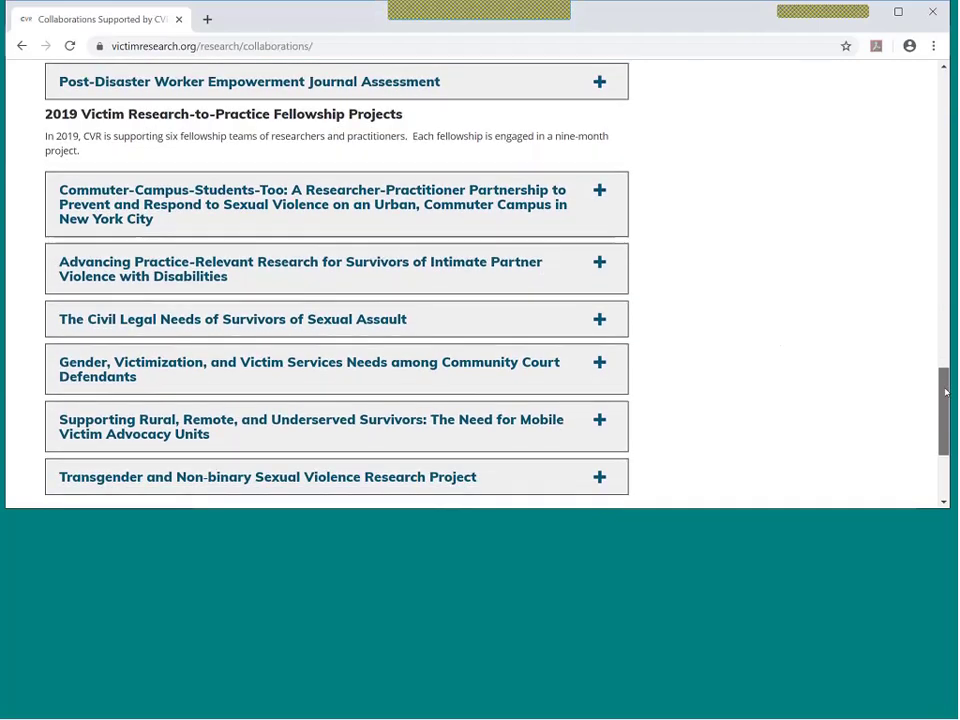
{"action": "scroll", "scroll_direction": "down", "scroll_amount": 3}
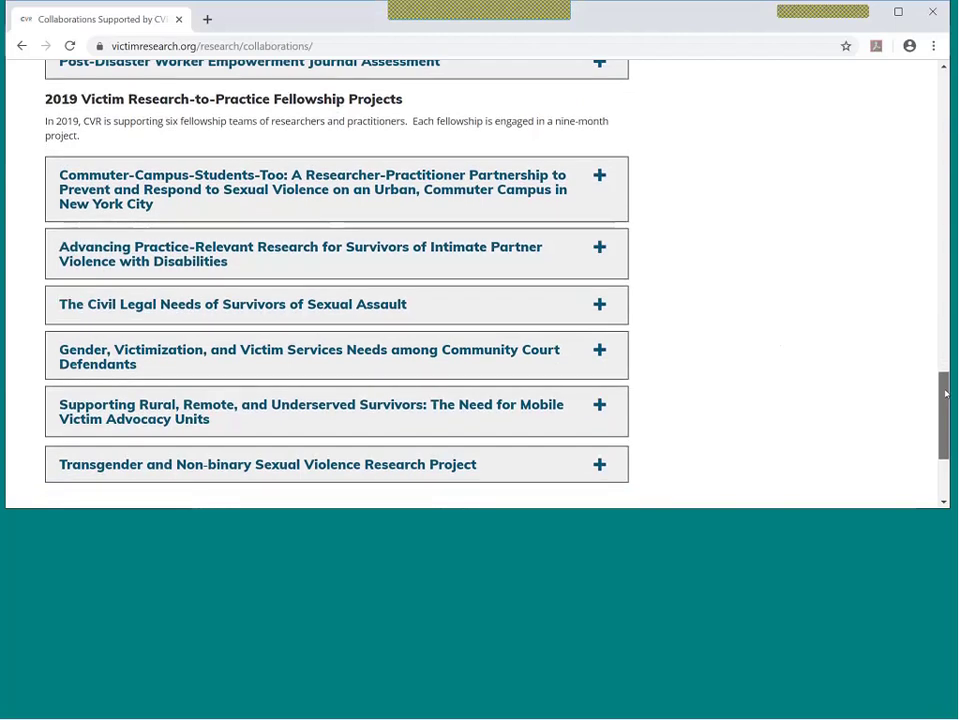
{"action": "scroll", "scroll_direction": "down", "scroll_amount": 3}
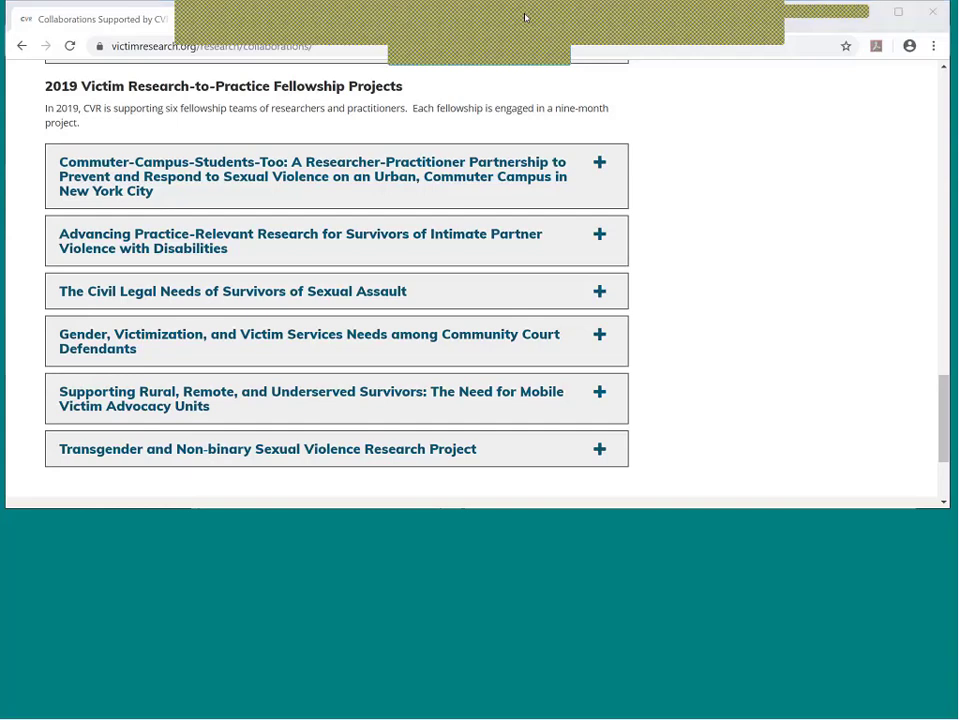
{"action": "mouse_move", "coordinate": [816, 142]}
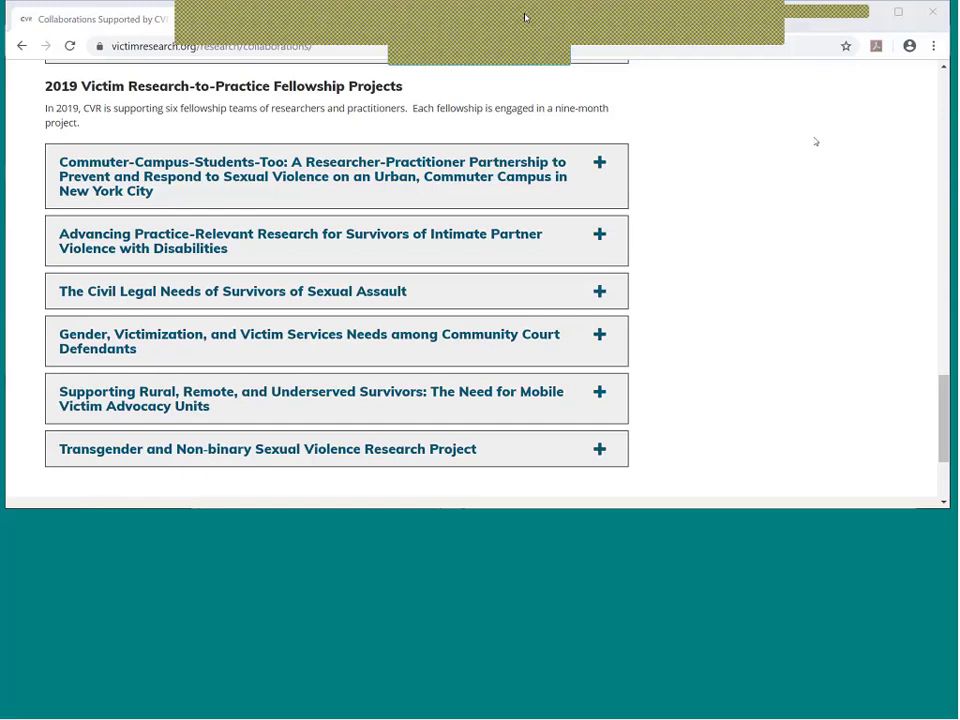
{"action": "mouse_move", "coordinate": [820, 136]}
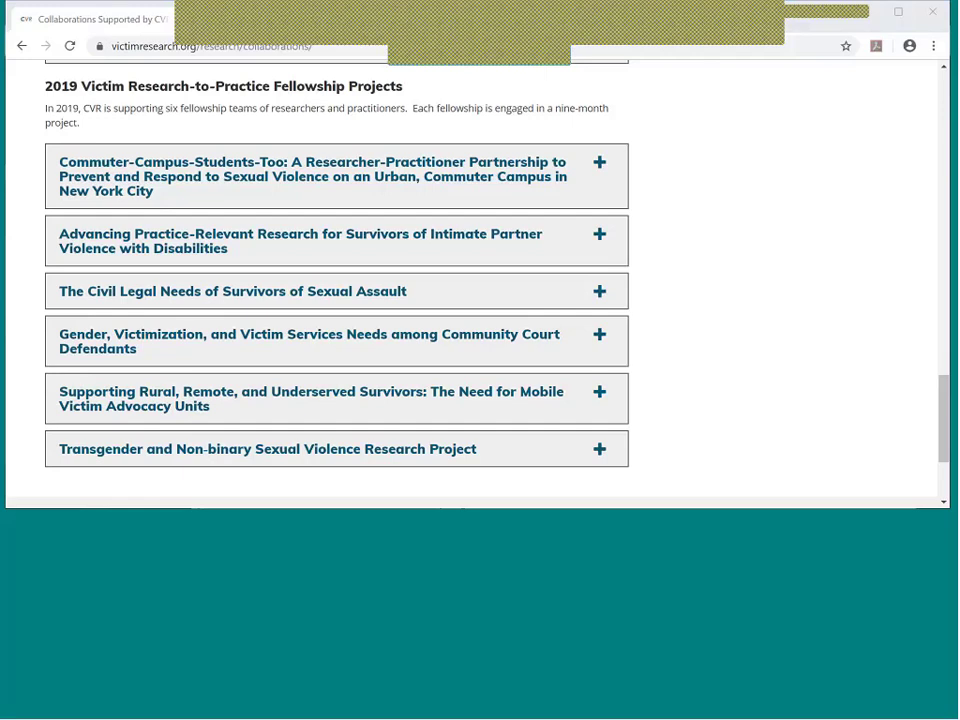
Go to the Library page and focus the Search the Library box to show suggested searches.
{"action": "scroll", "scroll_direction": "up", "scroll_amount": 3}
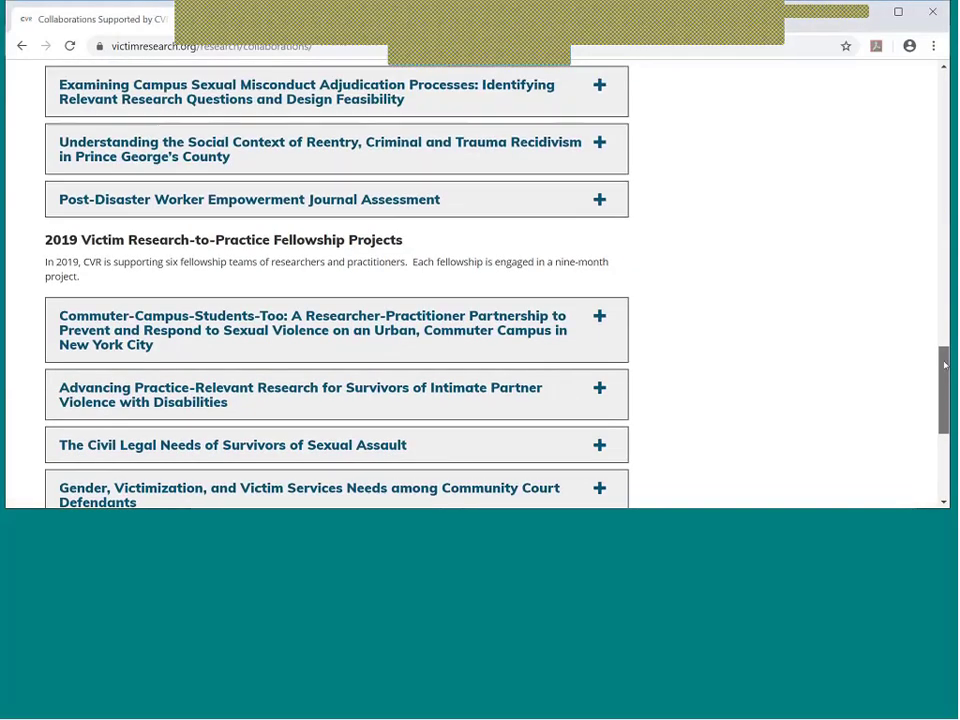
{"action": "scroll", "scroll_direction": "up", "scroll_amount": 3}
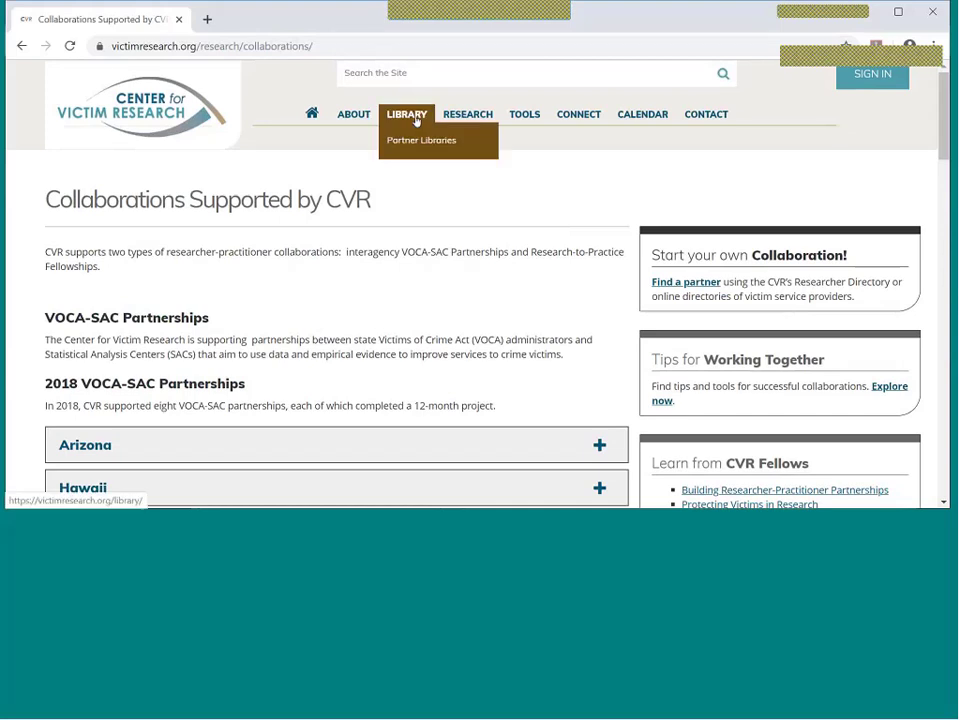
{"action": "left_click", "coordinate": [406, 114]}
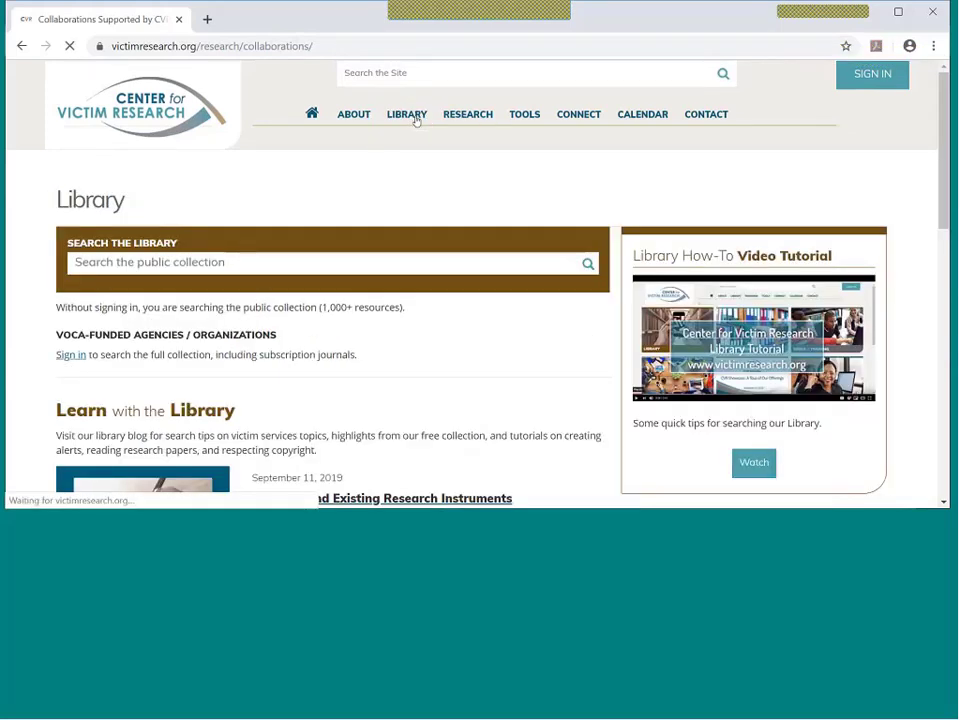
{"action": "left_click", "coordinate": [406, 112]}
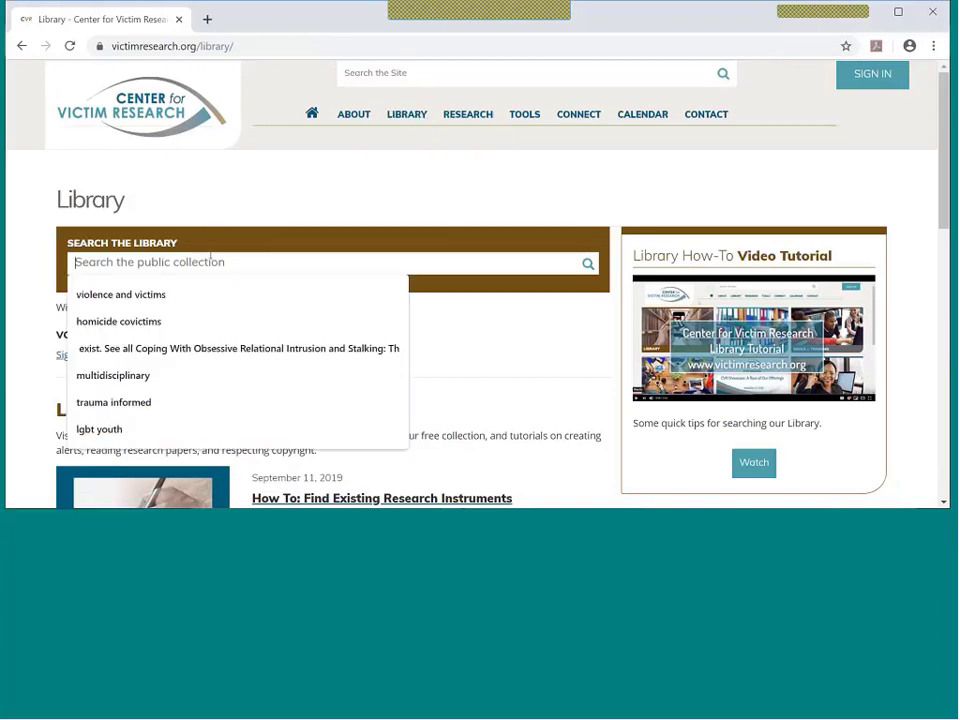
{"action": "left_click", "coordinate": [276, 236]}
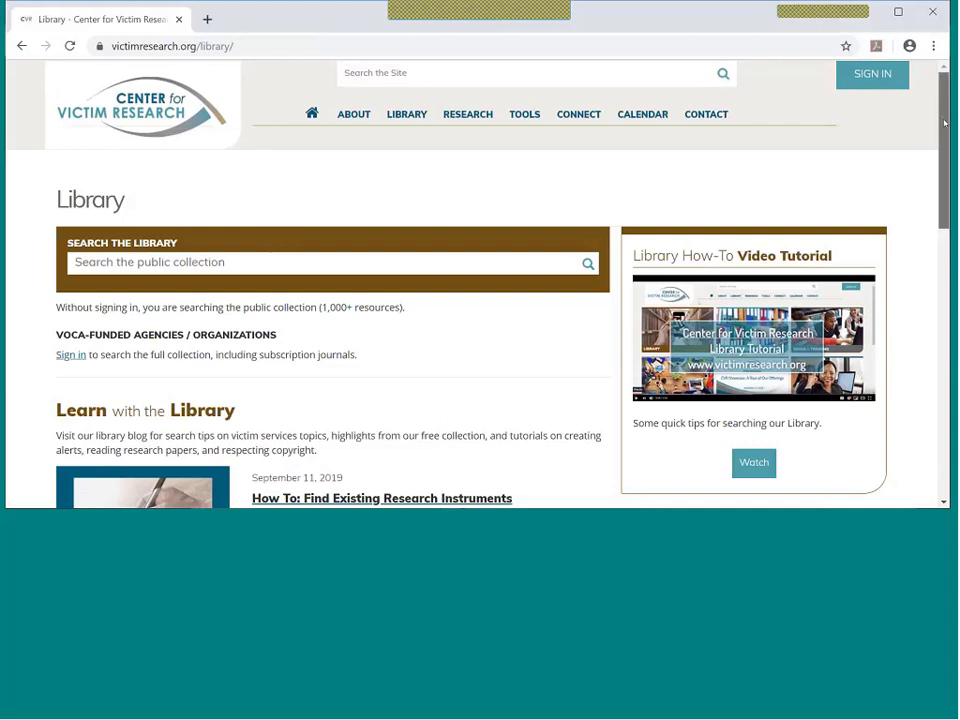
{"action": "scroll", "scroll_direction": "down", "scroll_amount": 3}
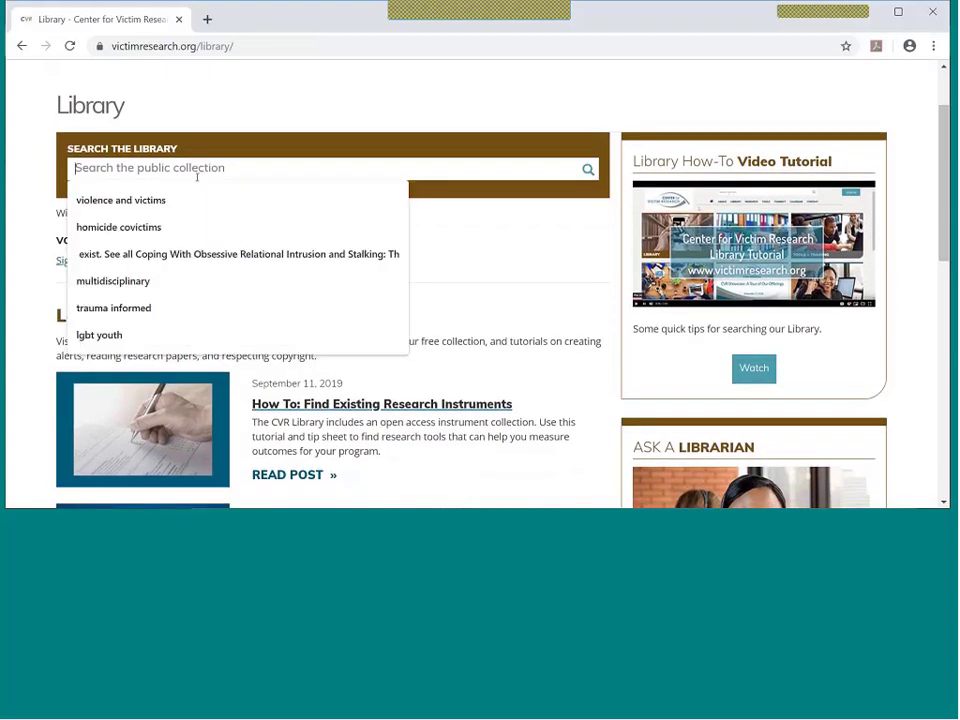
Search the library for 'Victim Research-to-Practice Fellowships Projects OR VOCA-SAC Partnerships'.
{"action": "type", "text": "Sectim"}
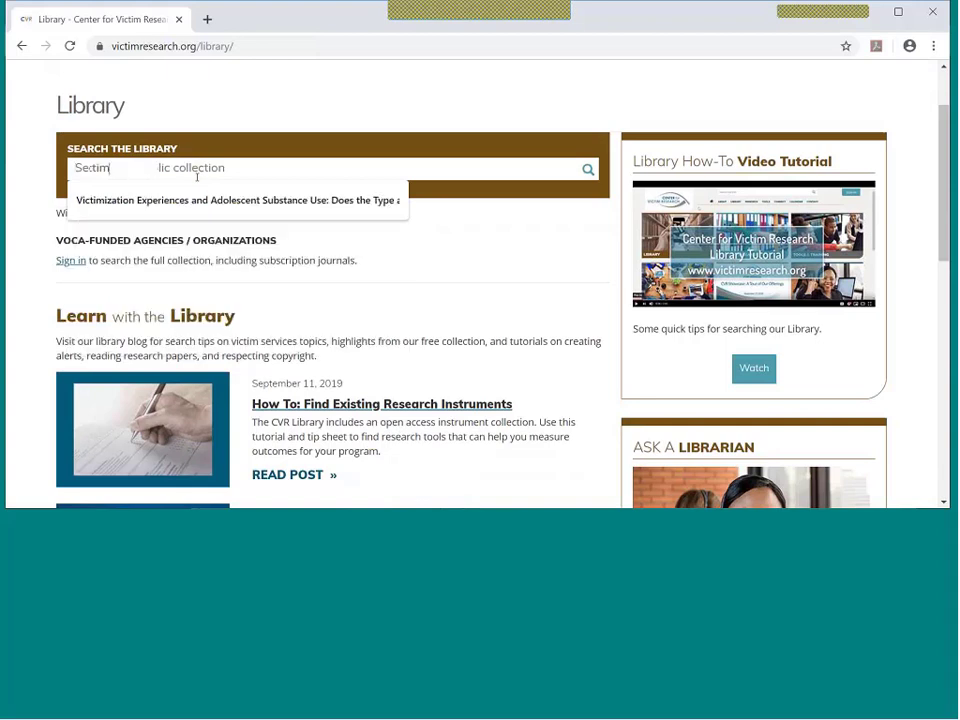
{"action": "type", "text": "Victim Research-to-P"}
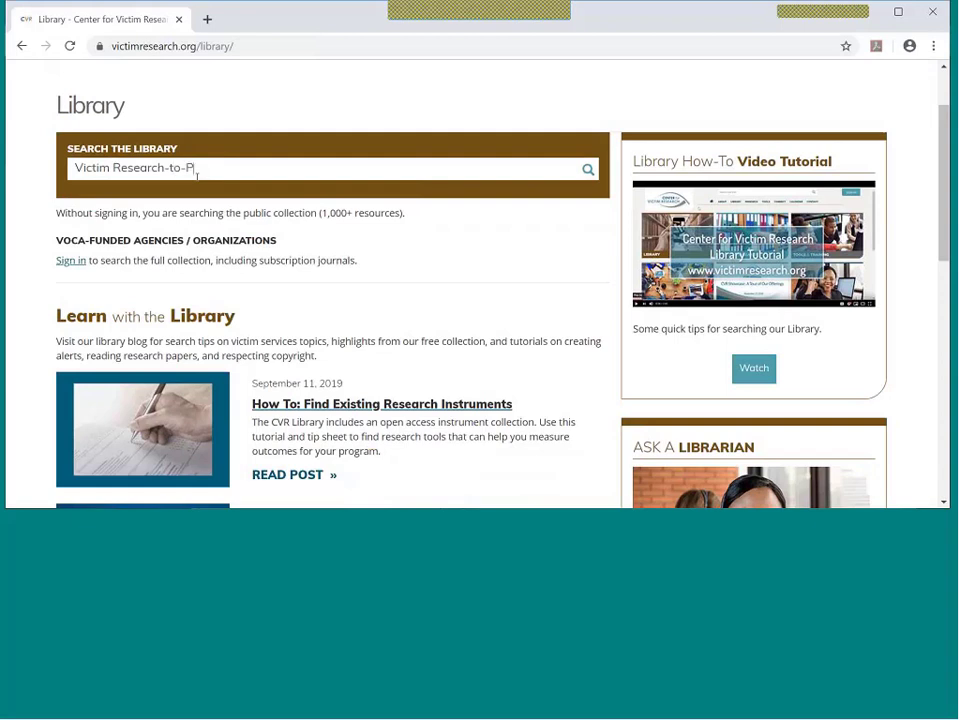
{"action": "type", "text": "ractice Fell"}
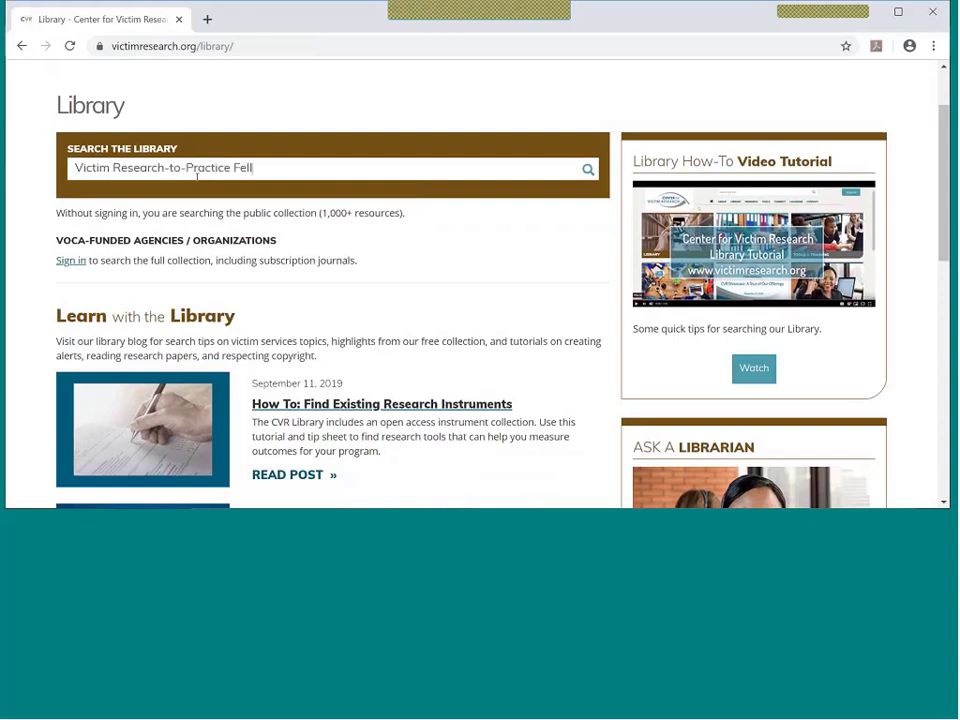
{"action": "type", "text": "owships Projects"}
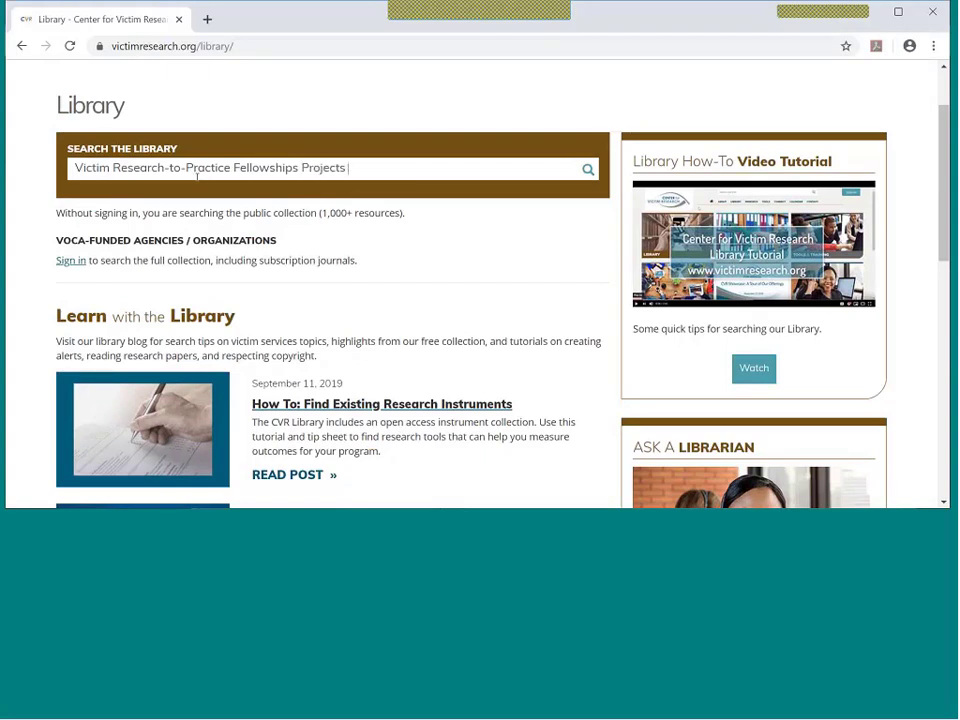
{"action": "type", "text": "OR VOCA-SAC P"}
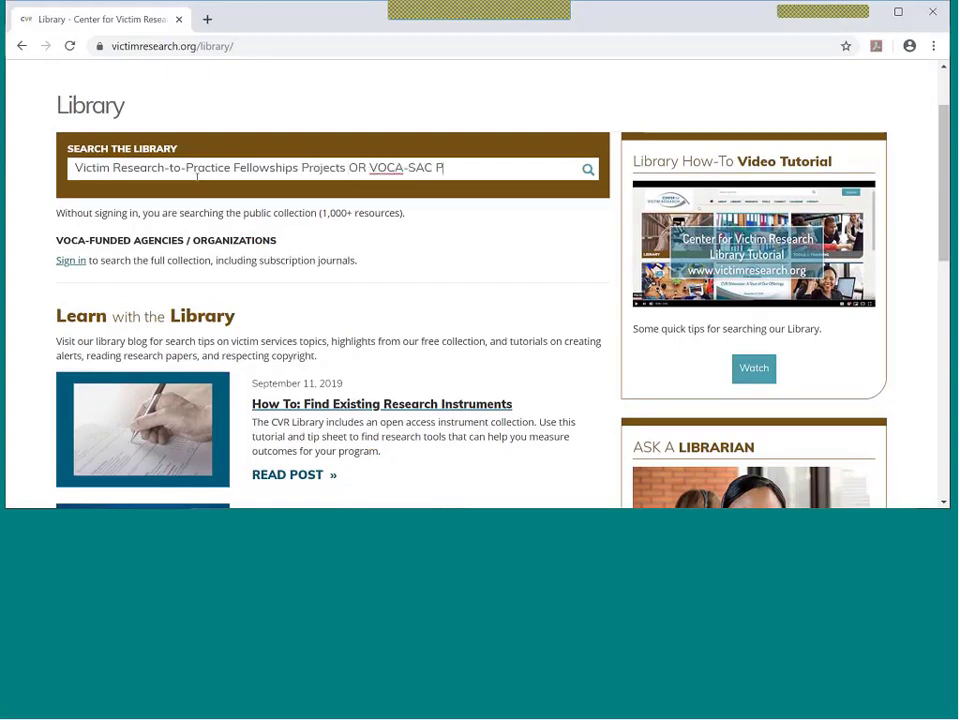
{"action": "type", "text": "artnerships"}
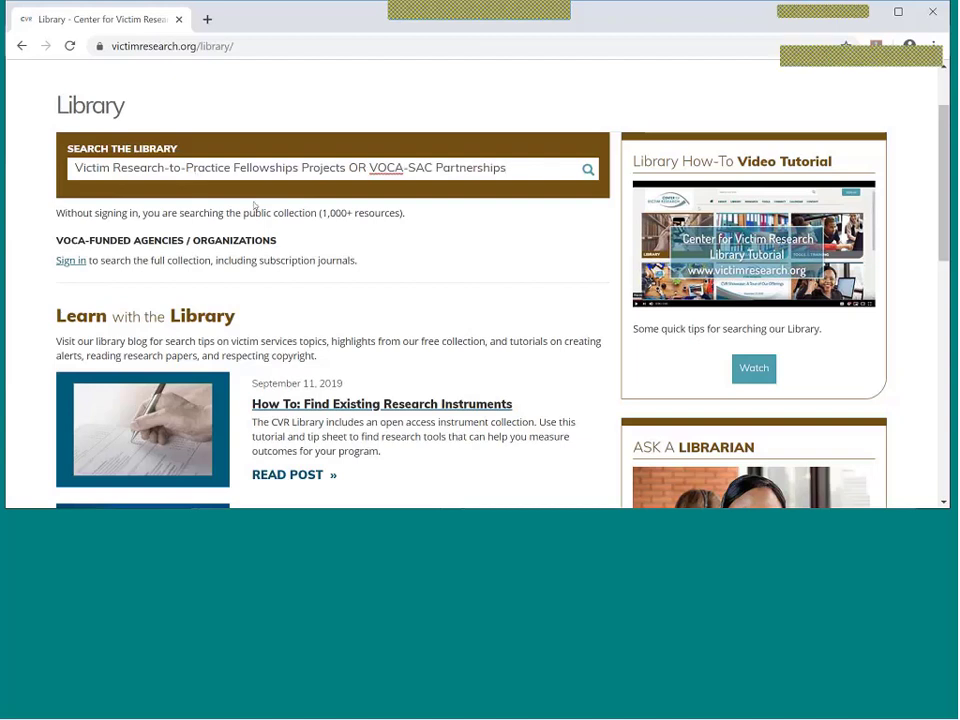
{"action": "left_click", "coordinate": [588, 168]}
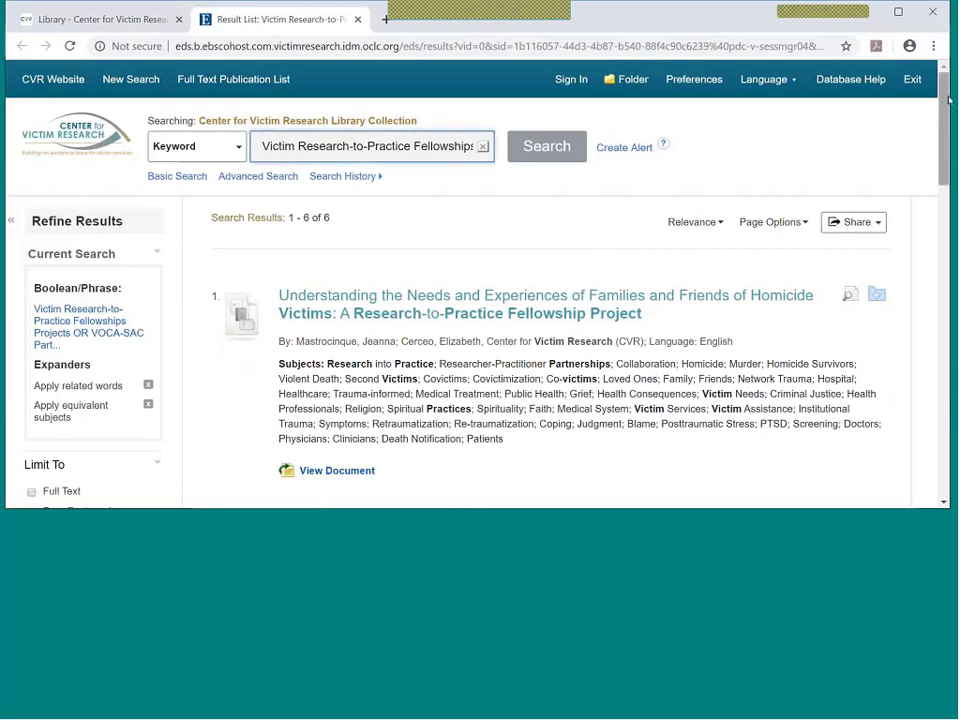
Run an advanced search for research into practice OR researcher-practitioner OR participatory research OR action research.
{"action": "scroll", "scroll_direction": "down", "scroll_amount": 3}
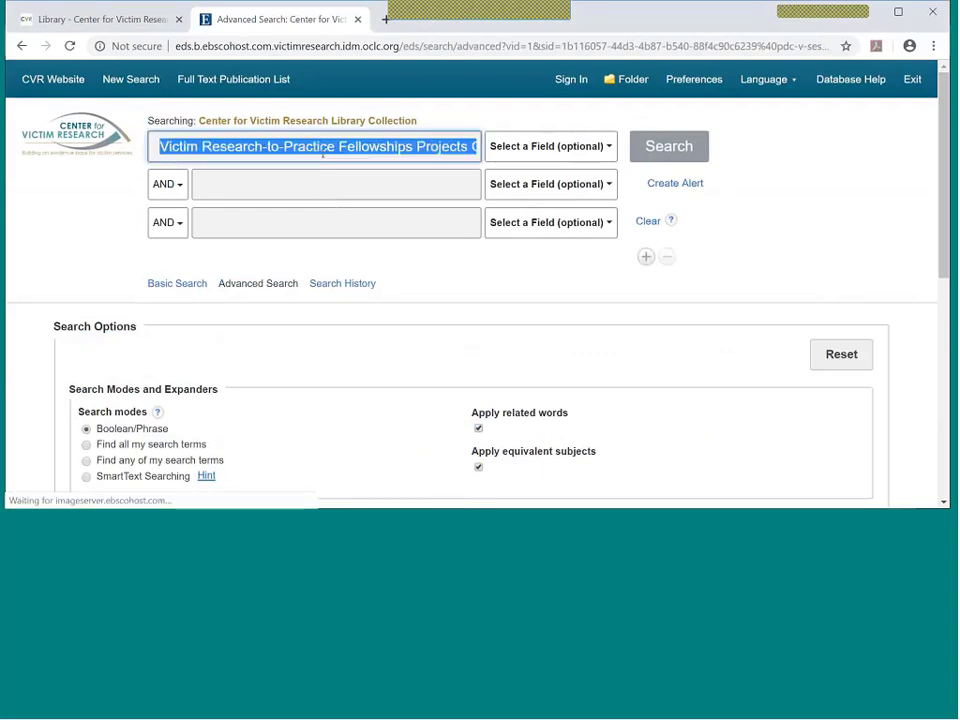
{"action": "key", "text": "Delete"}
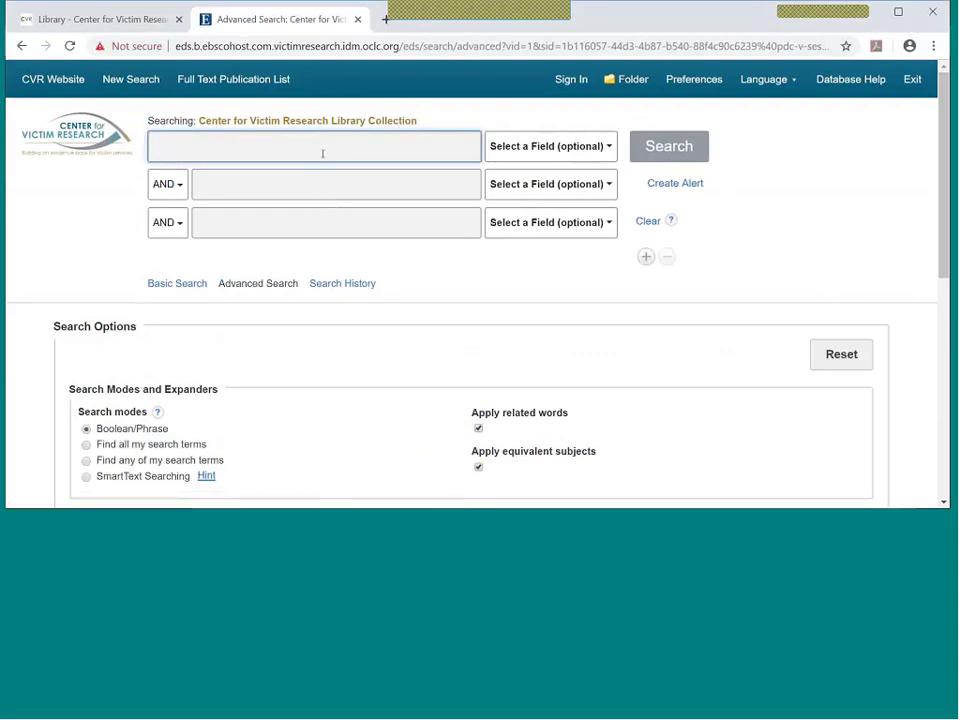
{"action": "type", "text": "research into practice"}
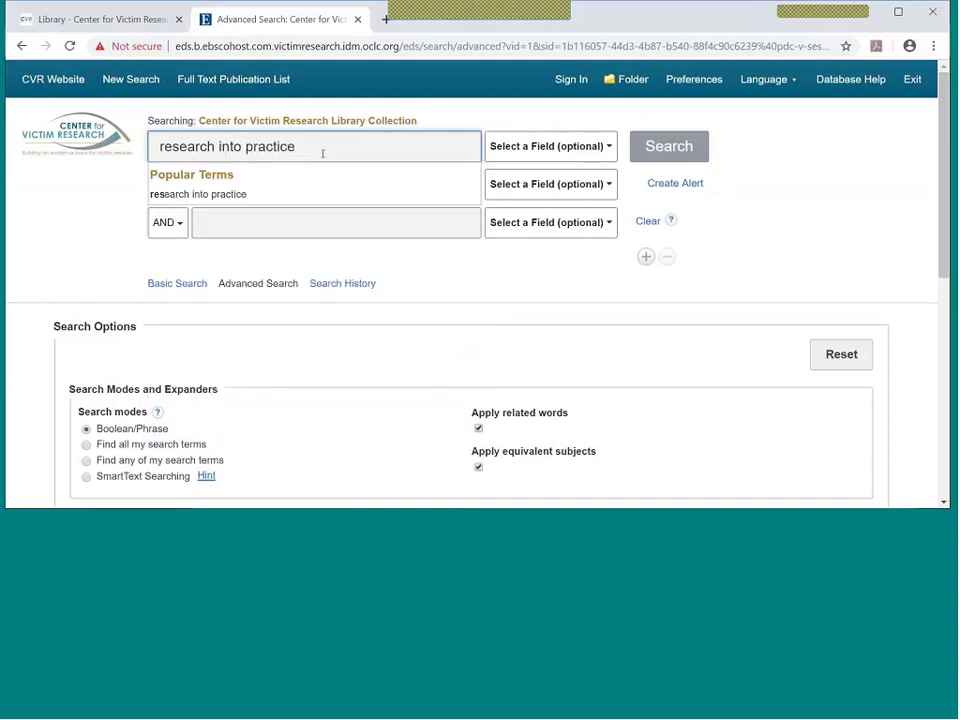
{"action": "type", "text": "OR researche"}
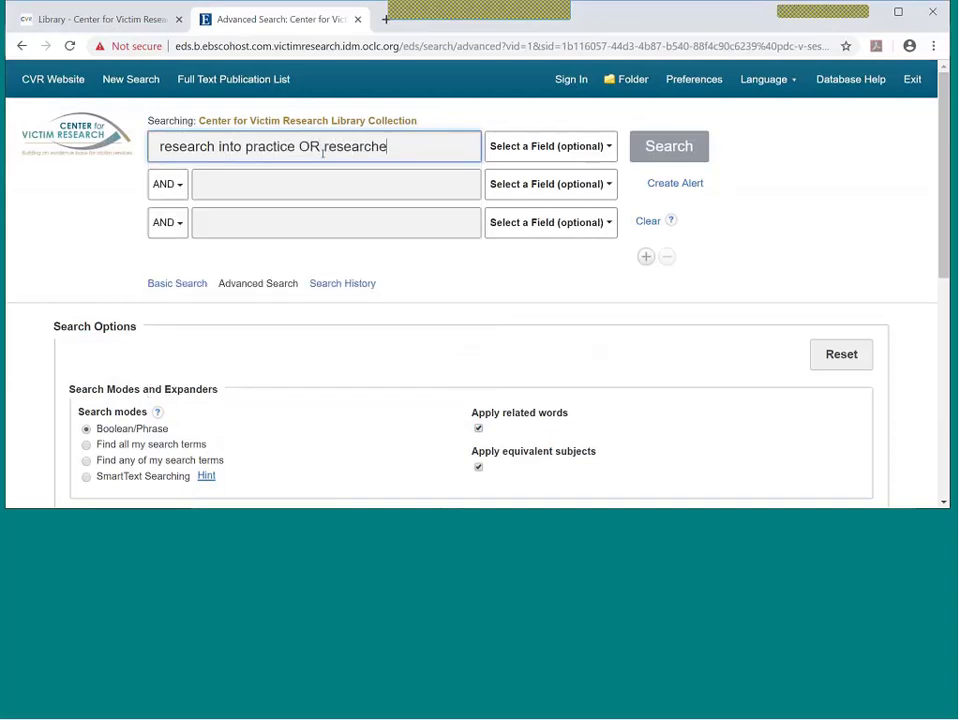
{"action": "type", "text": "r-practitio"}
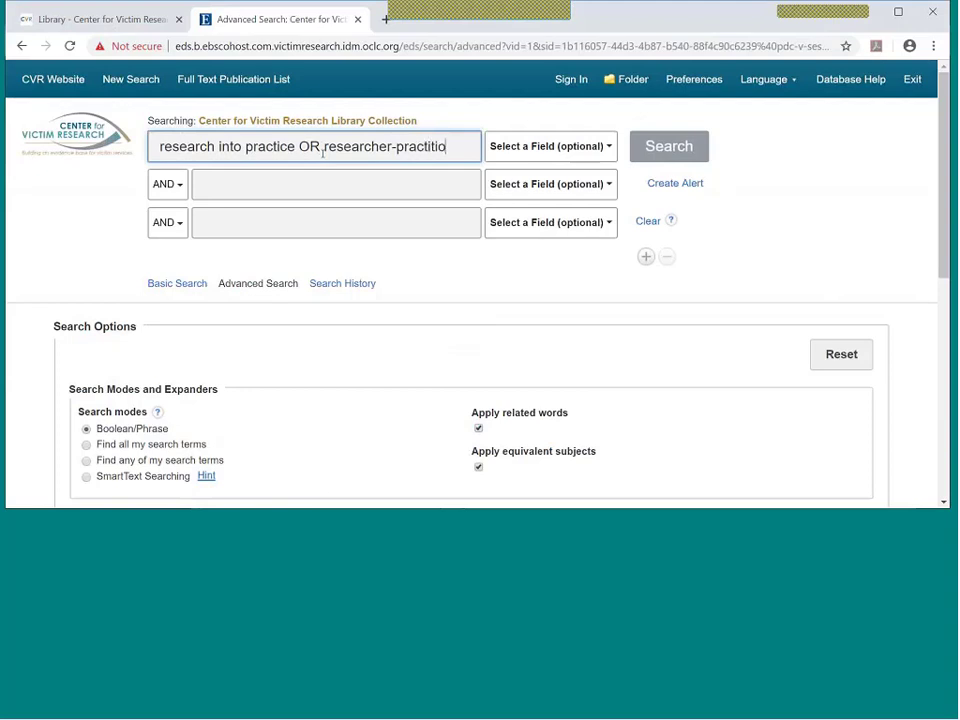
{"action": "type", "text": "ner OR participatory"}
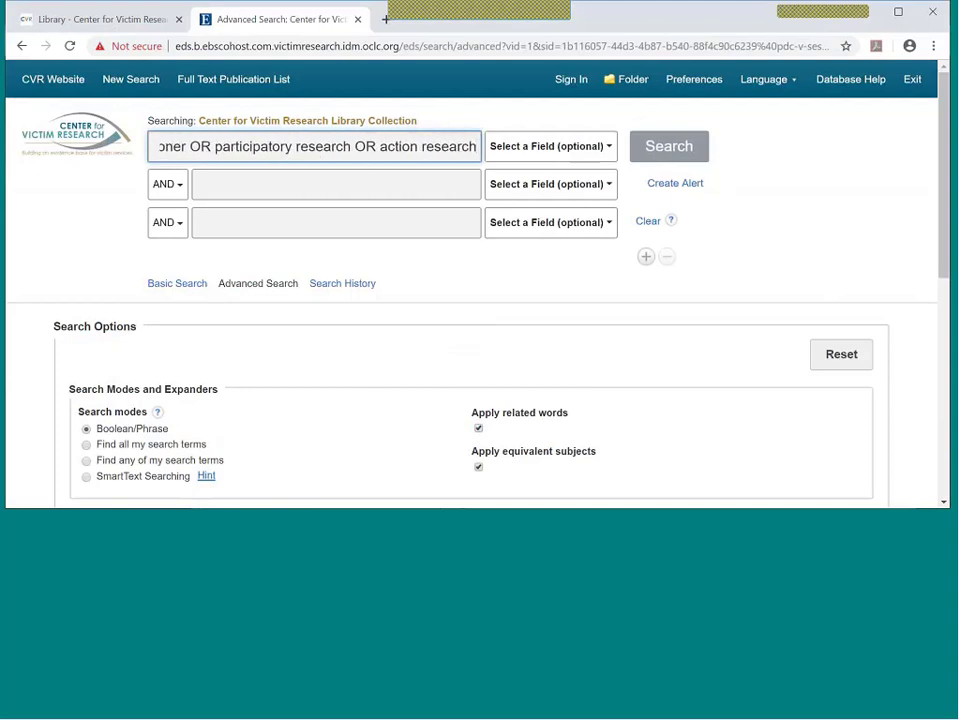
{"action": "mouse_move", "coordinate": [776, 278]}
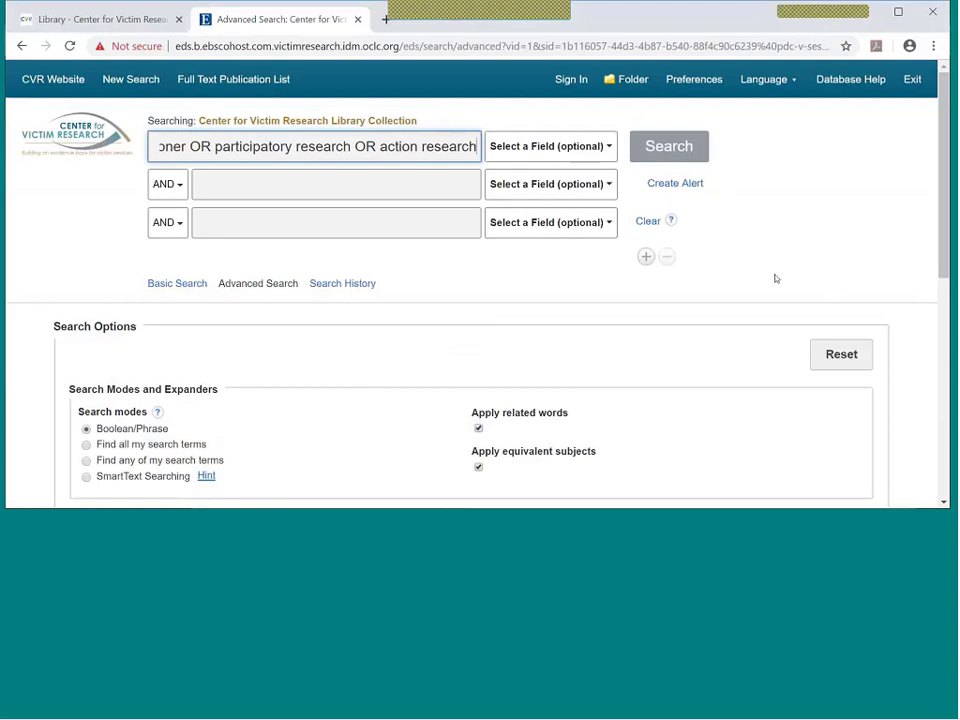
{"action": "left_click", "coordinate": [668, 146]}
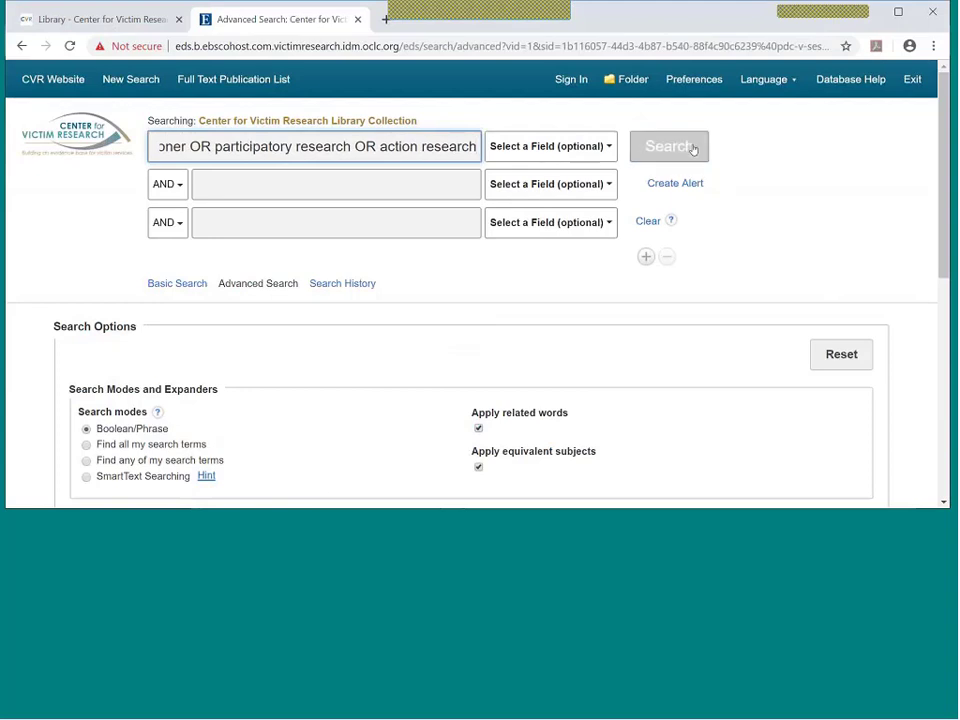
{"action": "left_click", "coordinate": [668, 146]}
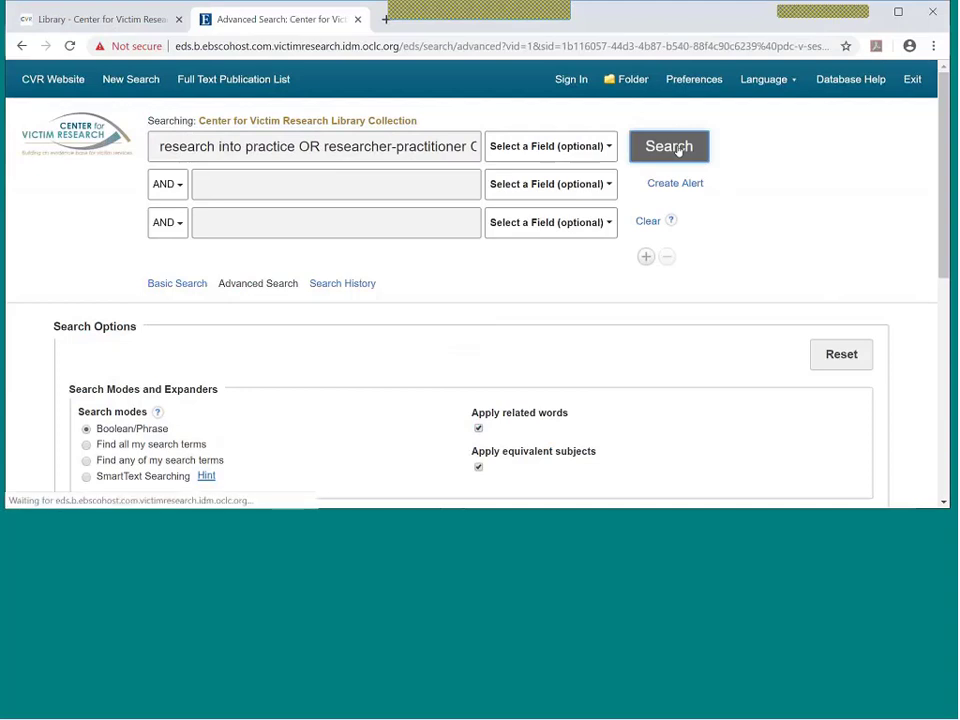
Load the 131 results and scroll through the first ones, led by the VIP action research evaluation.
{"action": "left_click", "coordinate": [668, 146]}
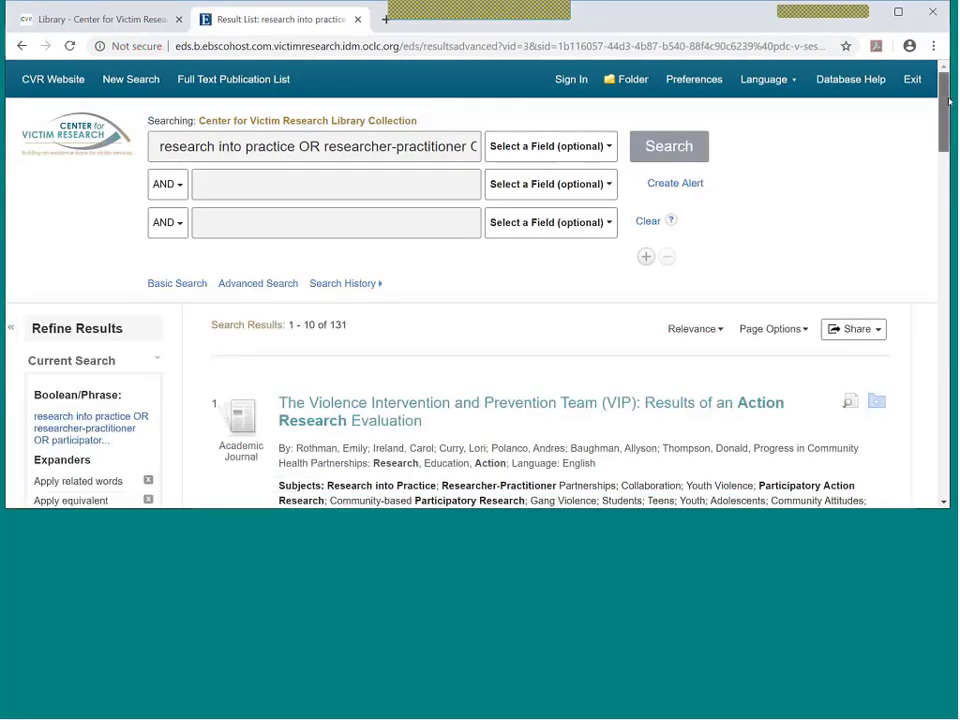
{"action": "scroll", "scroll_direction": "down", "scroll_amount": 3}
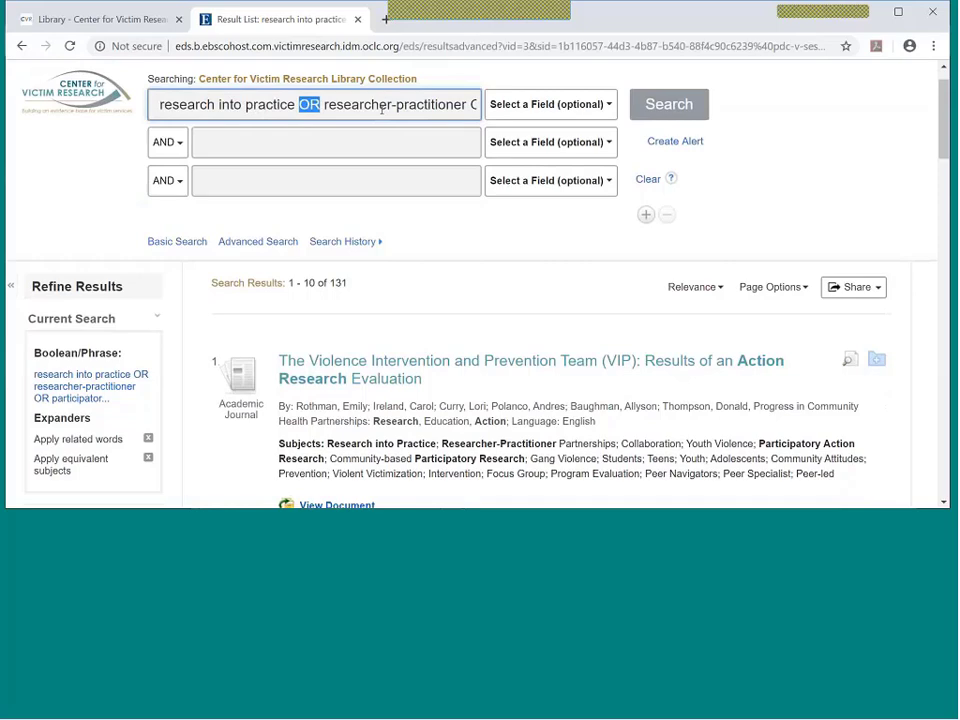
{"action": "scroll", "scroll_direction": "down", "scroll_amount": 3}
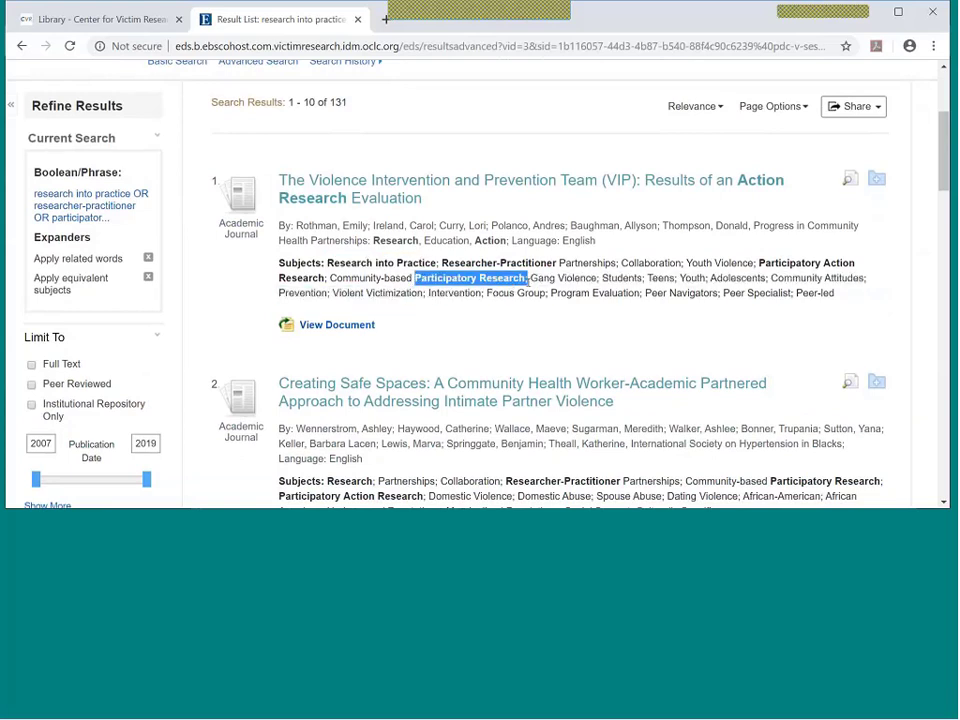
{"action": "mouse_move", "coordinate": [892, 156]}
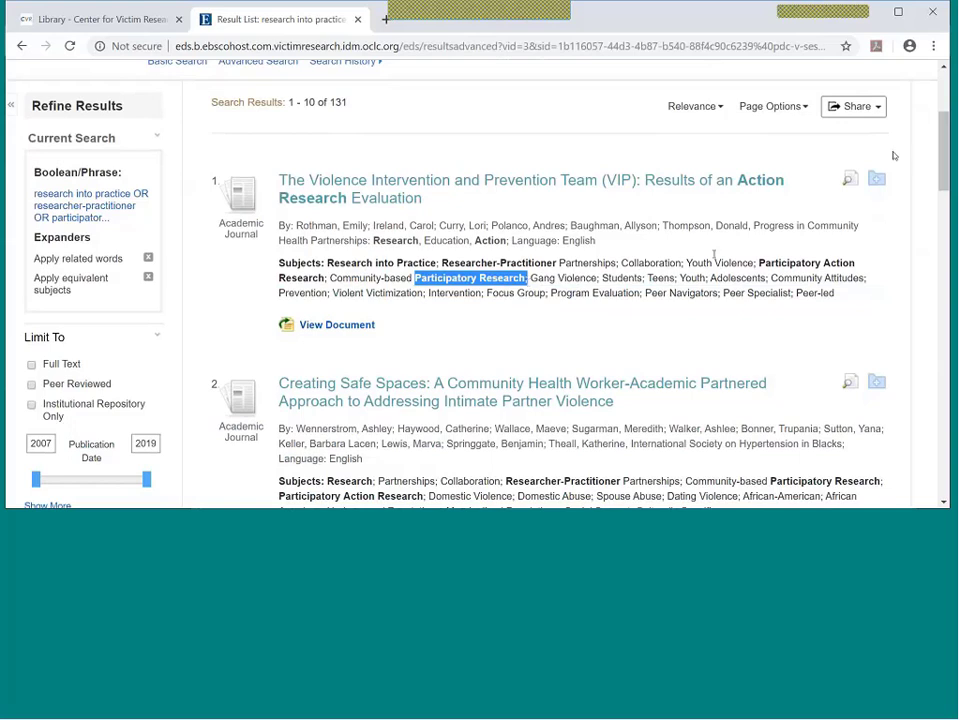
{"action": "scroll", "scroll_direction": "down", "scroll_amount": 3}
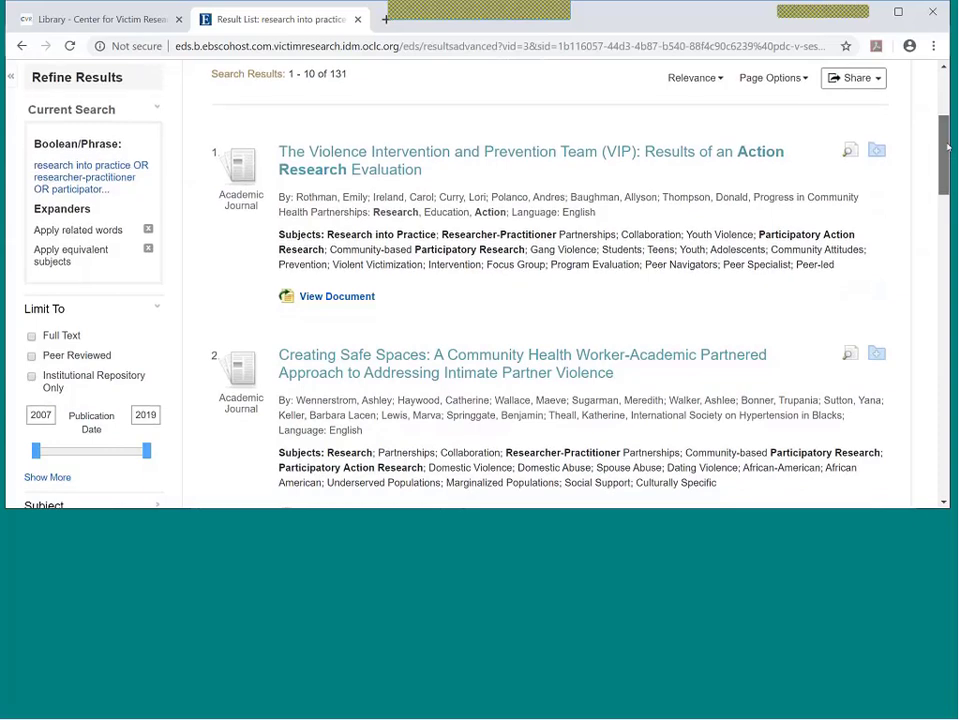
Open the VIP evaluation article's full record and scroll to its abstract and access URL.
{"action": "left_click", "coordinate": [850, 150]}
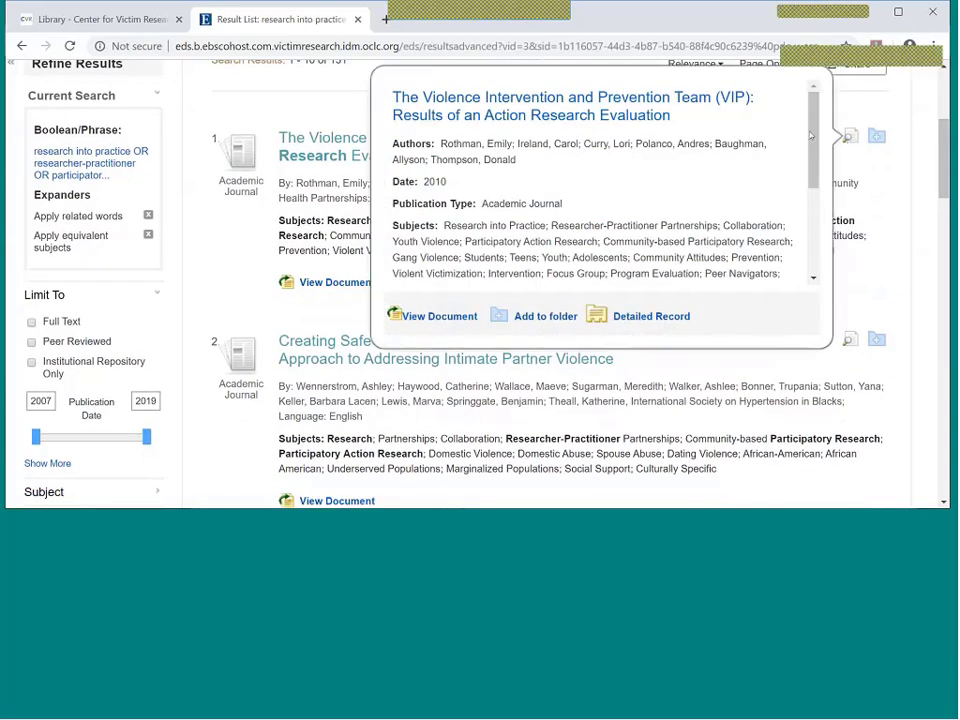
{"action": "scroll", "scroll_direction": "down", "scroll_amount": 3}
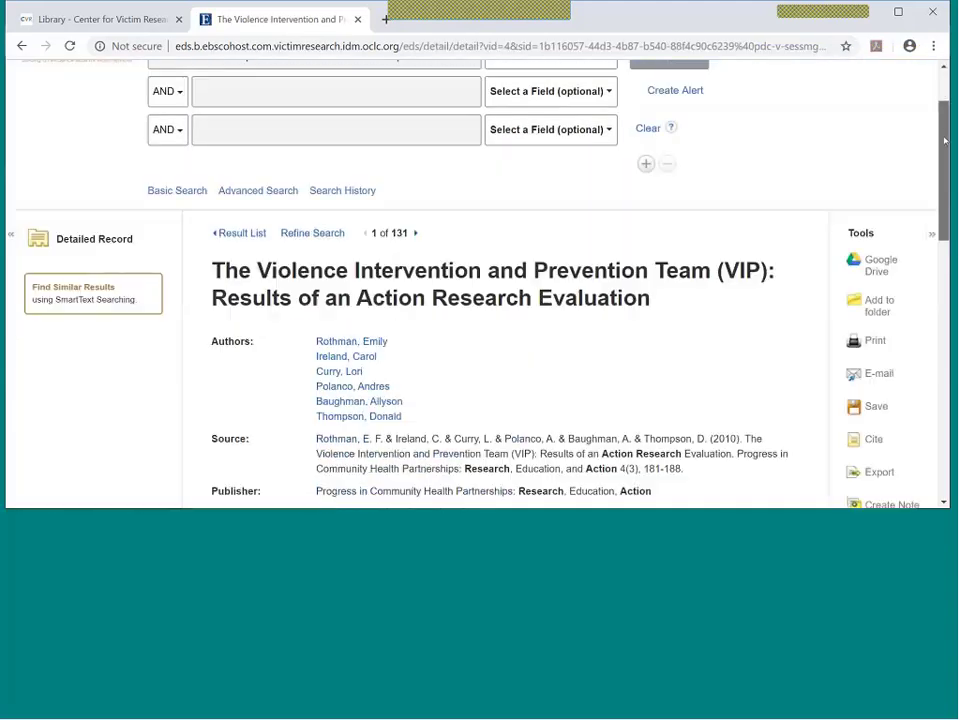
{"action": "scroll", "scroll_direction": "down", "scroll_amount": 3}
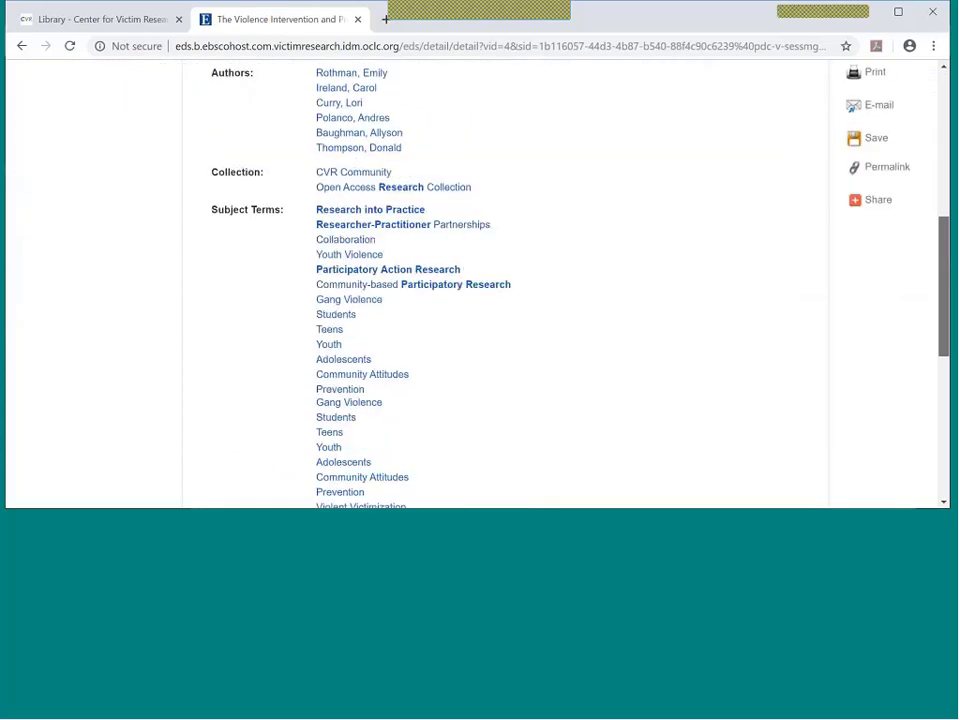
{"action": "scroll", "scroll_direction": "down", "scroll_amount": 3}
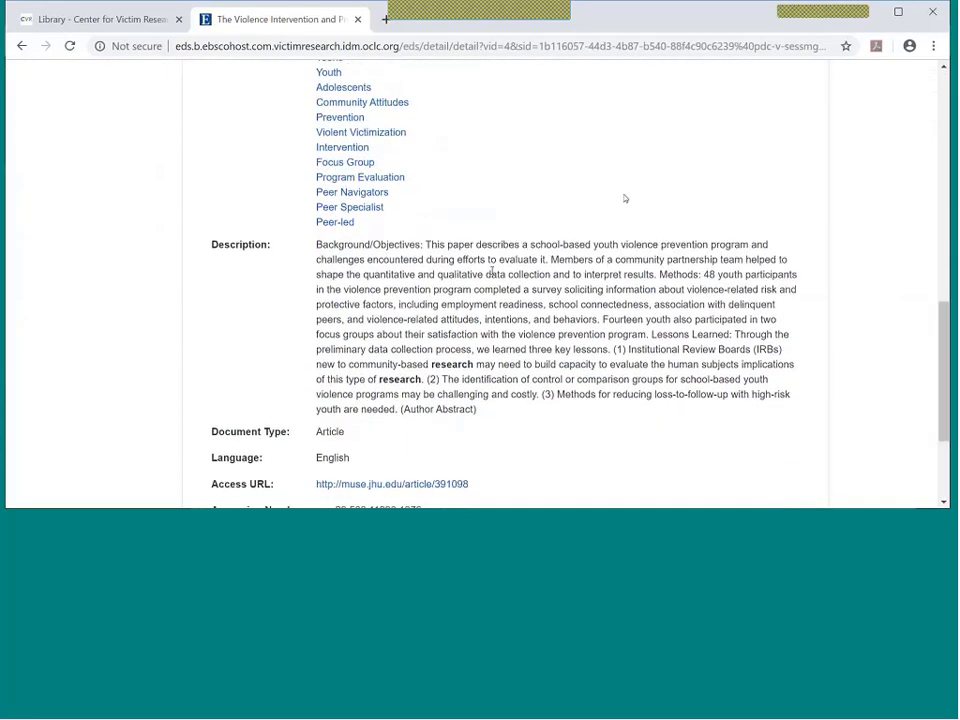
{"action": "scroll", "scroll_direction": "down", "scroll_amount": 3}
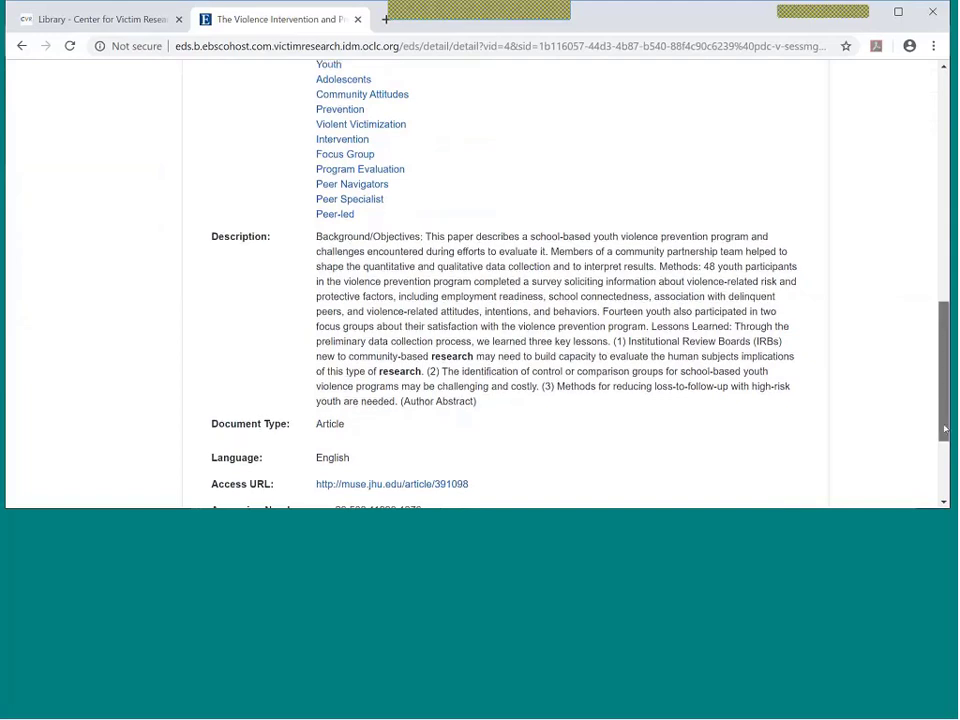
{"action": "scroll", "scroll_direction": "down", "scroll_amount": 3}
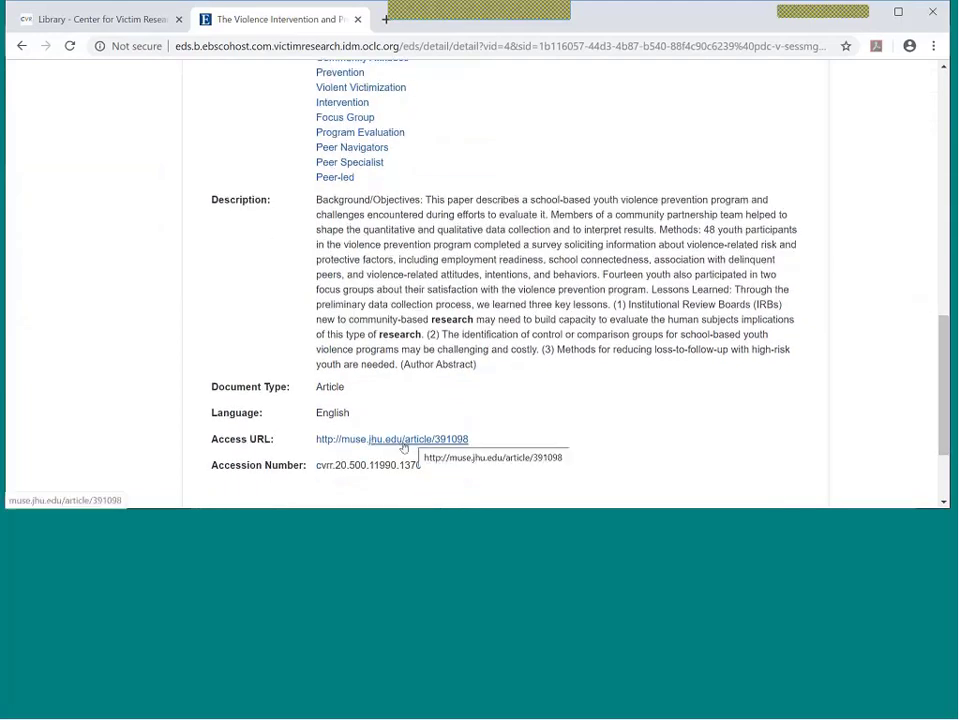
{"action": "mouse_move", "coordinate": [948, 430]}
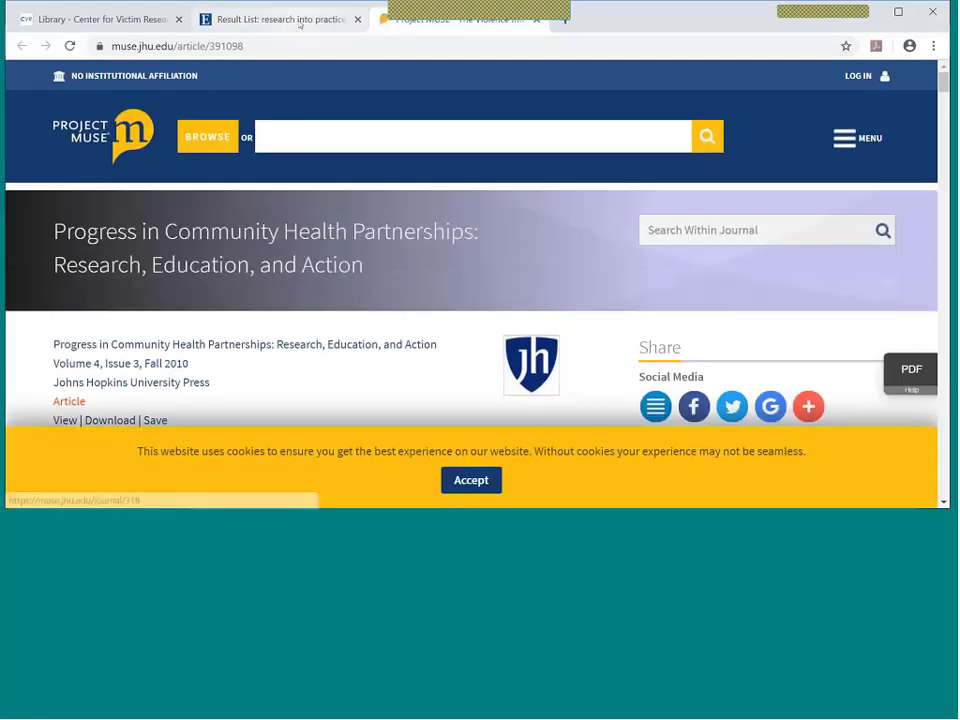
Return from the Project MUSE journal page to the library's 131-result list.
{"action": "left_click", "coordinate": [280, 18]}
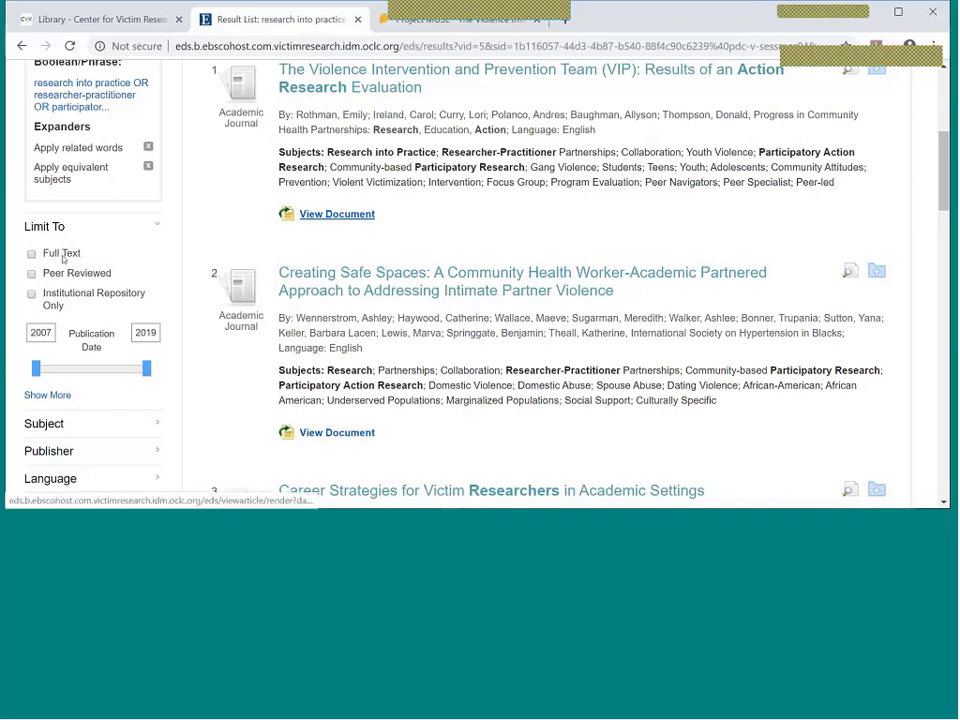
Limit the results by Publication Date to 2015–2019 using the Limit To slider.
{"action": "scroll", "scroll_direction": "down", "scroll_amount": 3}
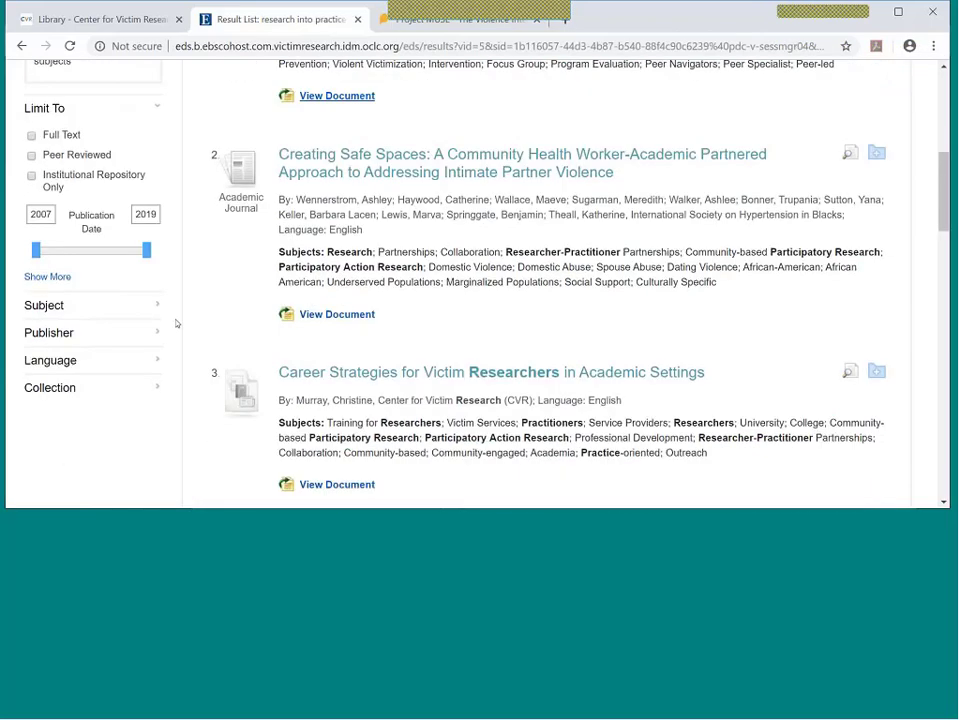
{"action": "left_click_drag", "start_coordinate": [36, 250], "coordinate": [90, 250]}
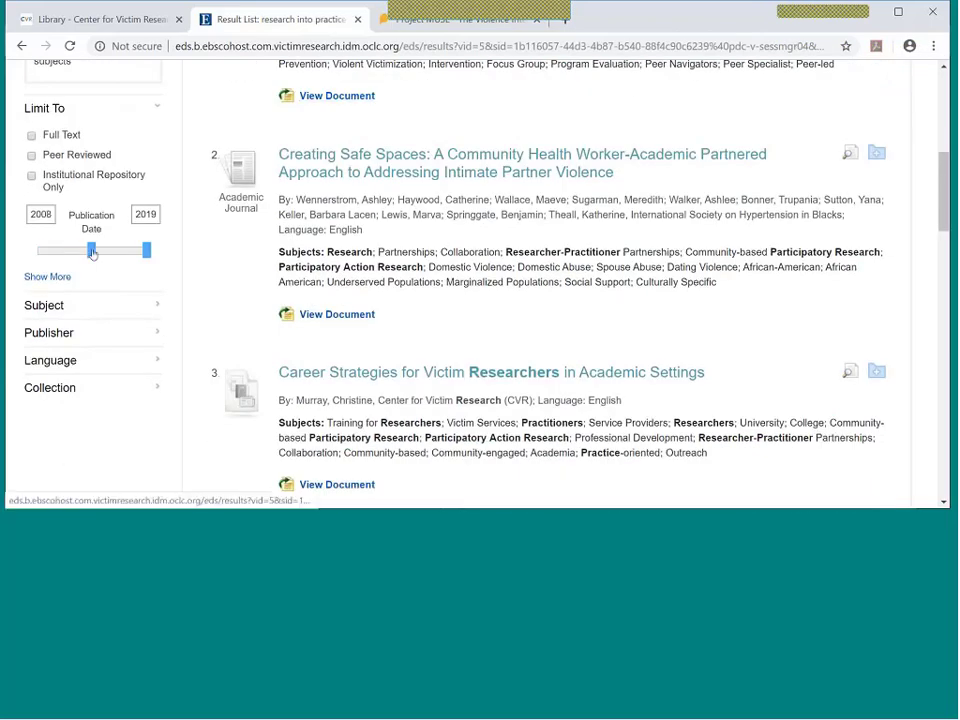
{"action": "left_click_drag", "start_coordinate": [92, 250], "coordinate": [112, 250]}
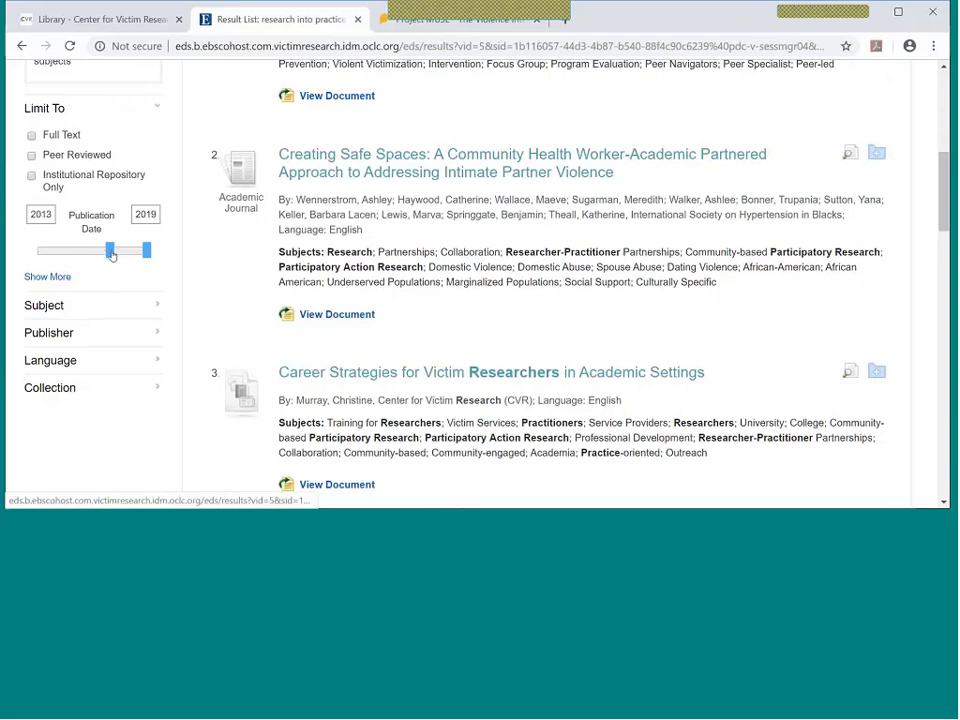
{"action": "left_click_drag", "start_coordinate": [110, 250], "coordinate": [120, 250]}
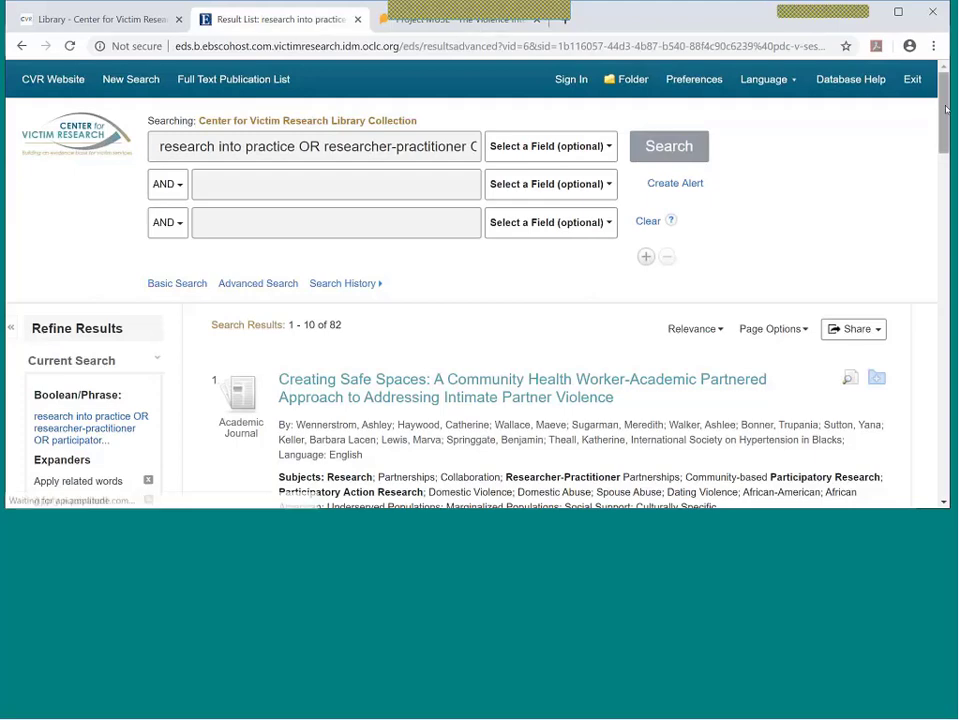
{"action": "scroll", "scroll_direction": "down", "scroll_amount": 3}
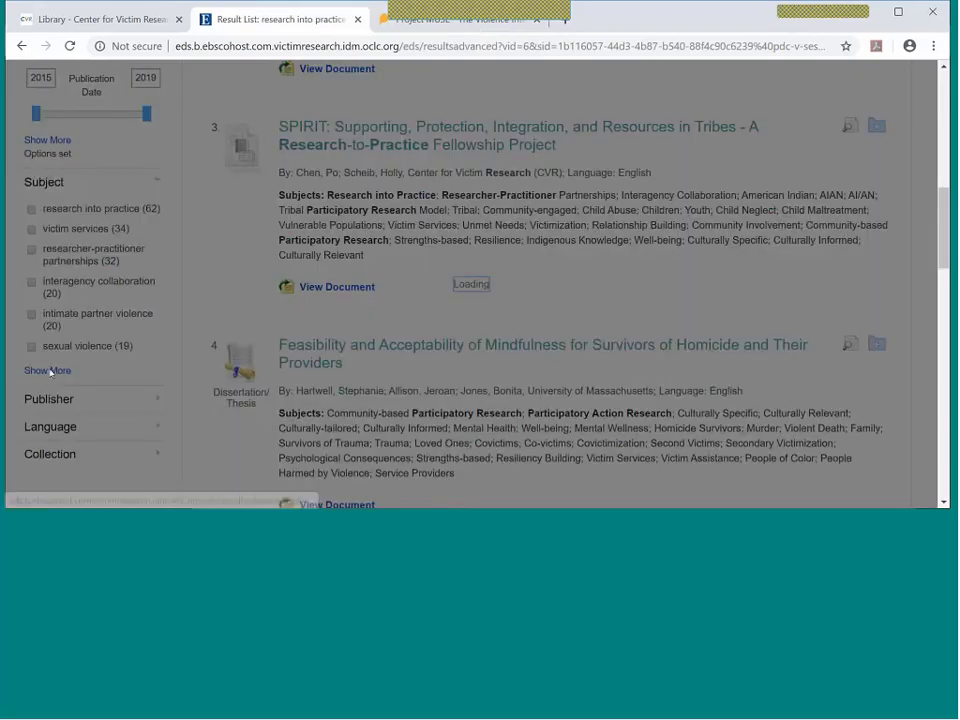
Narrow by subjects child abuse, sexual assault and community-engaged, leaving 29 results.
{"action": "left_click", "coordinate": [46, 370]}
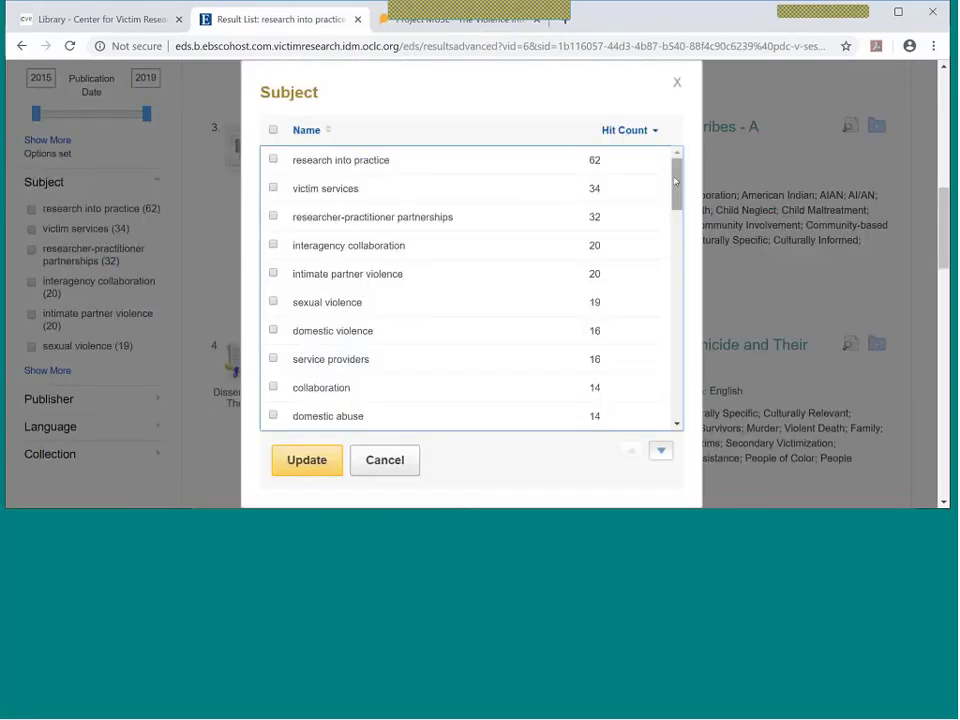
{"action": "scroll", "scroll_direction": "down", "scroll_amount": 3}
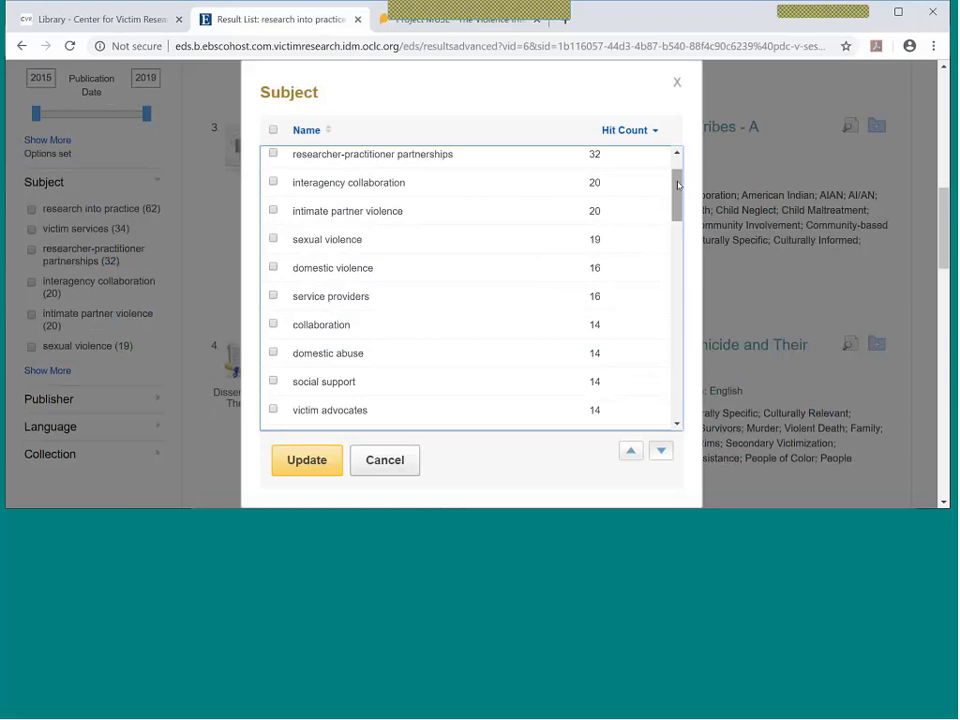
{"action": "scroll", "scroll_direction": "down", "scroll_amount": 3}
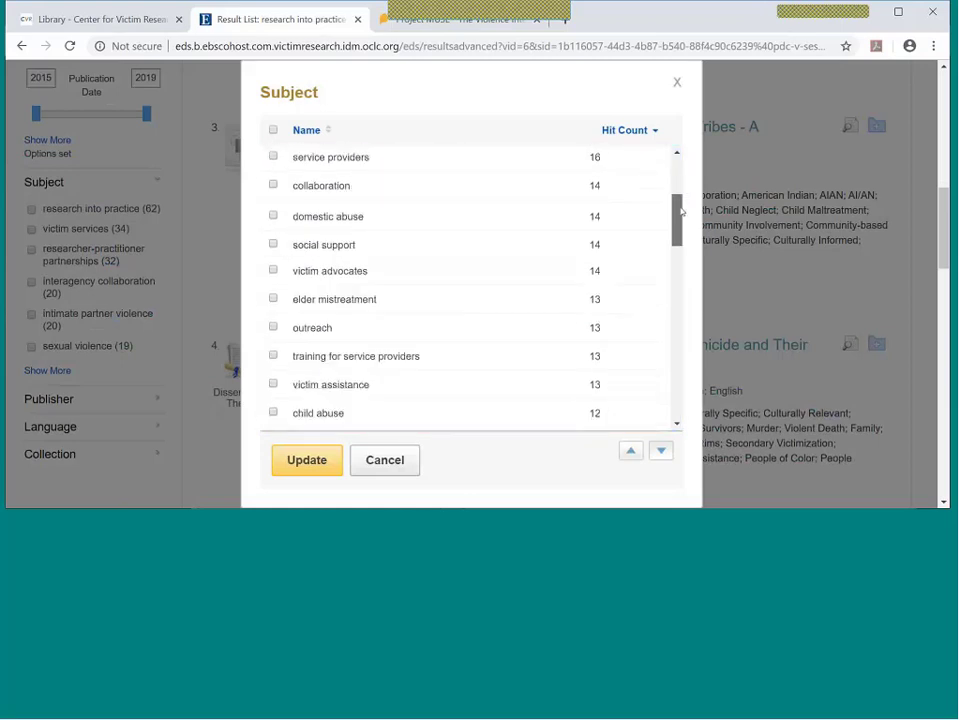
{"action": "scroll", "scroll_direction": "down", "scroll_amount": 3}
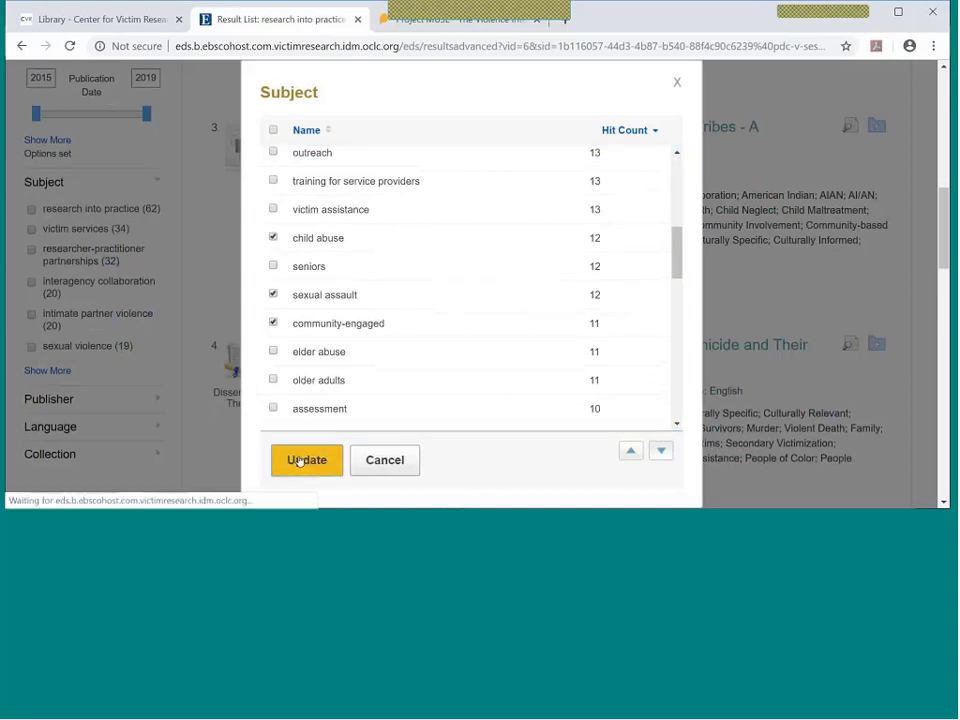
{"action": "left_click", "coordinate": [306, 460]}
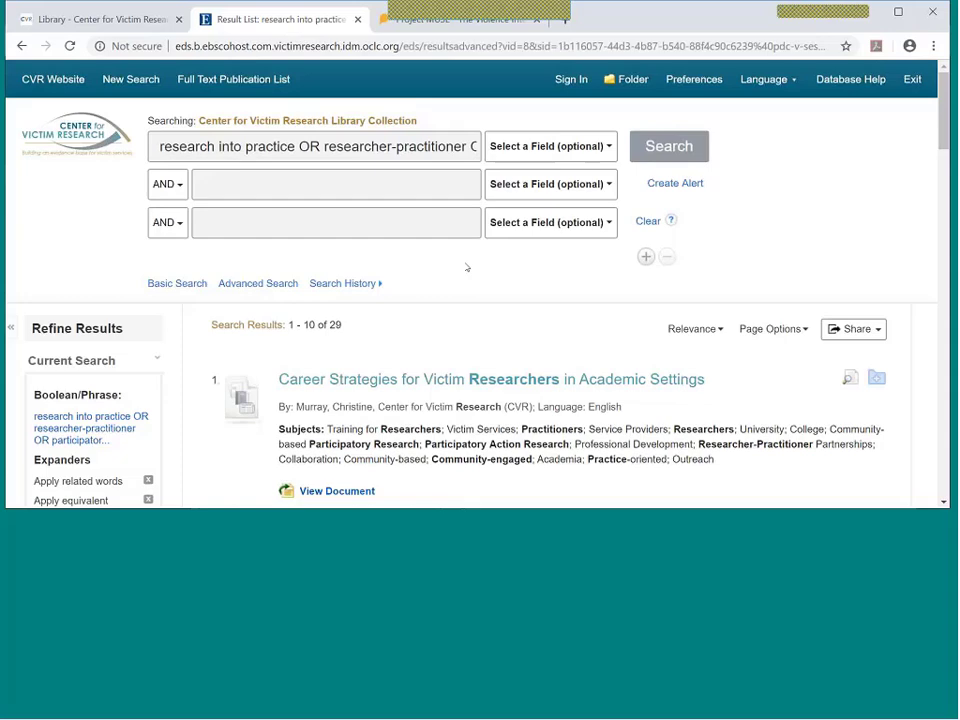
Look through the 29 filtered results and clear the research into practice query.
{"action": "scroll", "scroll_direction": "down", "scroll_amount": 3}
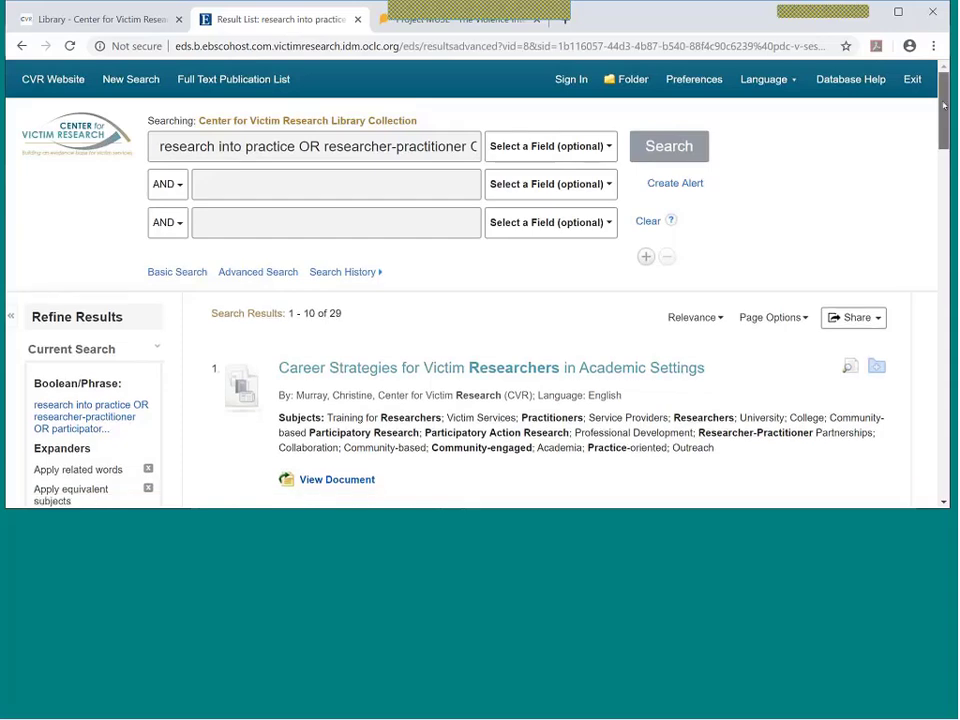
{"action": "scroll", "scroll_direction": "down", "scroll_amount": 3}
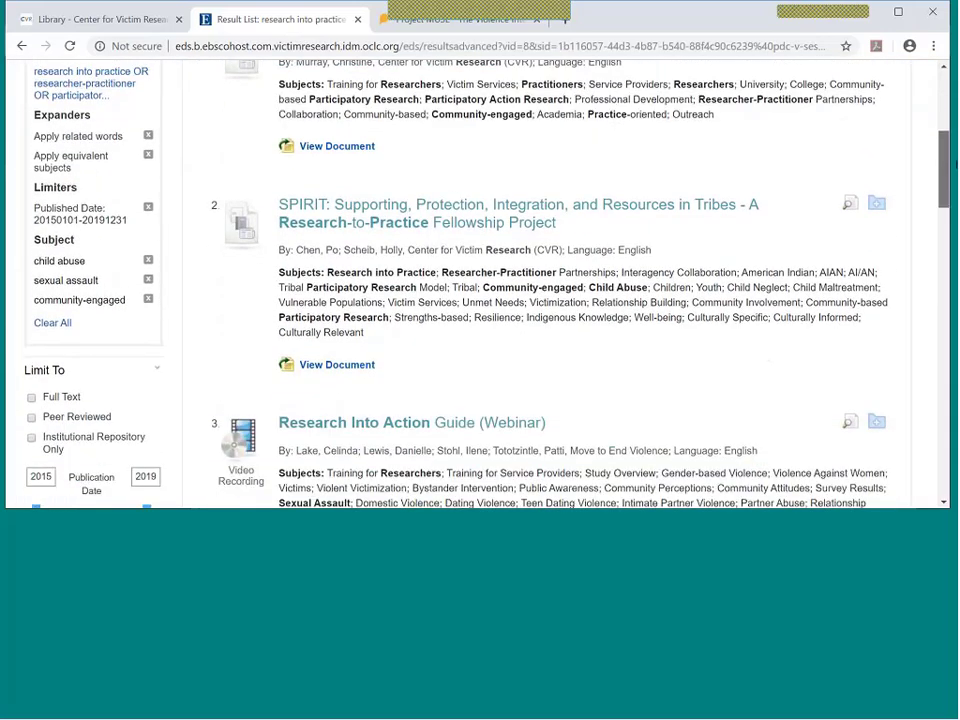
{"action": "scroll", "scroll_direction": "down", "scroll_amount": 3}
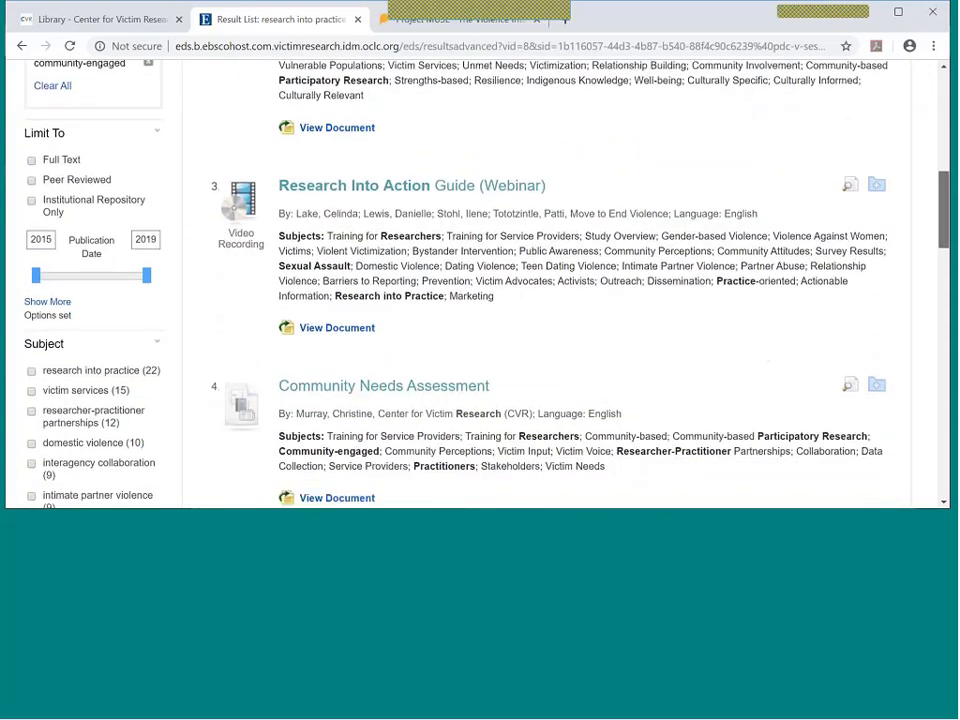
{"action": "scroll", "scroll_direction": "down", "scroll_amount": 3}
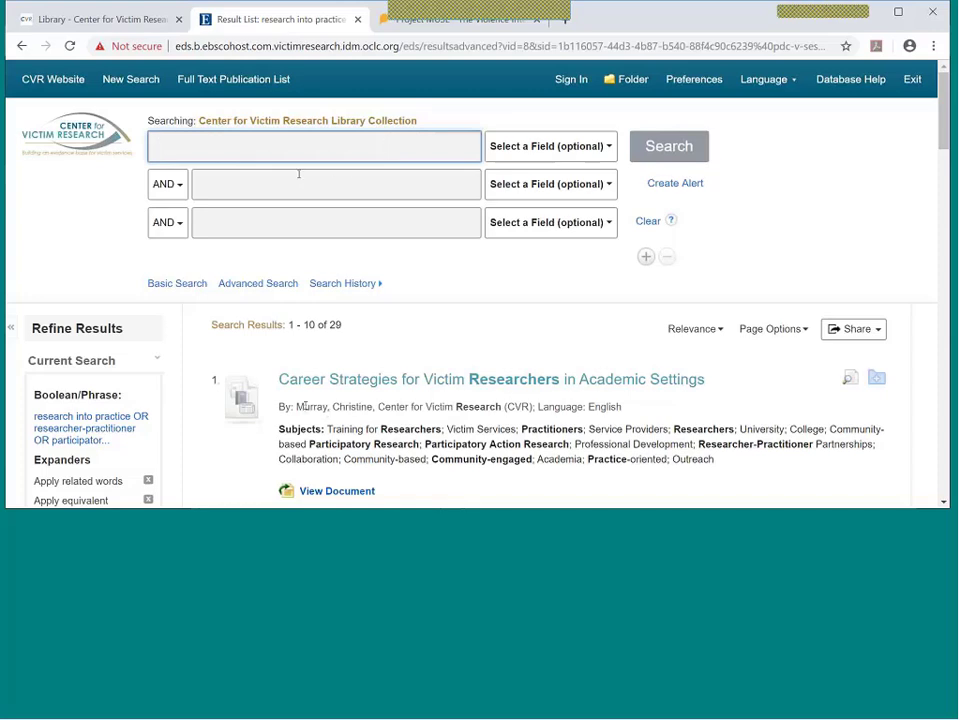
Run an AU Author search for murray, returning 10 results.
{"action": "type", "text": "murray"}
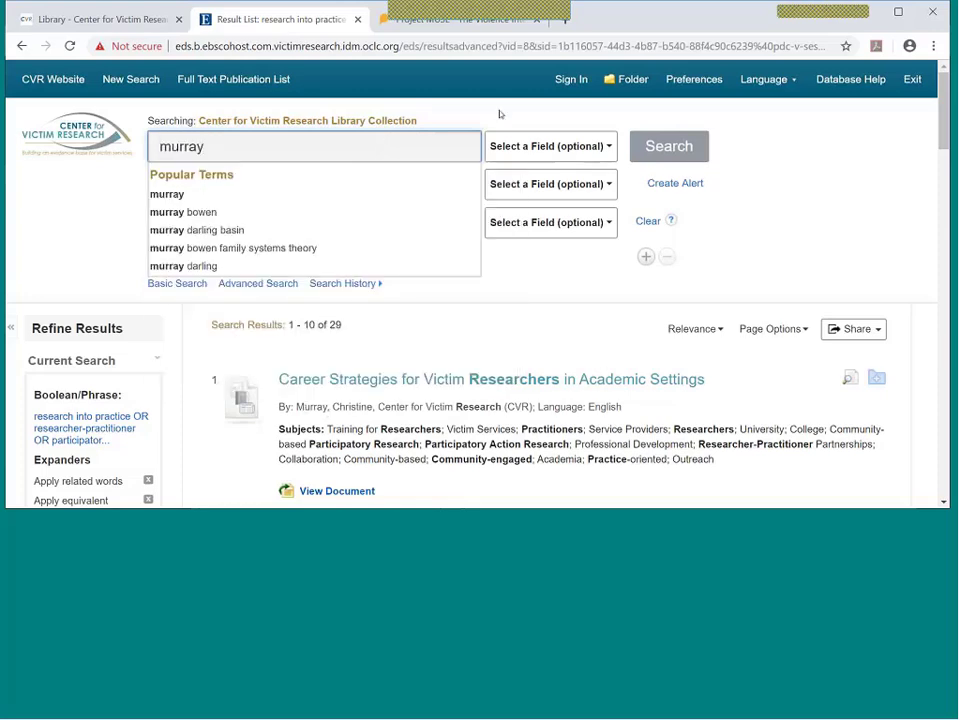
{"action": "left_click", "coordinate": [550, 146]}
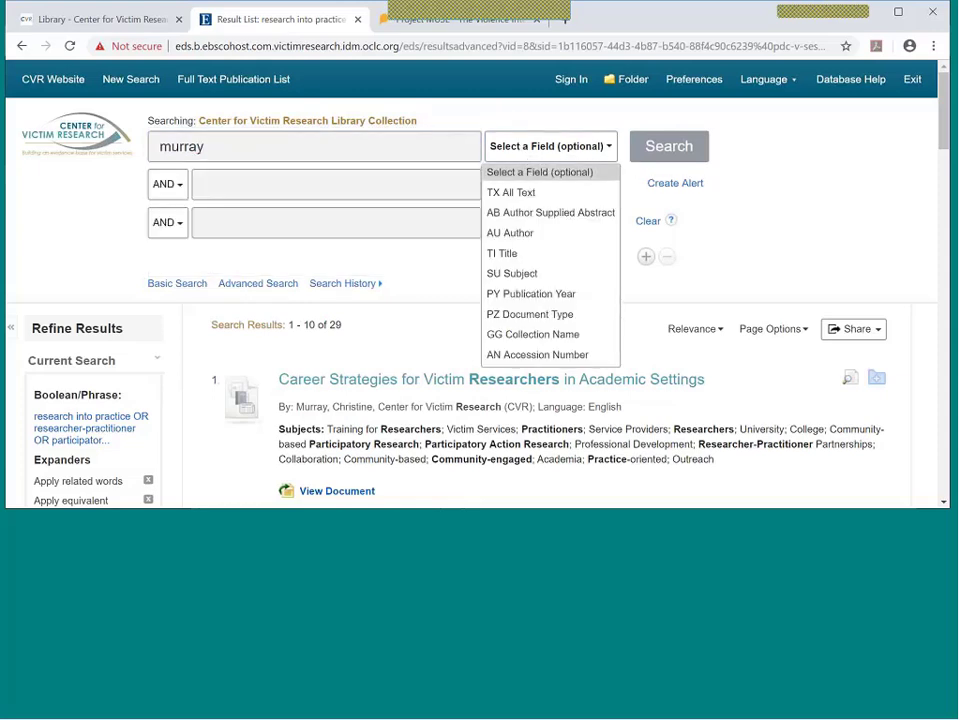
{"action": "left_click", "coordinate": [508, 232]}
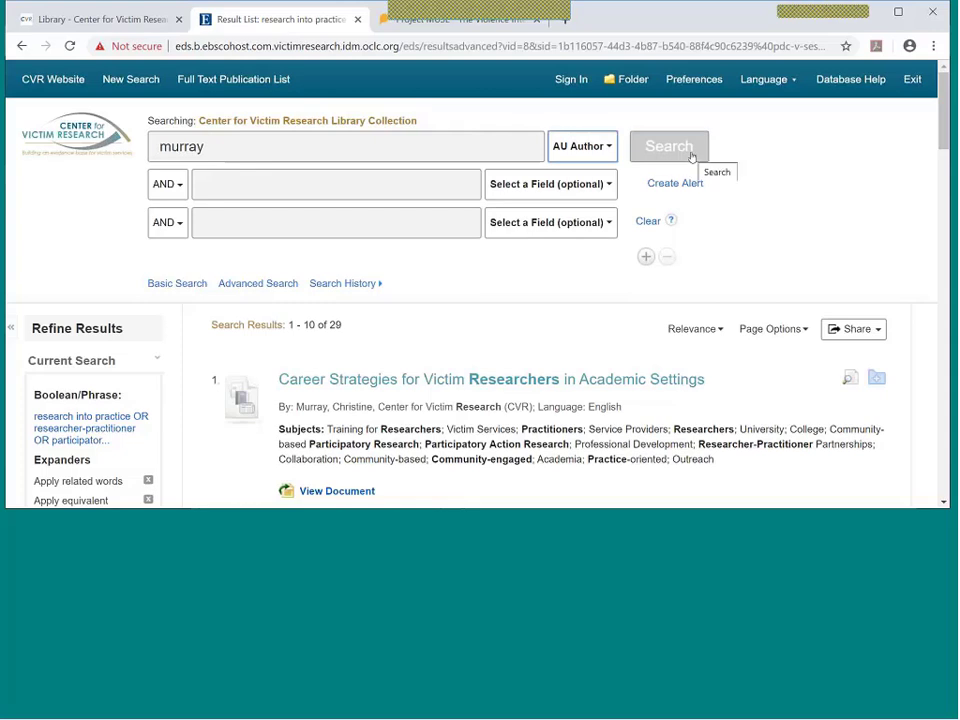
{"action": "left_click", "coordinate": [668, 146]}
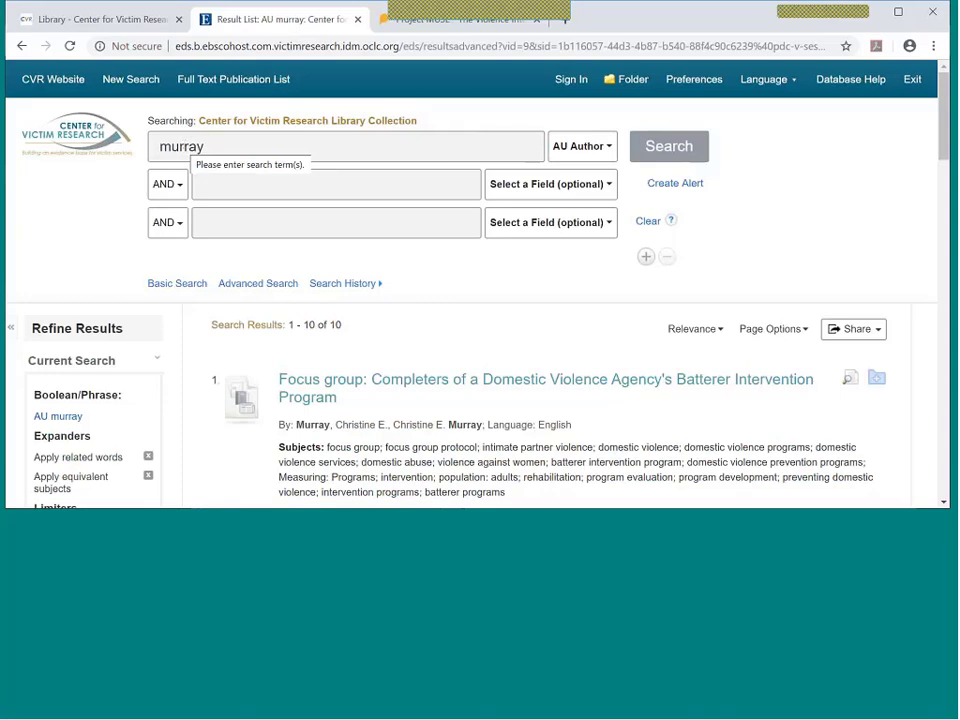
Scroll through the 10 murray results, led by the batterer intervention focus group.
{"action": "scroll", "scroll_direction": "down", "scroll_amount": 3}
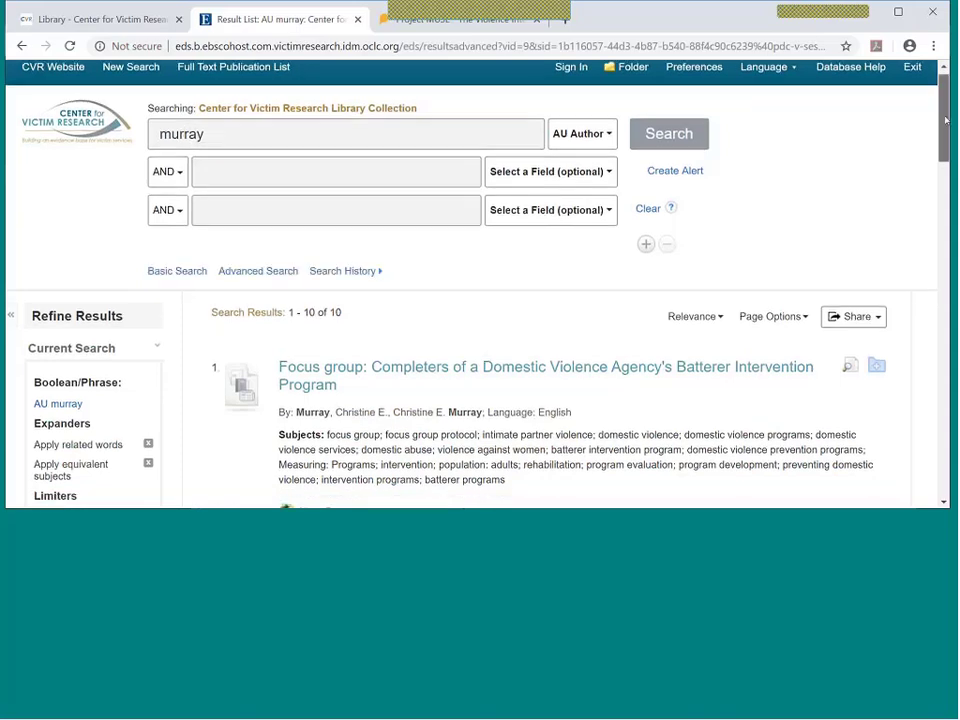
{"action": "scroll", "scroll_direction": "down", "scroll_amount": 3}
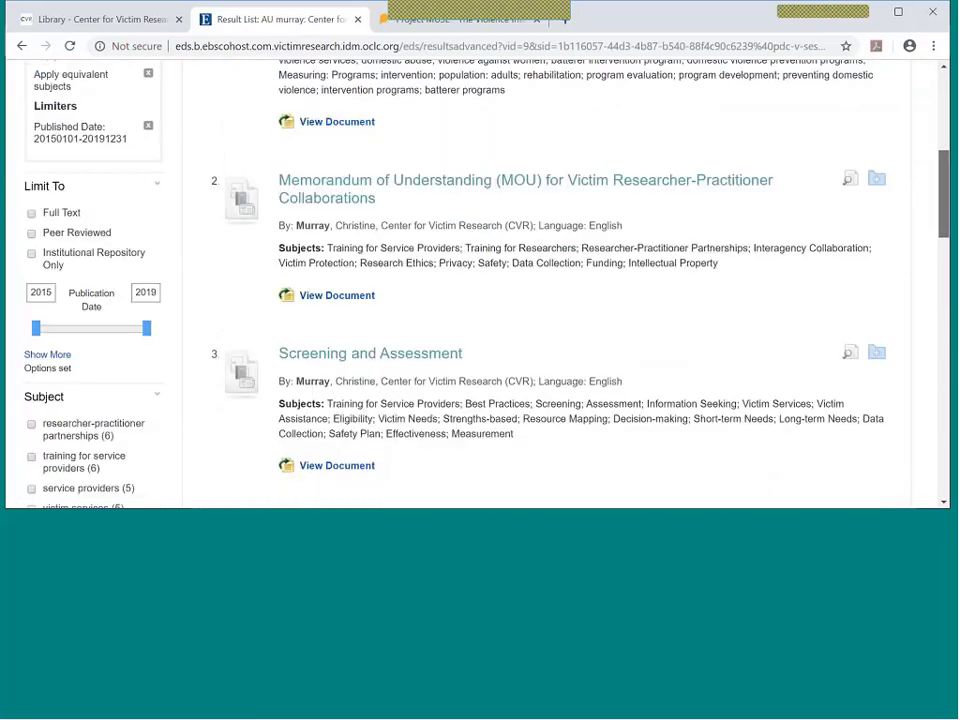
{"action": "scroll", "scroll_direction": "down", "scroll_amount": 3}
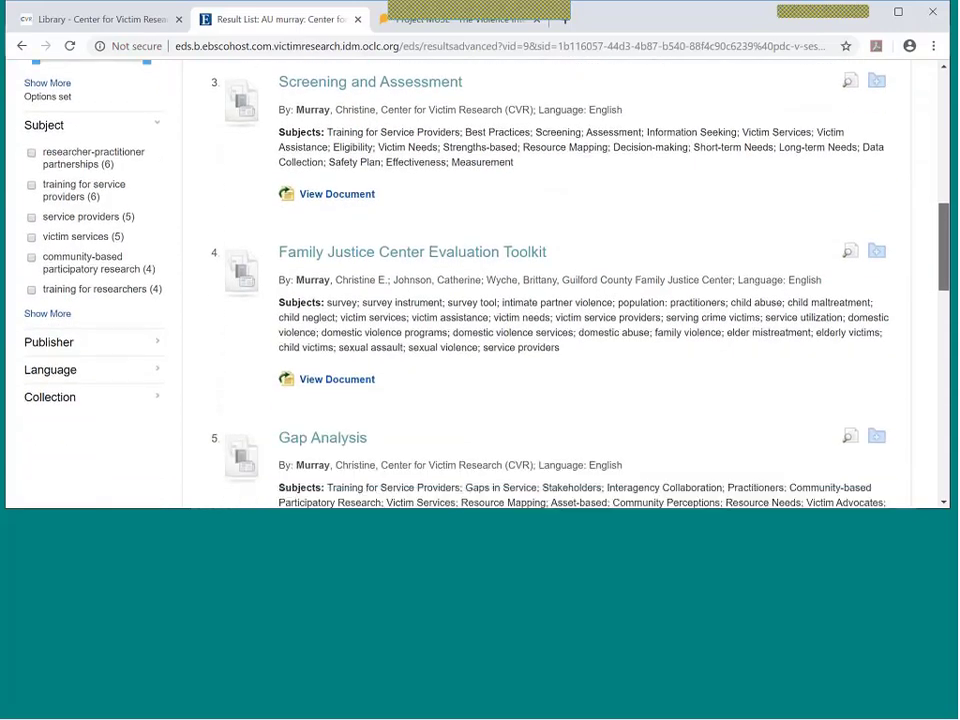
{"action": "scroll", "scroll_direction": "down", "scroll_amount": 3}
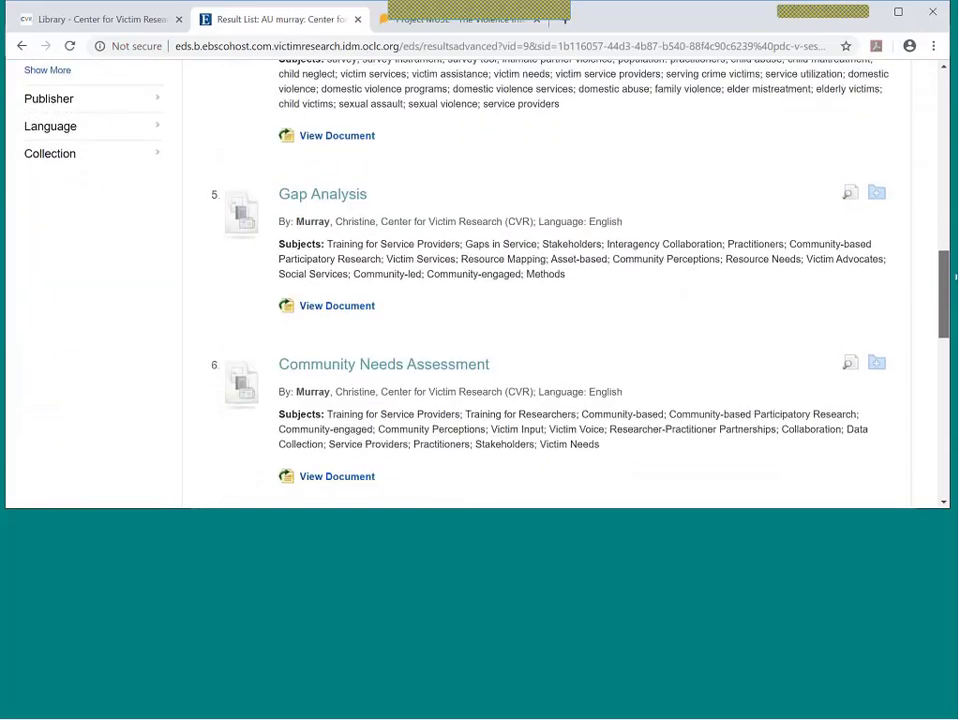
{"action": "scroll", "scroll_direction": "down", "scroll_amount": 3}
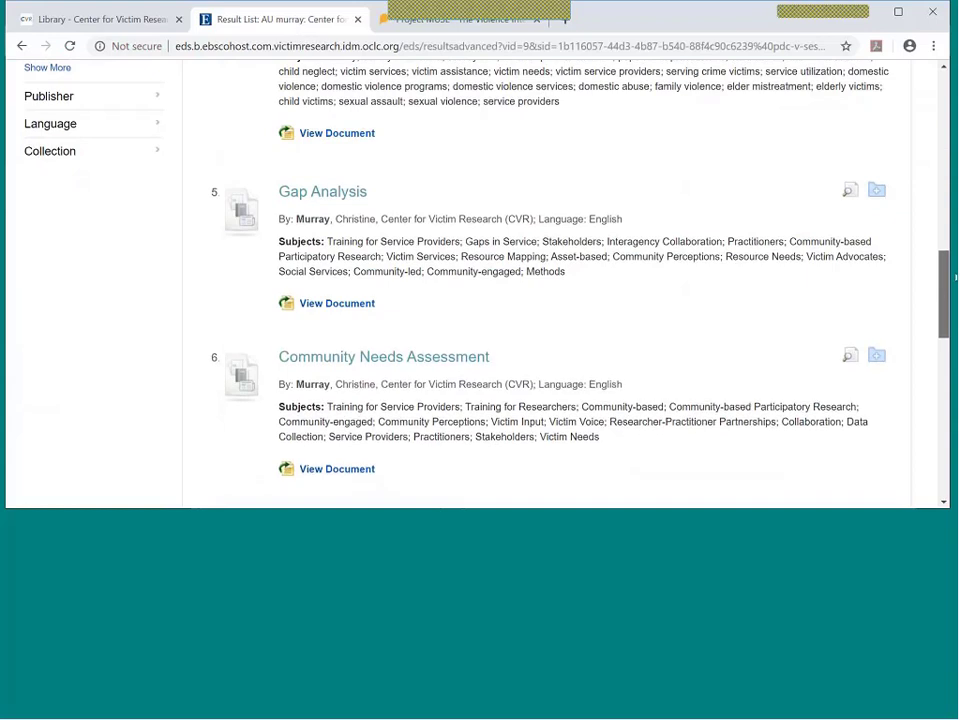
{"action": "scroll", "scroll_direction": "down", "scroll_amount": 3}
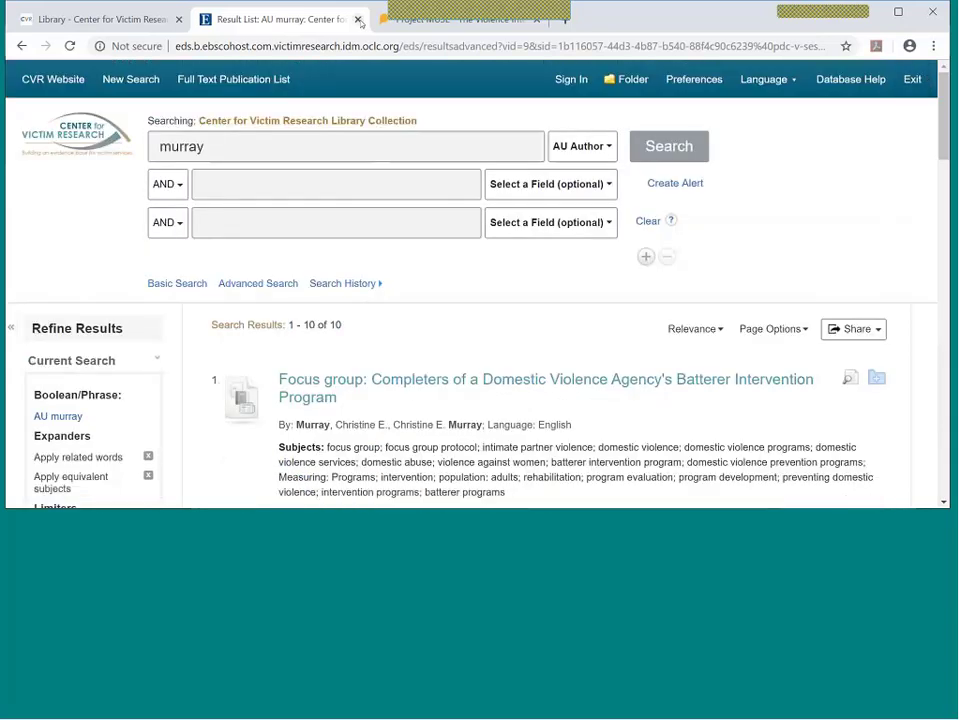
Close the library and Project MUSE tabs and head to Find a Partner under Connect.
{"action": "left_click", "coordinate": [370, 20]}
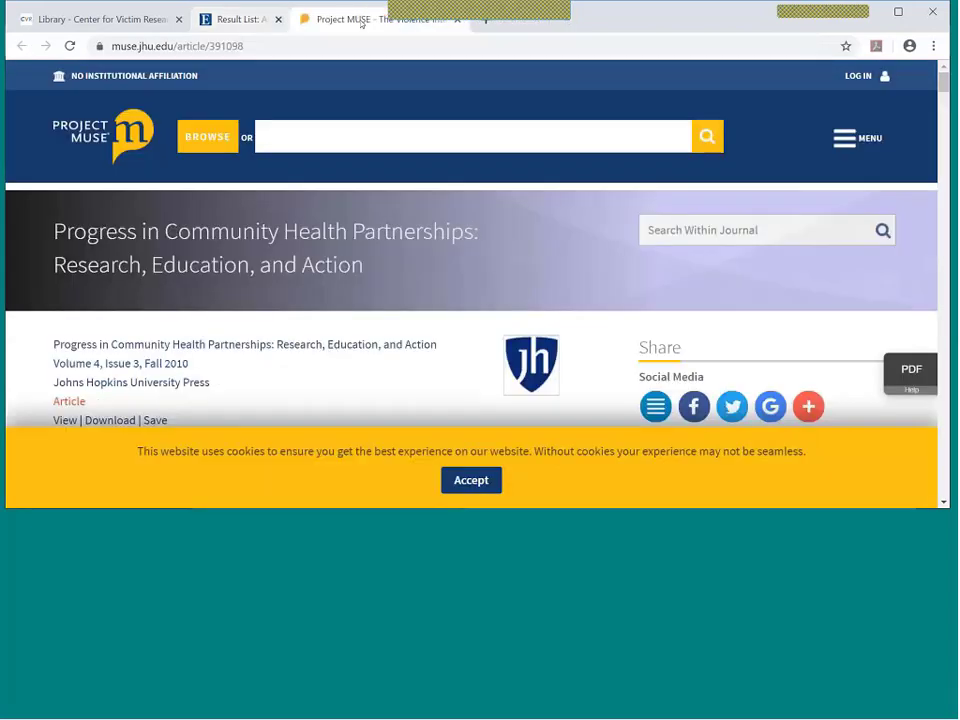
{"action": "left_click", "coordinate": [110, 16]}
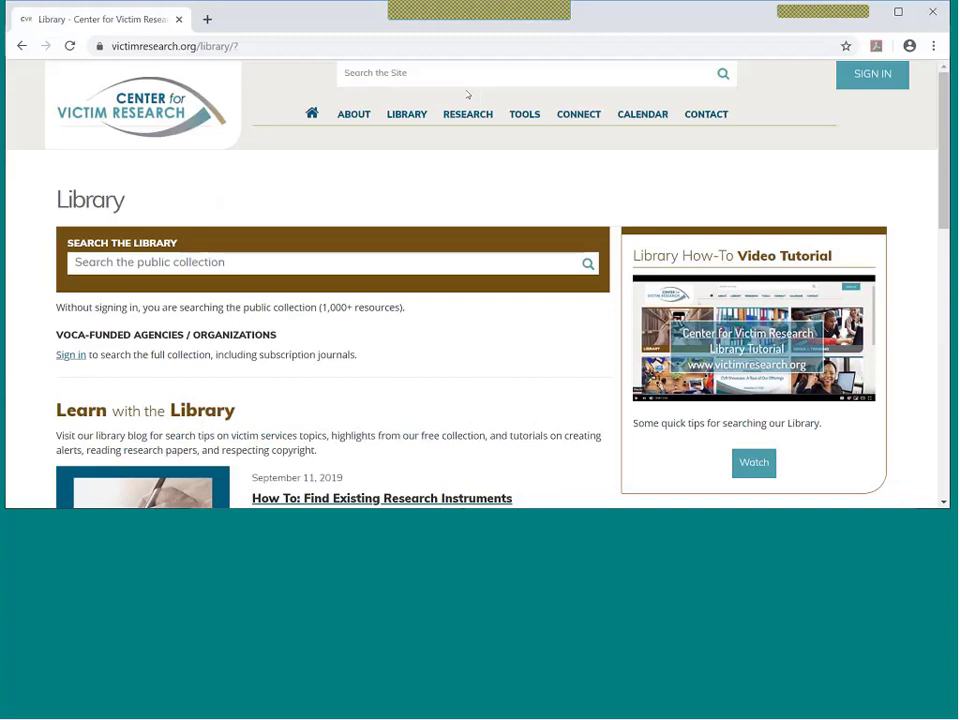
{"action": "mouse_move", "coordinate": [568, 100]}
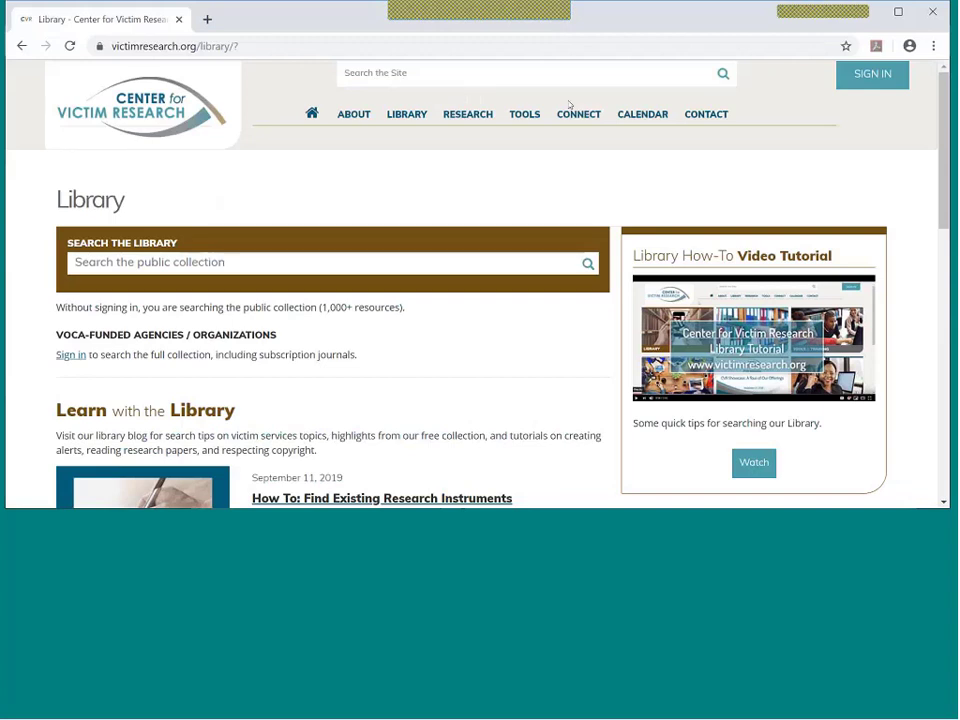
{"action": "left_click", "coordinate": [578, 114]}
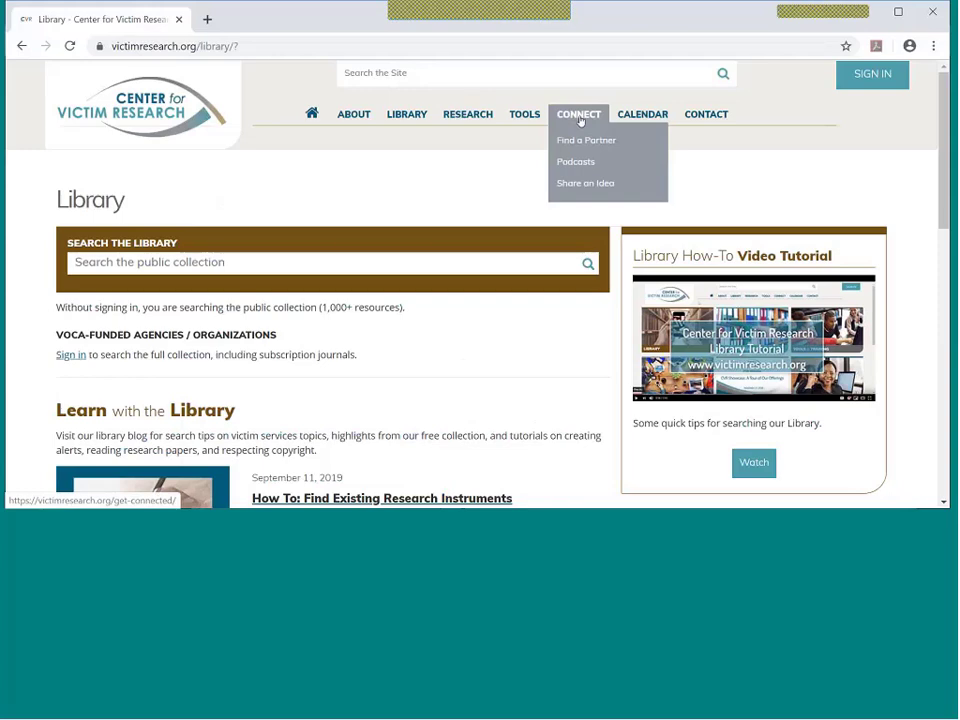
{"action": "mouse_move", "coordinate": [600, 140]}
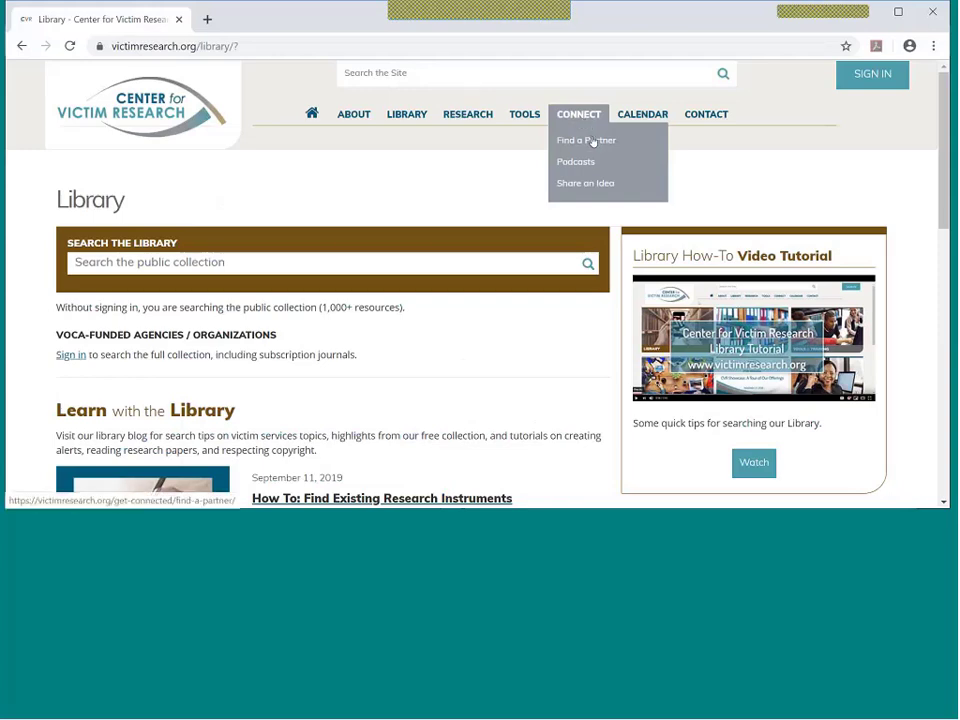
{"action": "left_click", "coordinate": [586, 140]}
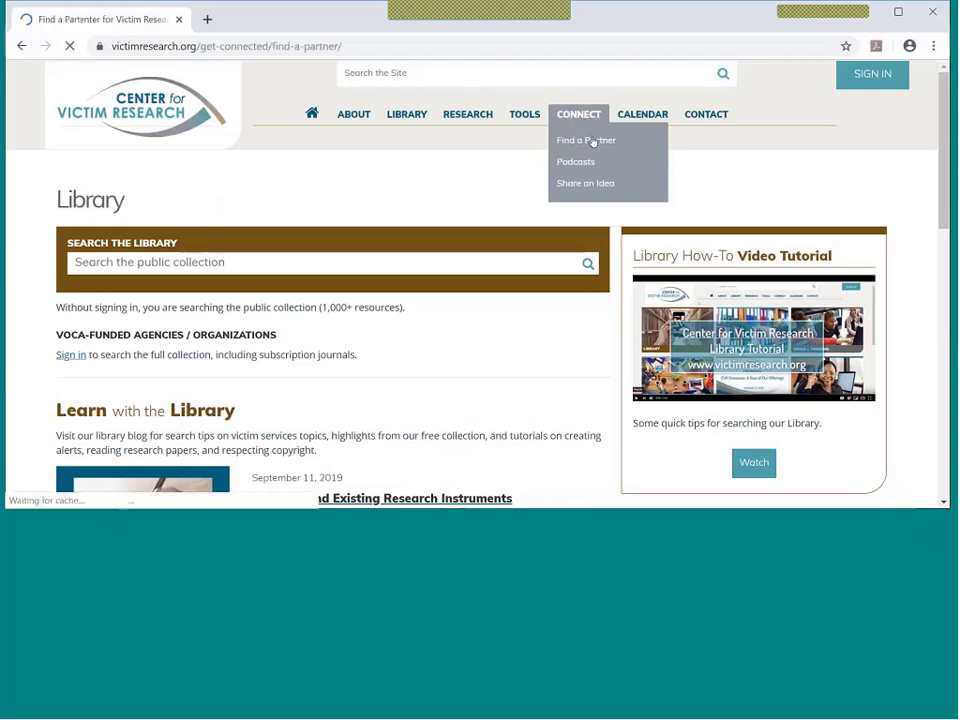
Reach the Victim Researchers section and enter the Victim Researcher Directory search.
{"action": "left_click", "coordinate": [586, 140]}
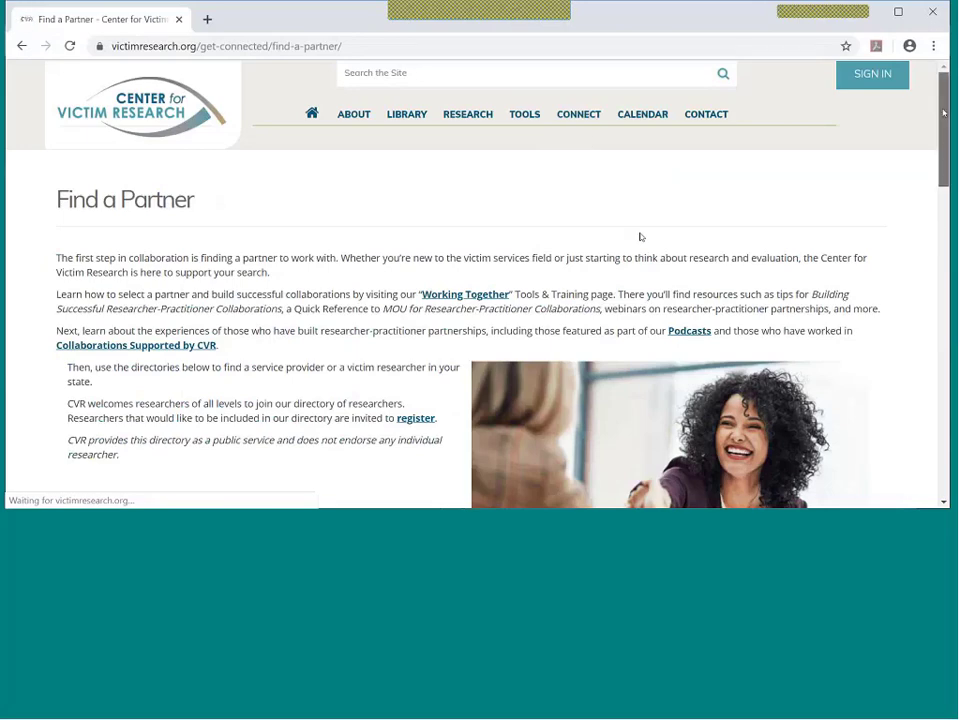
{"action": "scroll", "scroll_direction": "down", "scroll_amount": 3}
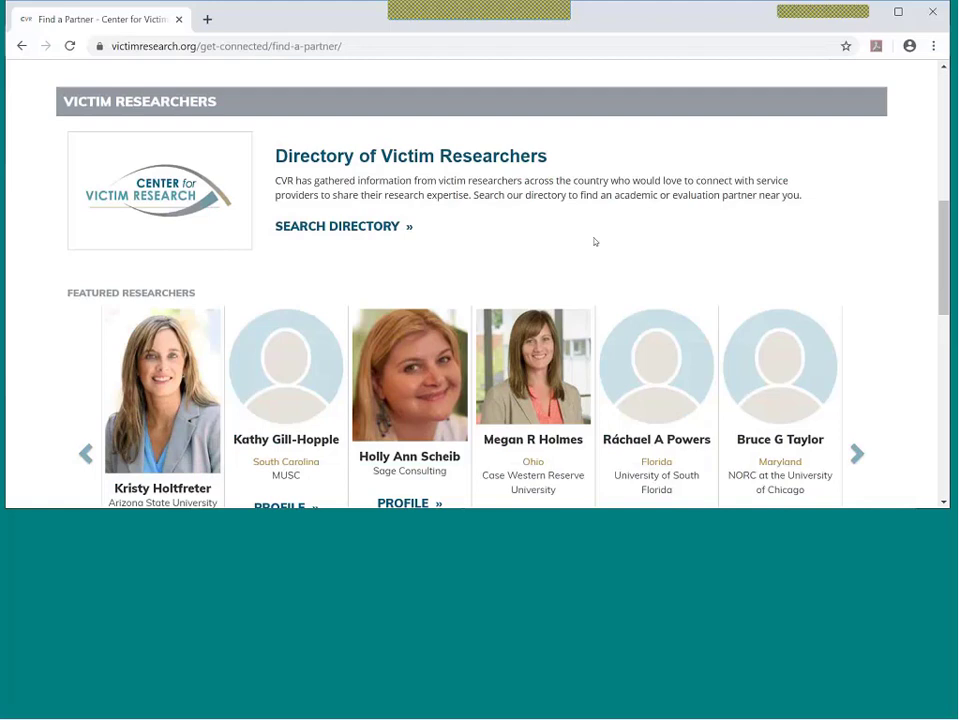
{"action": "mouse_move", "coordinate": [332, 226]}
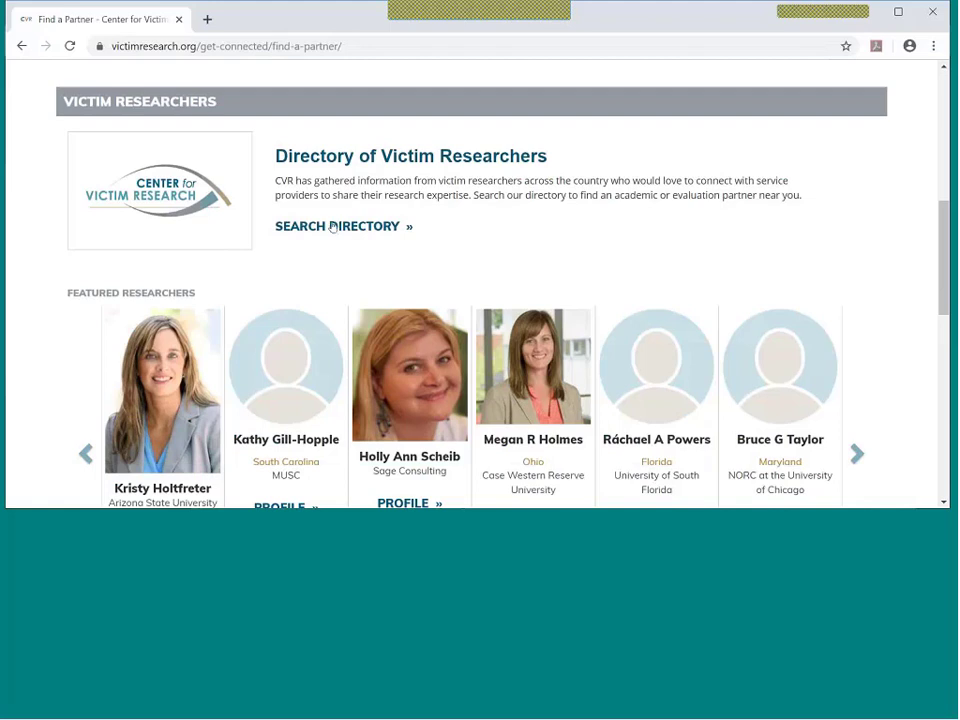
{"action": "left_click", "coordinate": [336, 224]}
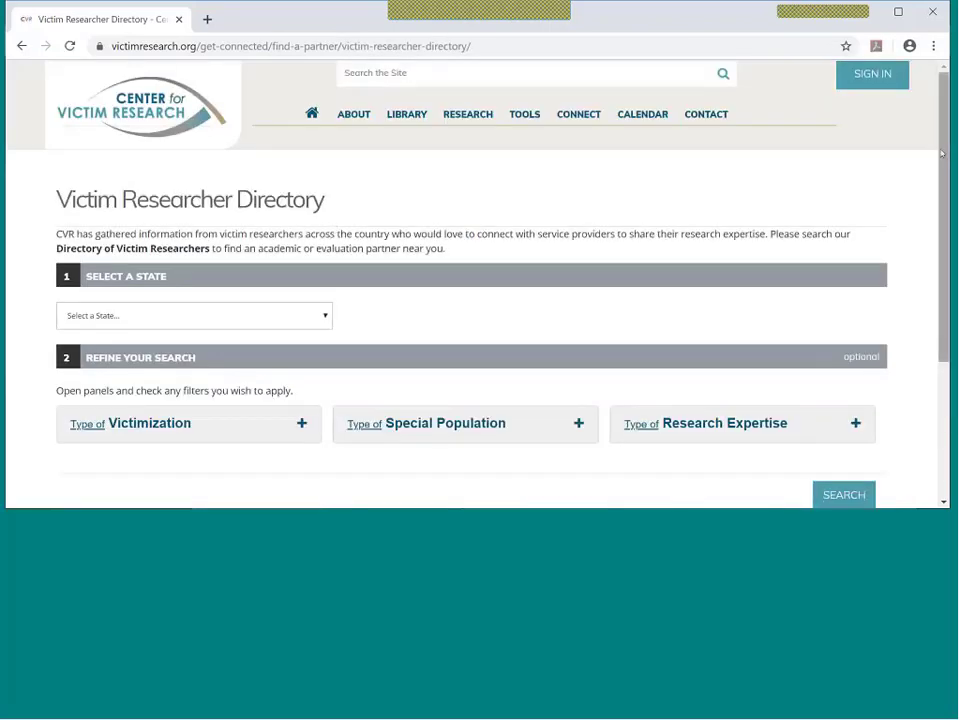
Choose Nebraska in the state dropdown and move down to the filter panels.
{"action": "left_click", "coordinate": [194, 198]}
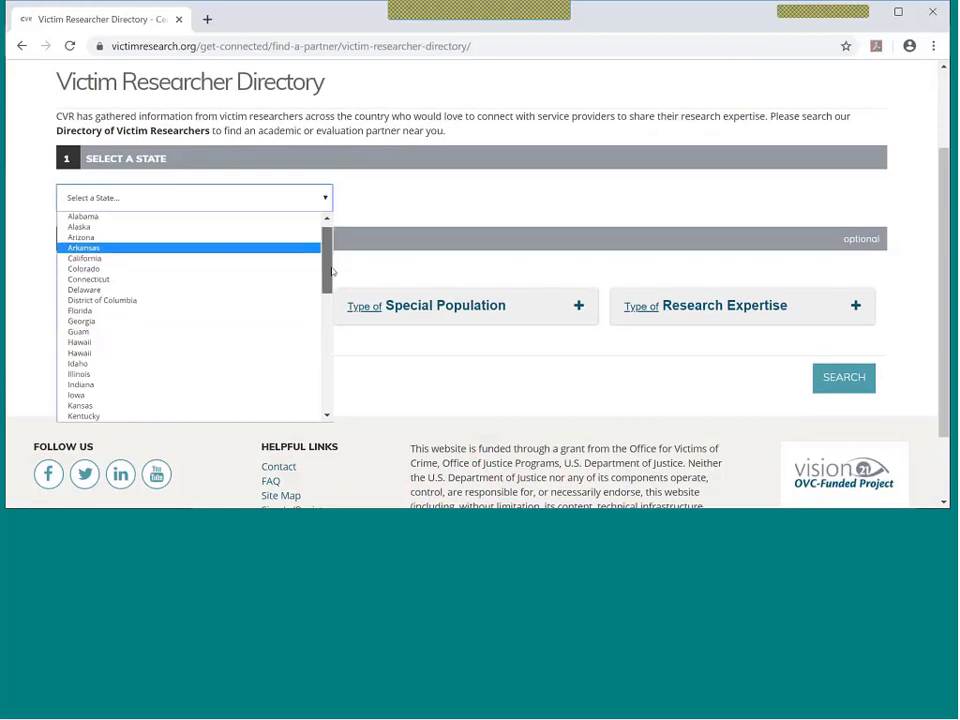
{"action": "scroll", "scroll_direction": "down", "scroll_amount": 3}
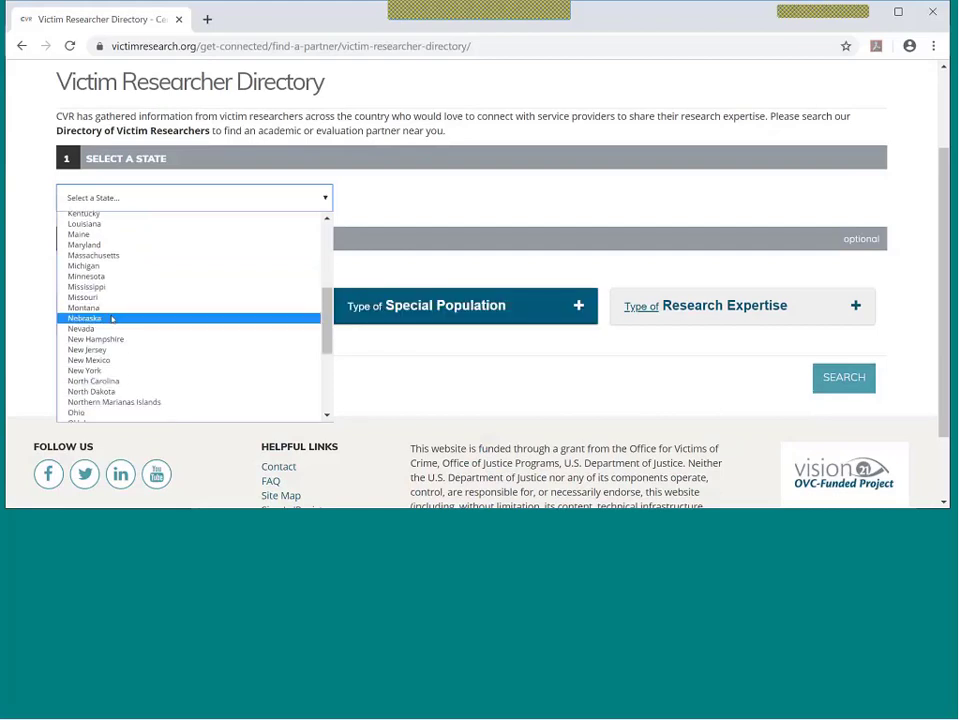
{"action": "left_click", "coordinate": [84, 318]}
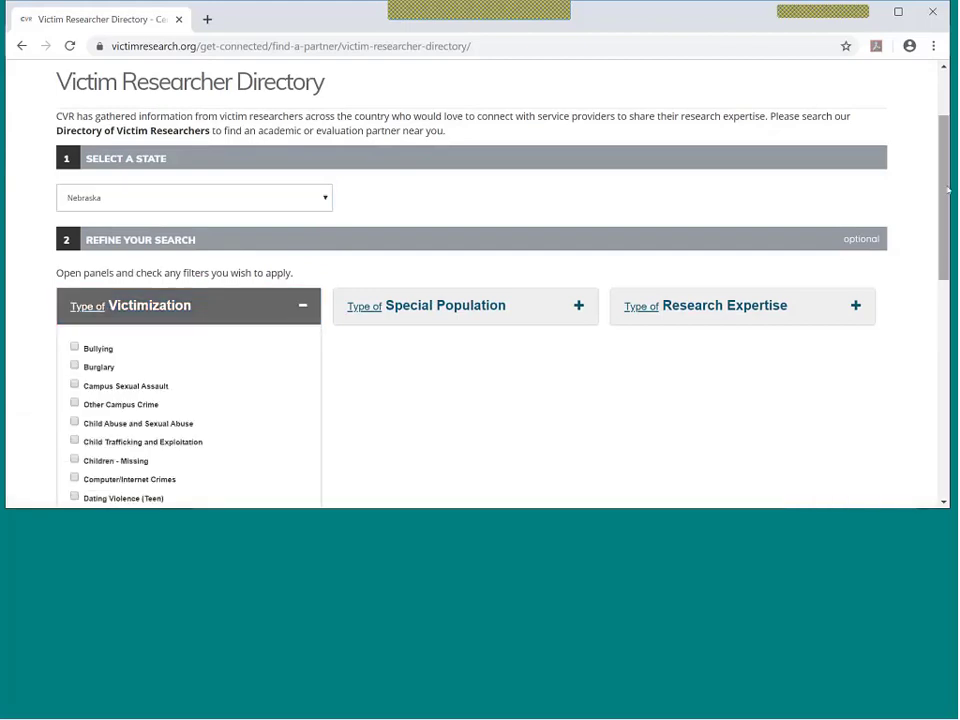
{"action": "scroll", "scroll_direction": "down", "scroll_amount": 3}
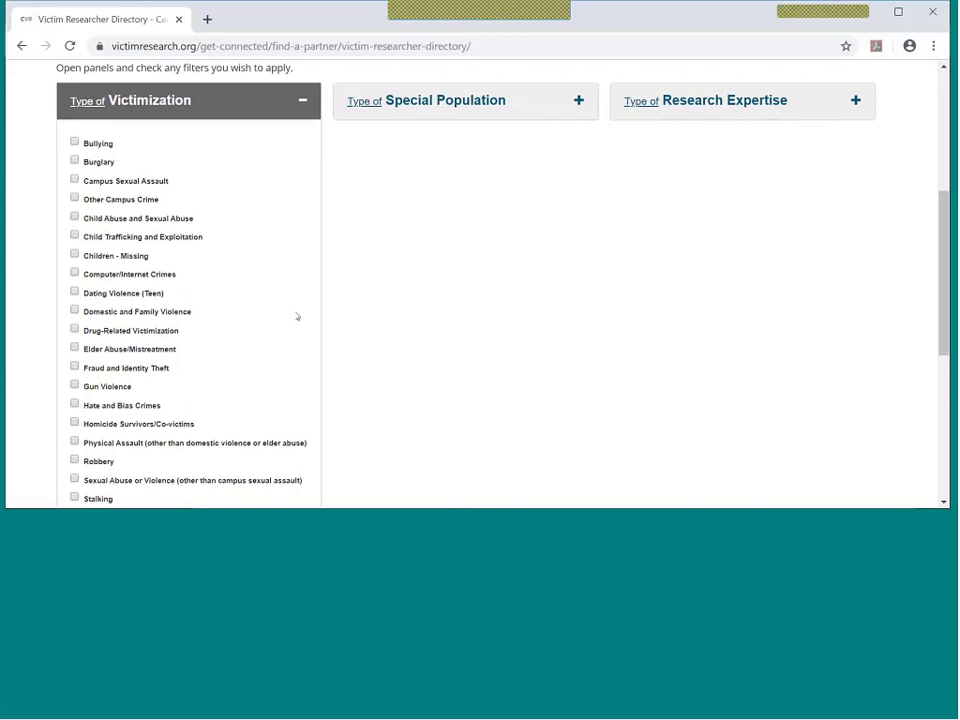
{"action": "mouse_move", "coordinate": [196, 104]}
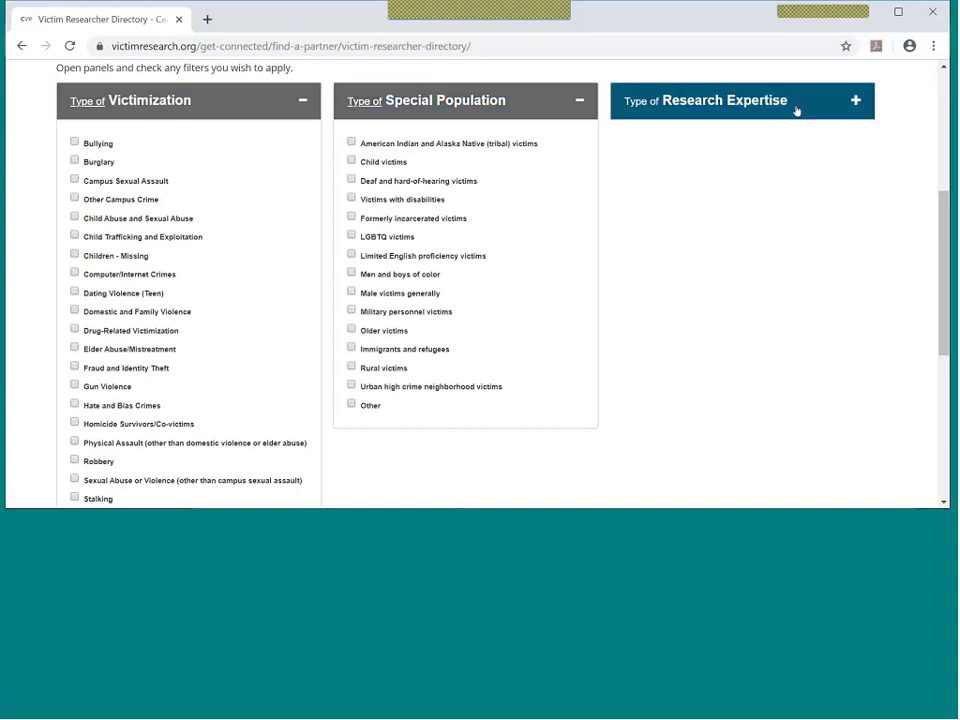
Expand Research Expertise, toggle a filter off again, and reset the state to none.
{"action": "left_click", "coordinate": [856, 100]}
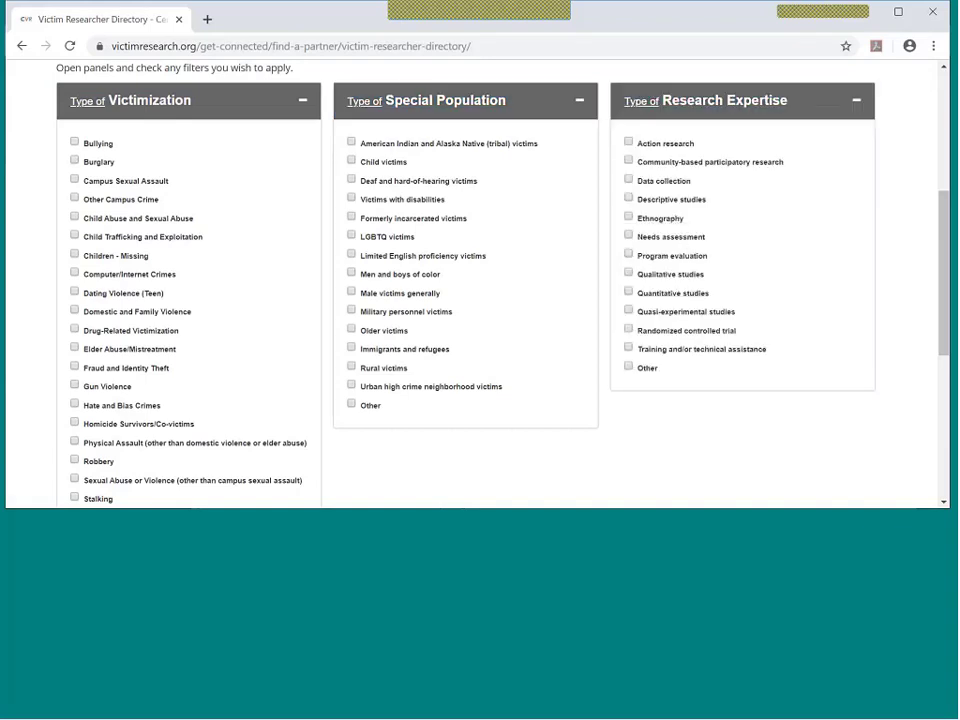
{"action": "left_click", "coordinate": [628, 236]}
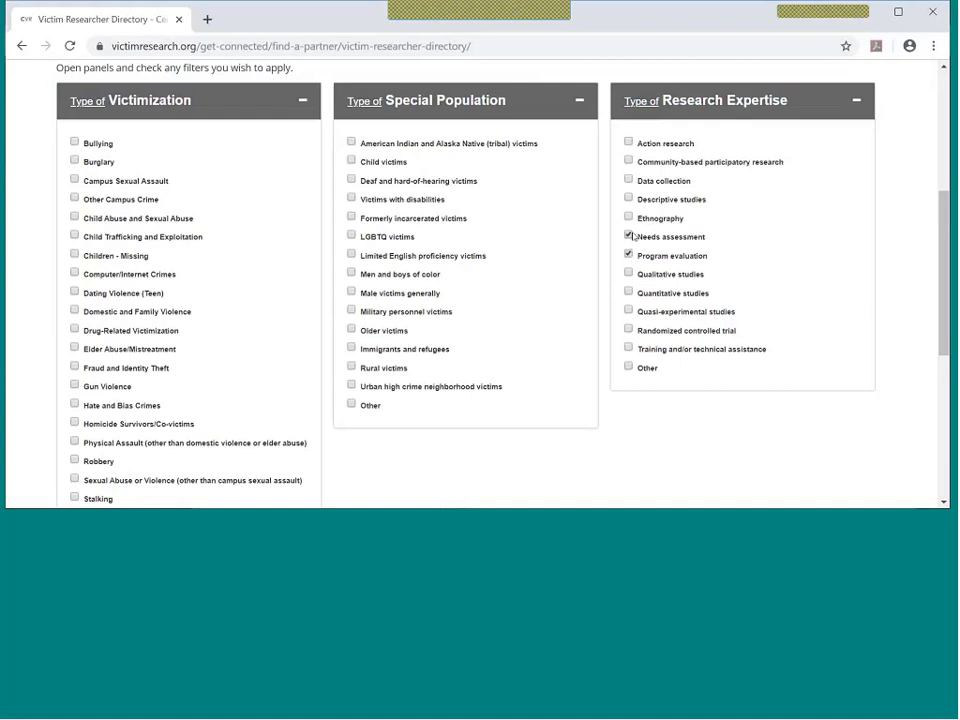
{"action": "left_click", "coordinate": [628, 236]}
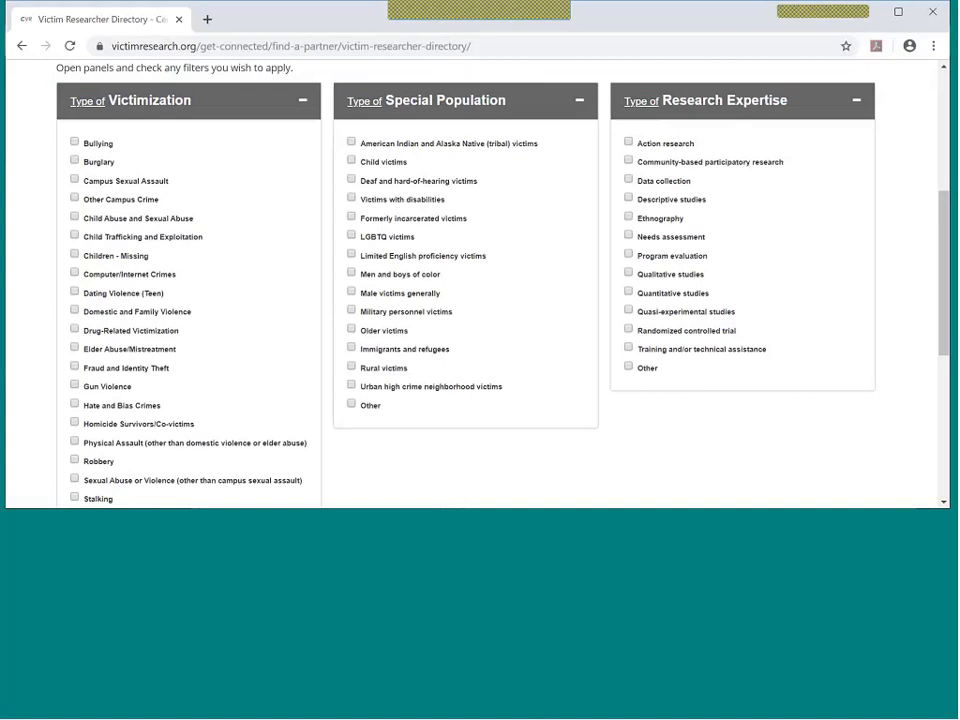
{"action": "left_click", "coordinate": [72, 388]}
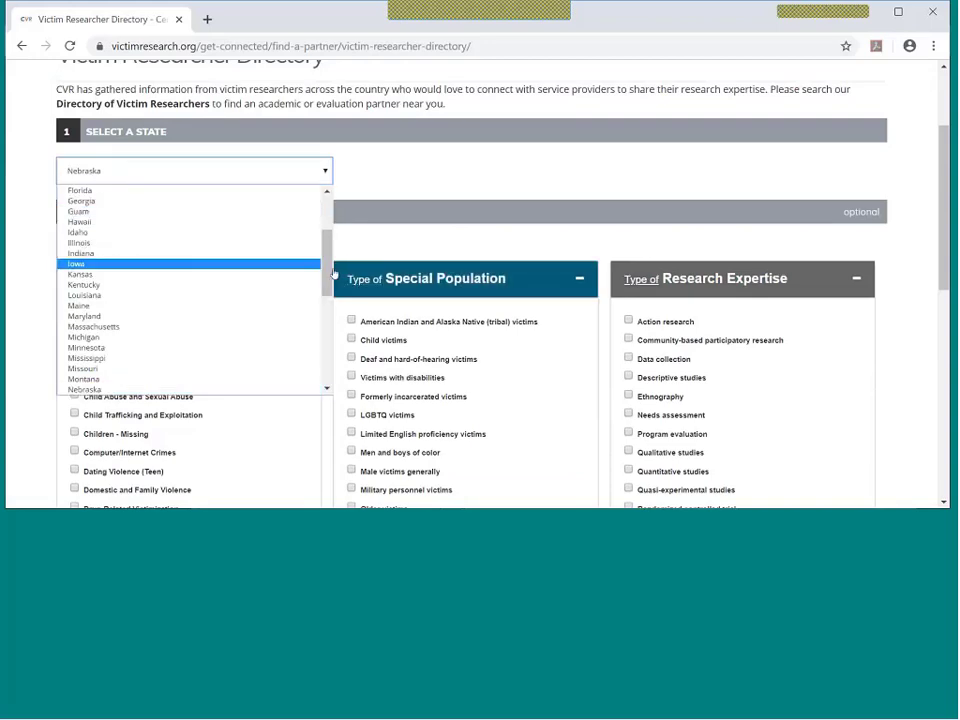
{"action": "left_click", "coordinate": [192, 170]}
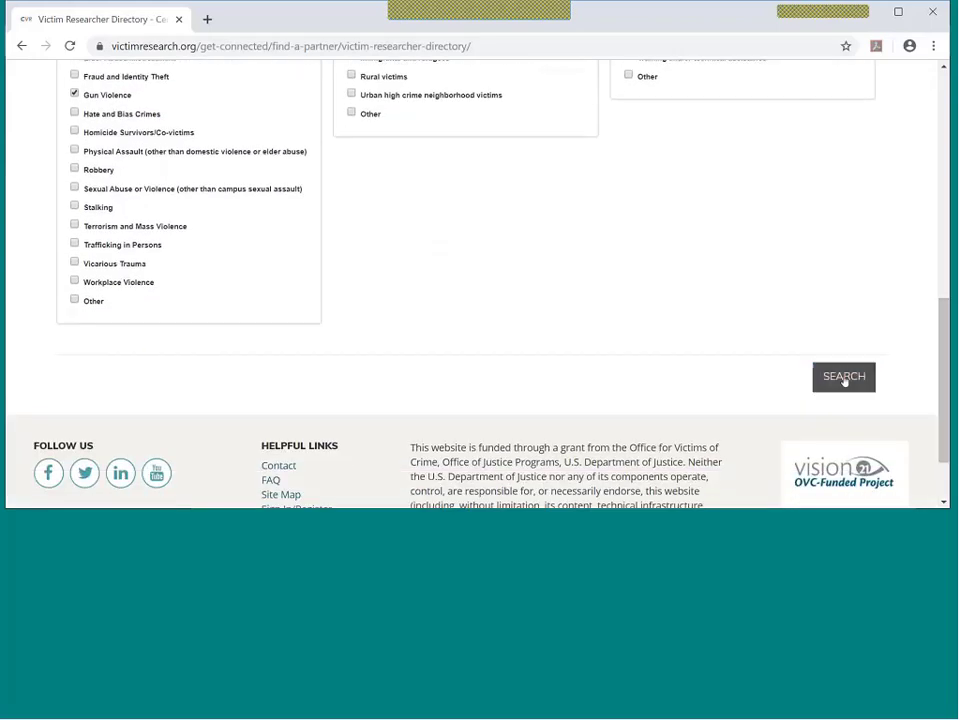
Search for Gun Violence researchers and browse results such as Allison Foley and April M Zeoli.
{"action": "left_click", "coordinate": [844, 376]}
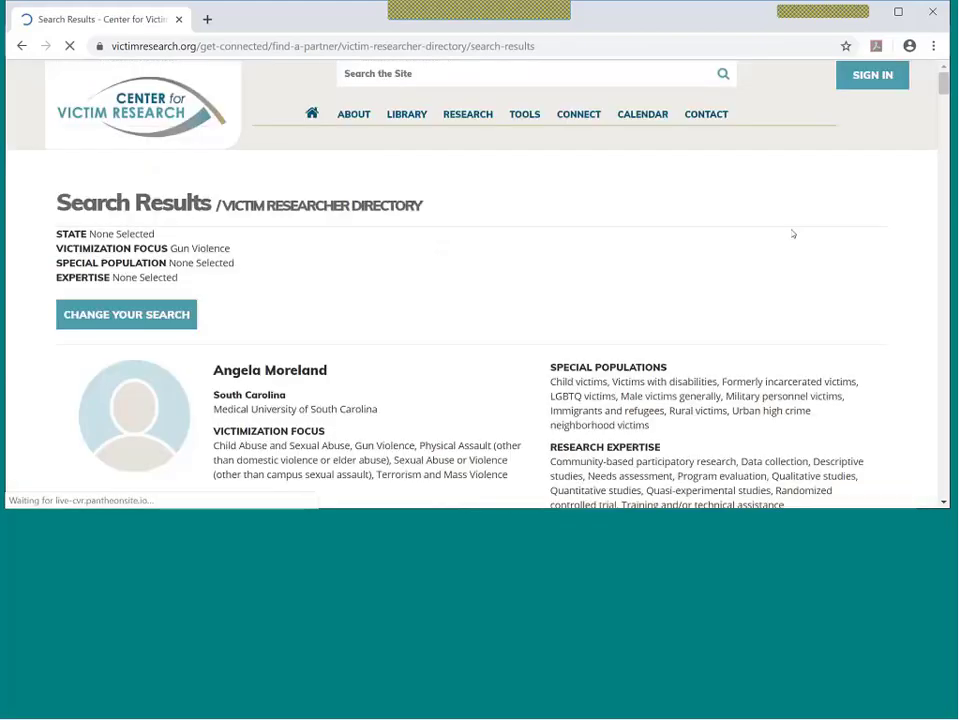
{"action": "scroll", "scroll_direction": "down", "scroll_amount": 3}
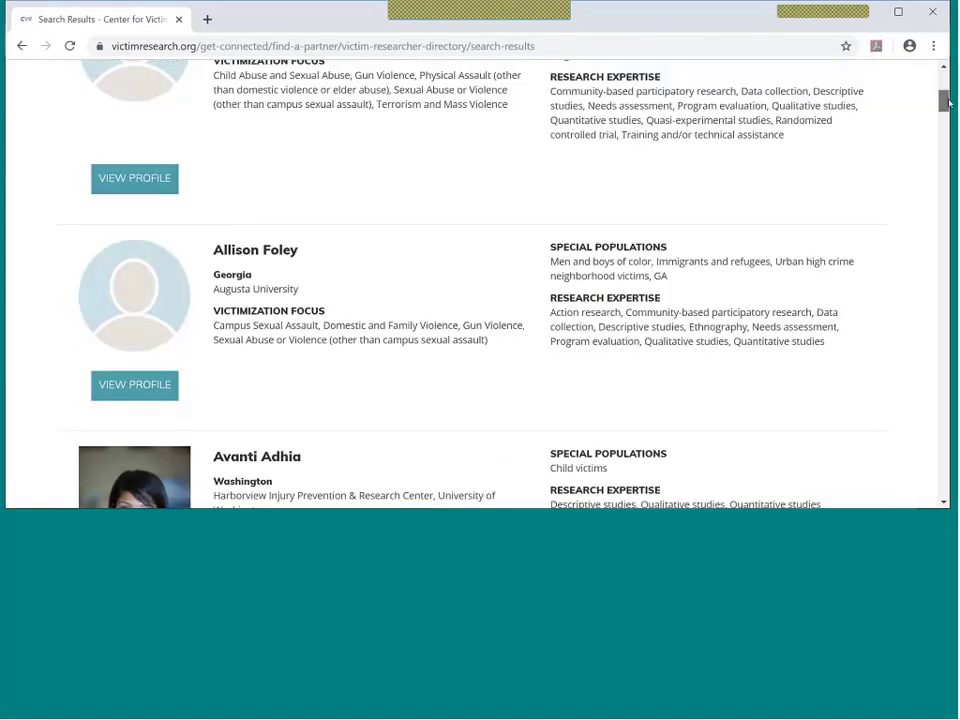
{"action": "scroll", "scroll_direction": "down", "scroll_amount": 3}
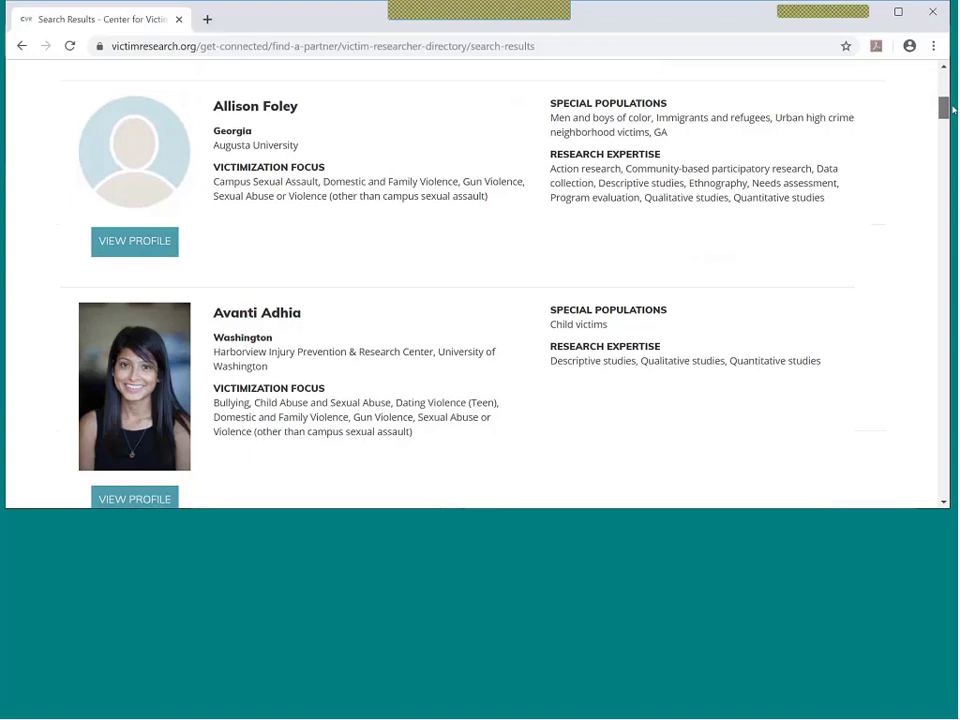
{"action": "scroll", "scroll_direction": "down", "scroll_amount": 3}
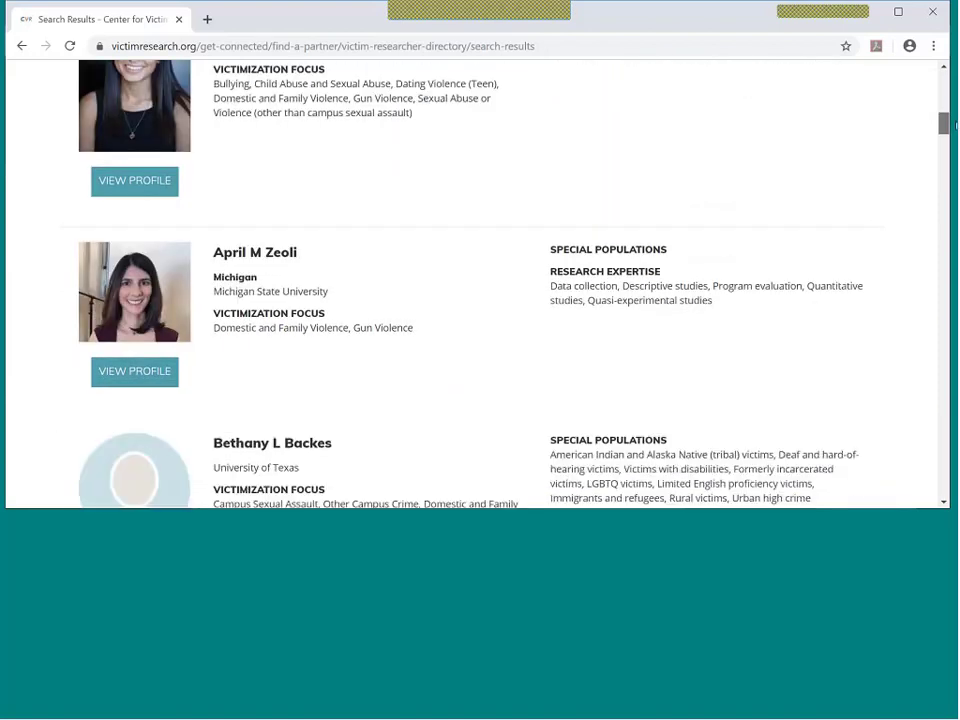
{"action": "left_click", "coordinate": [134, 370]}
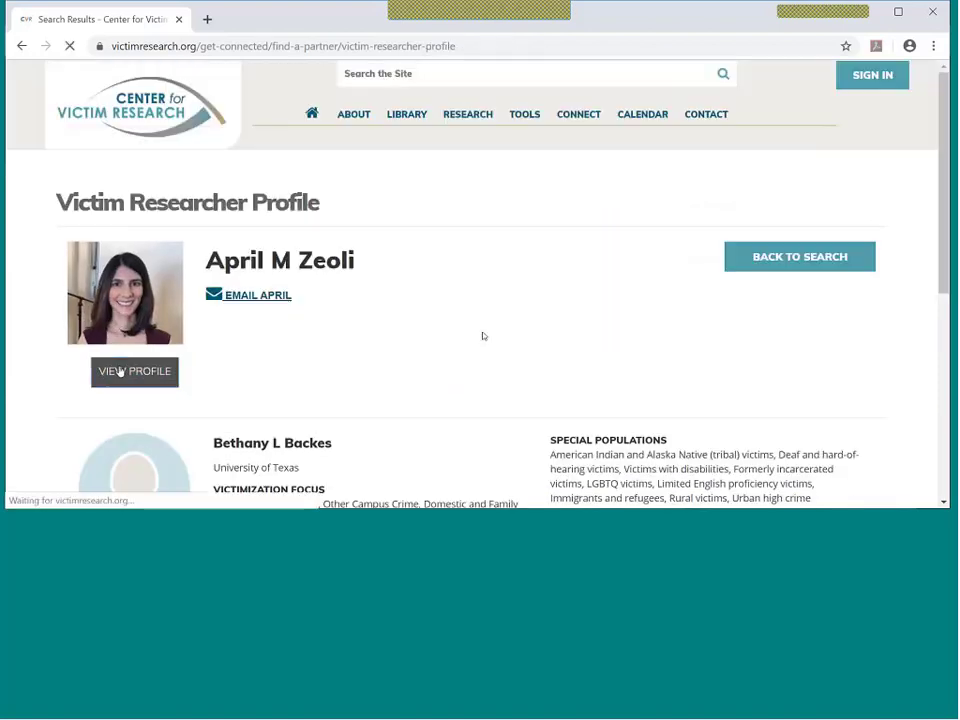
{"action": "left_click", "coordinate": [134, 370]}
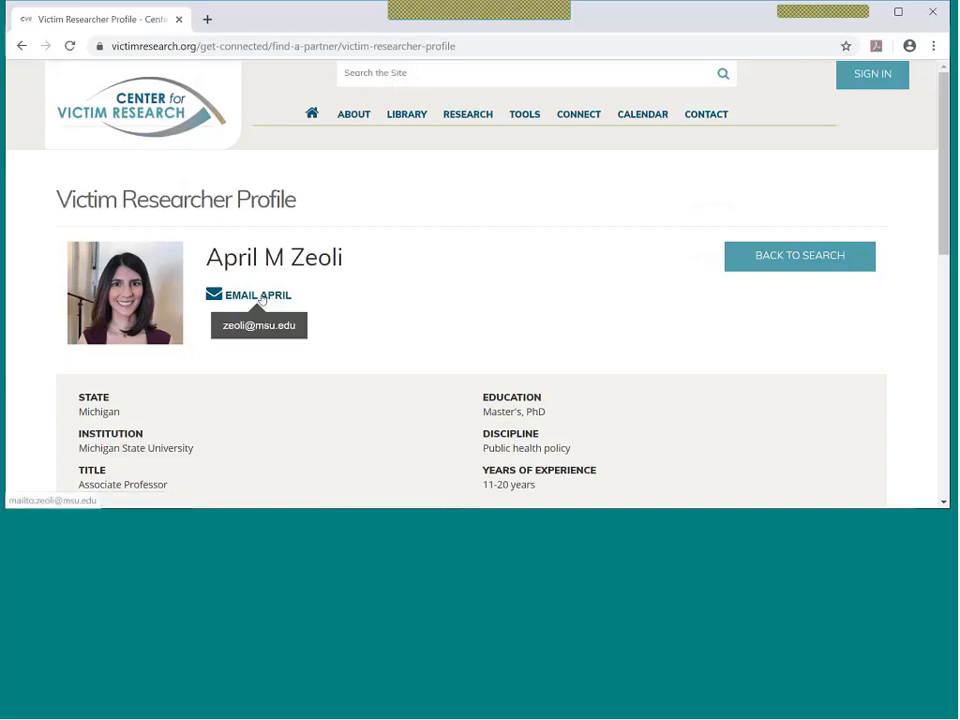
{"action": "mouse_move", "coordinate": [914, 182]}
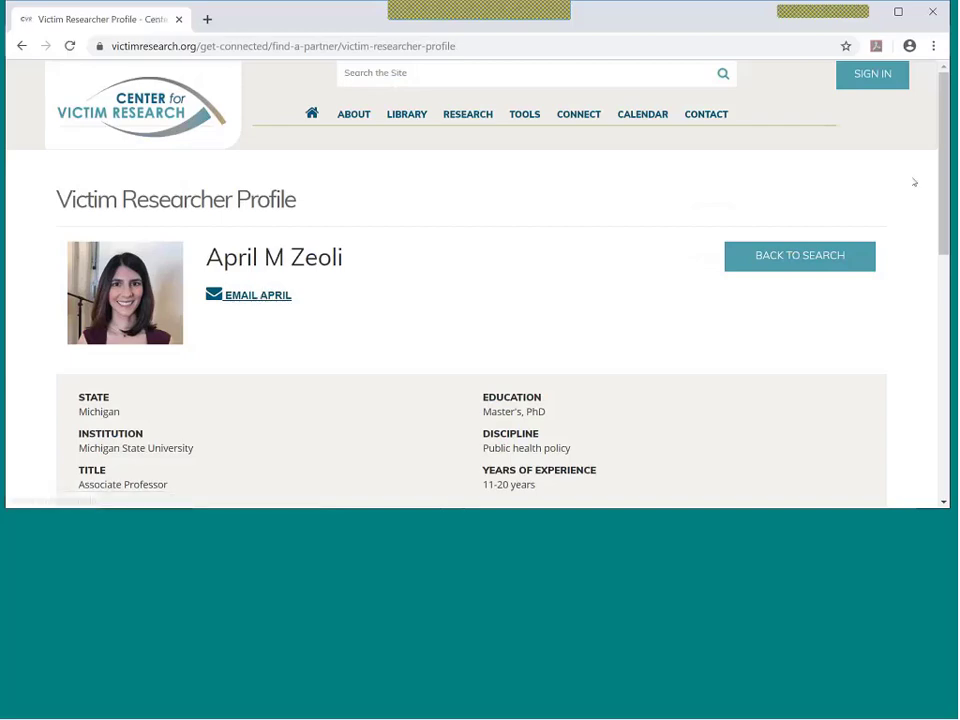
{"action": "scroll", "scroll_direction": "down", "scroll_amount": 3}
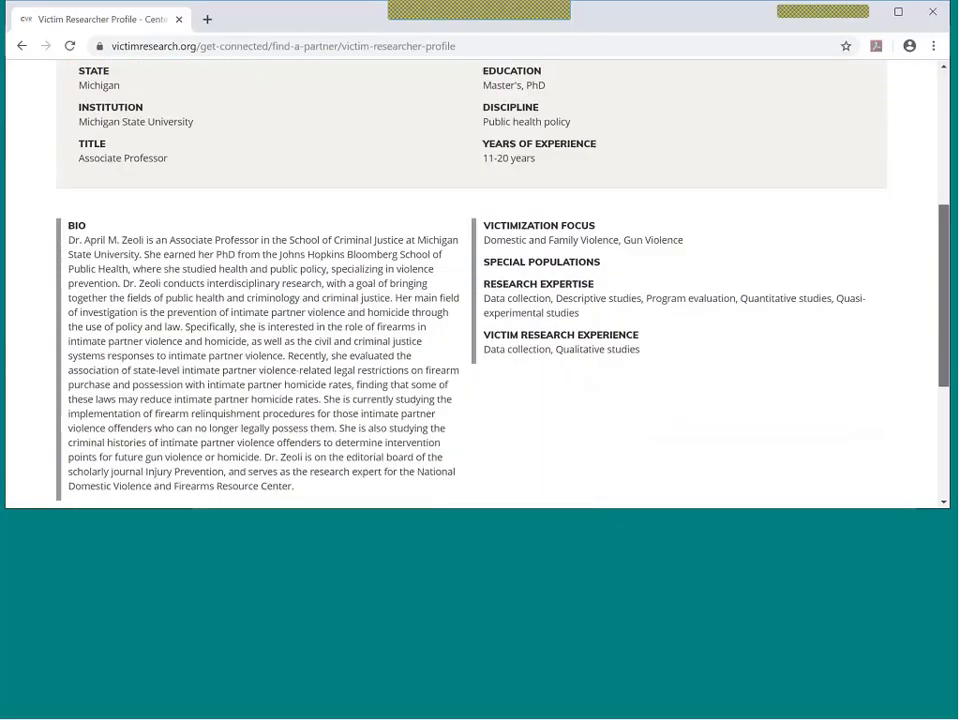
{"action": "scroll", "scroll_direction": "down", "scroll_amount": 3}
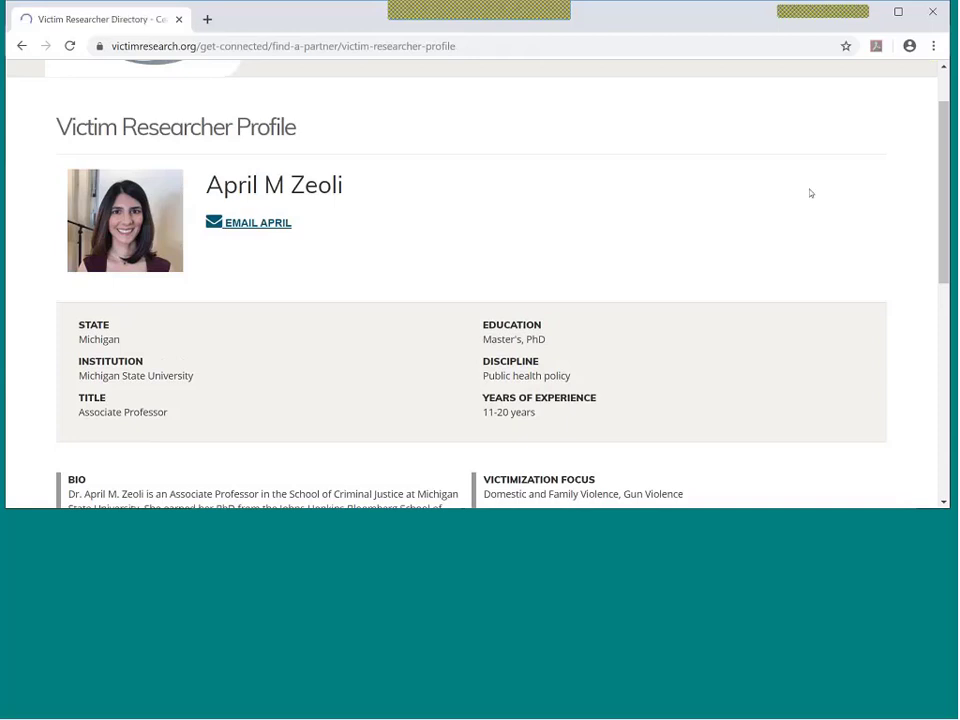
{"action": "left_click", "coordinate": [12, 48]}
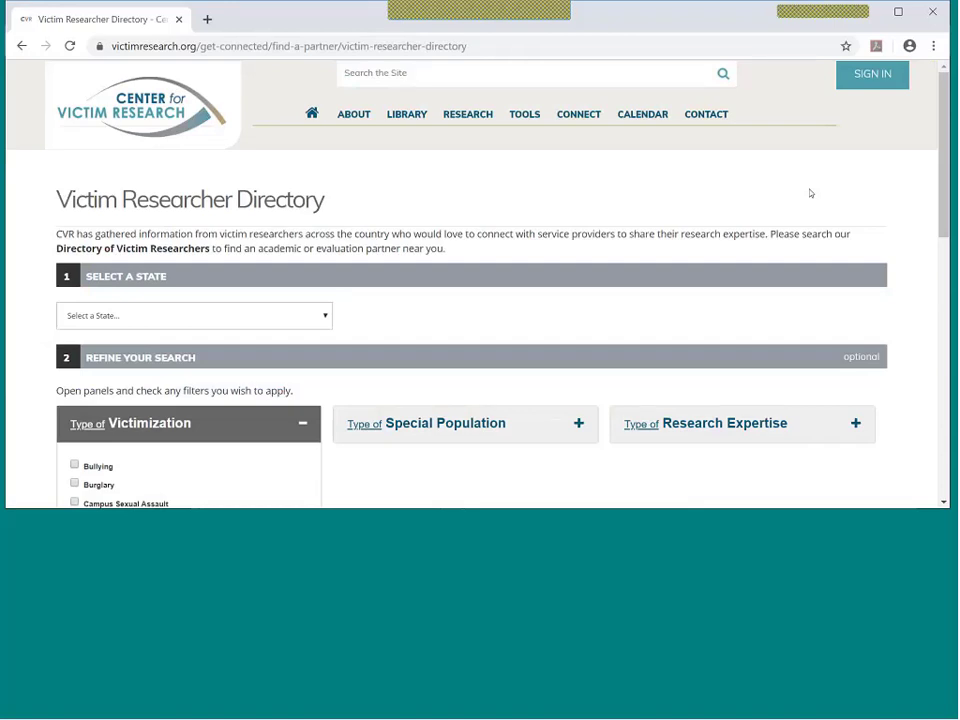
{"action": "mouse_move", "coordinate": [540, 248]}
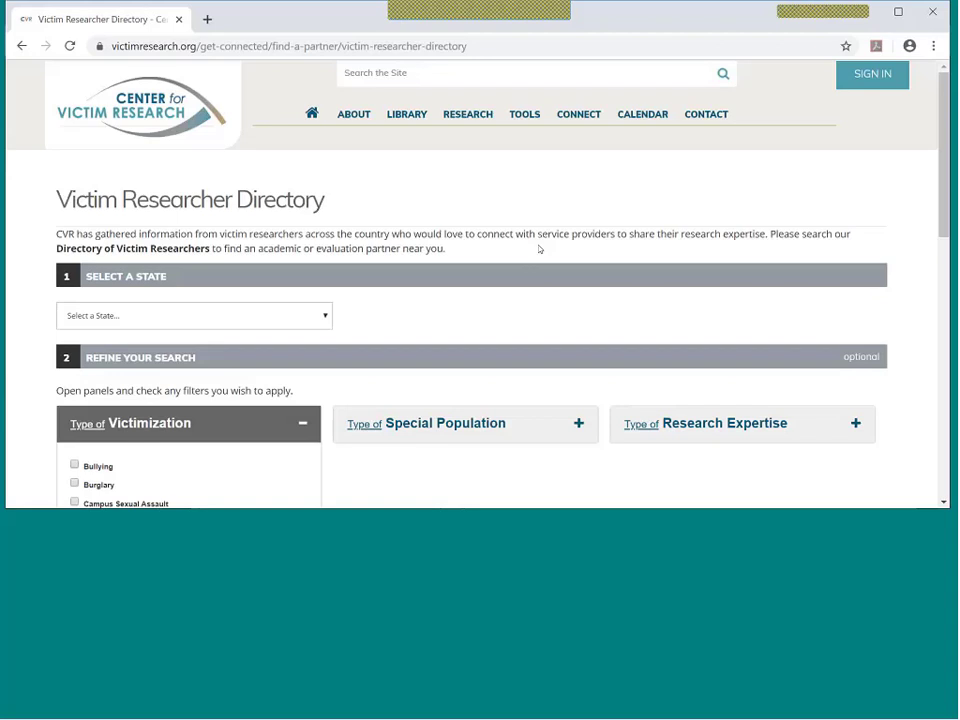
{"action": "left_click", "coordinate": [524, 114]}
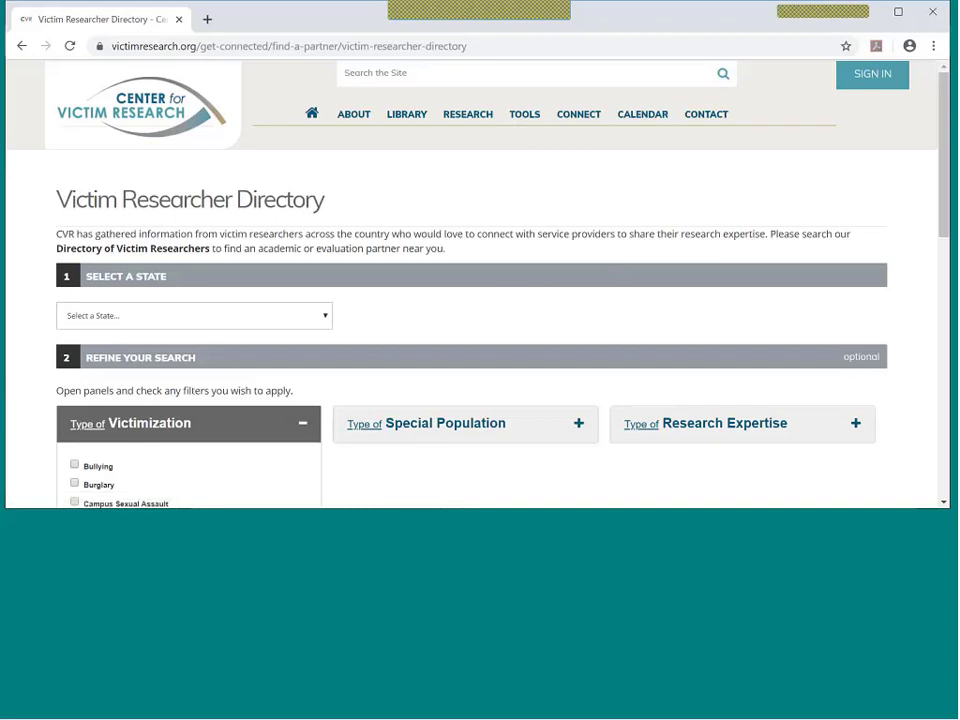
{"action": "mouse_move", "coordinate": [376, 190]}
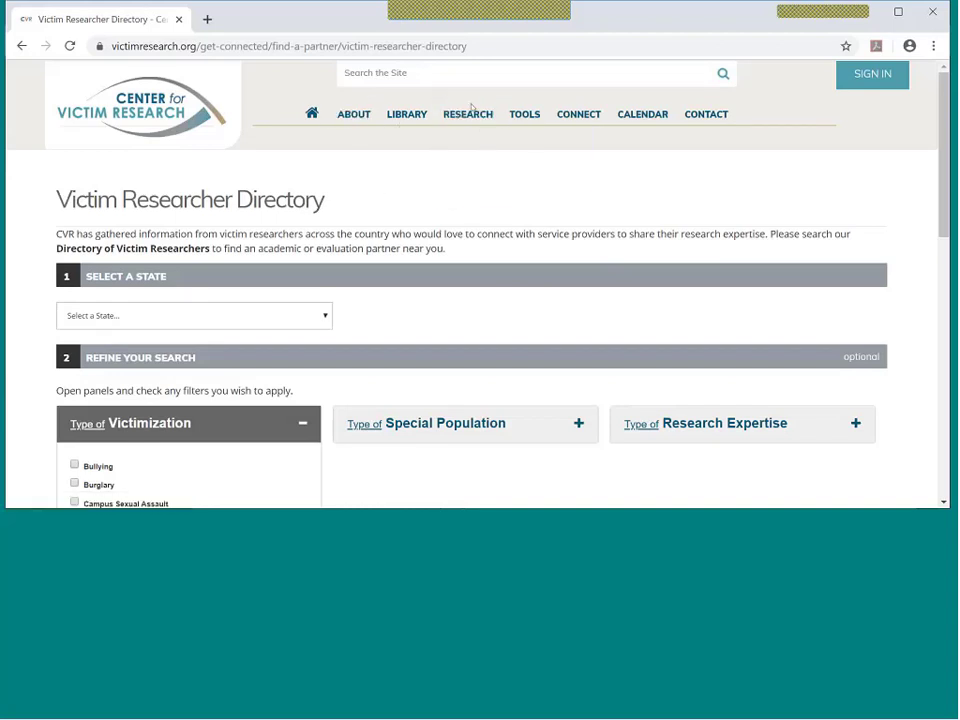
{"action": "mouse_move", "coordinate": [774, 118]}
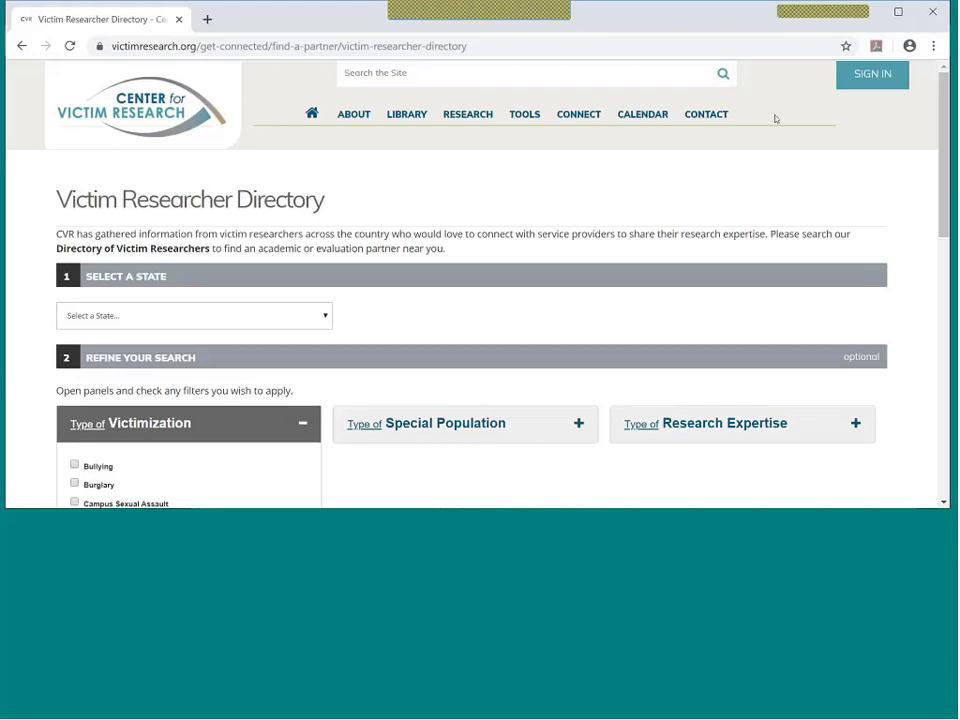